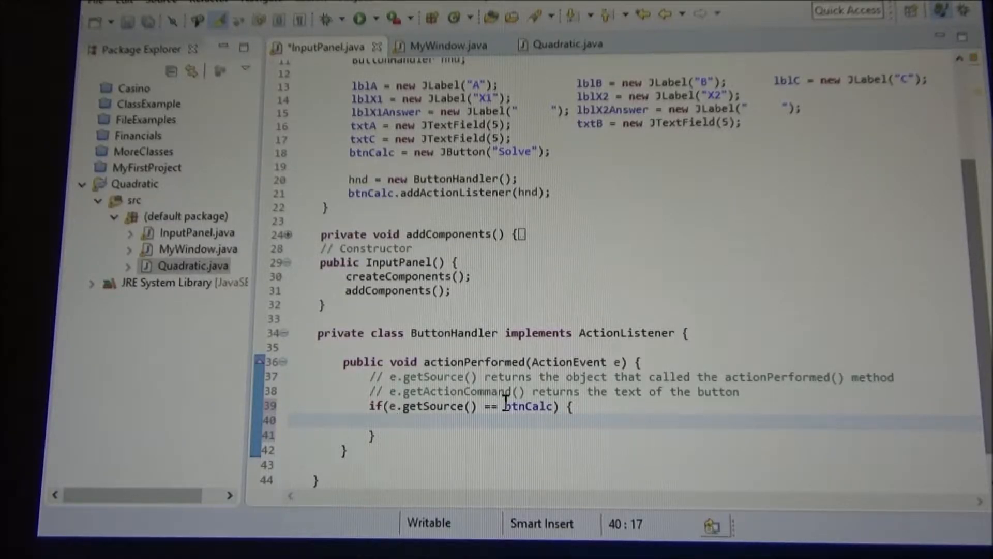
{"action": "mouse_move", "coordinate": [529, 406]}
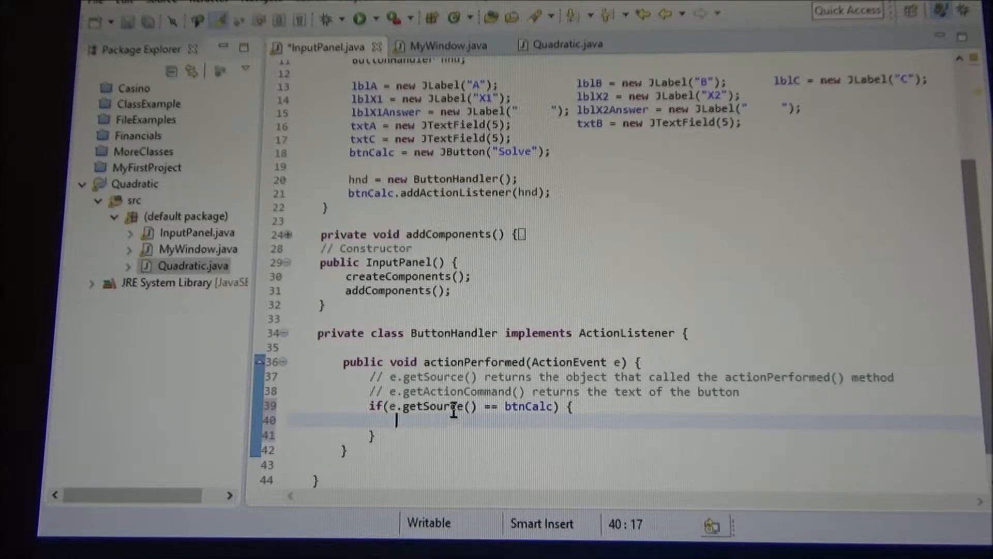
{"action": "mouse_move", "coordinate": [438, 407]}
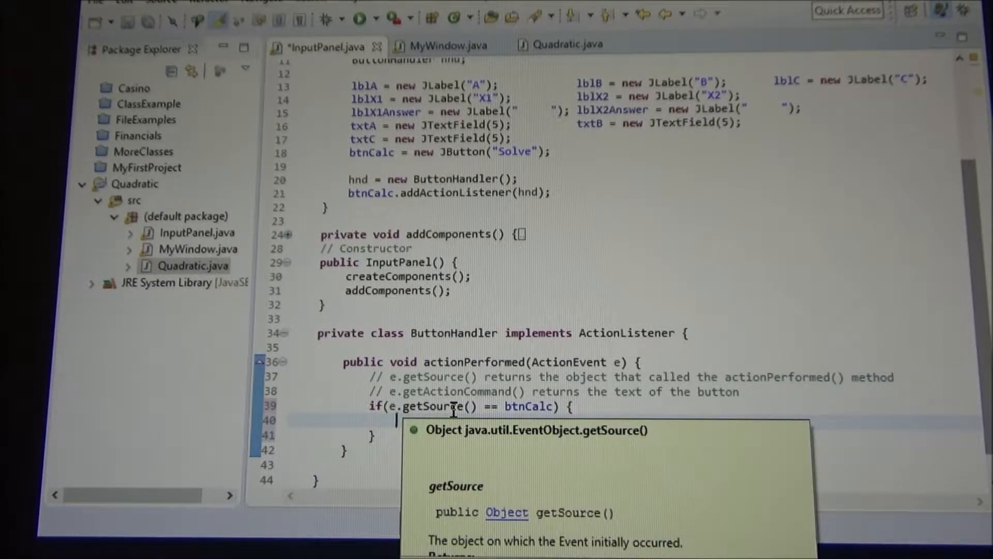
Step: Declare 'Quadratic q;' inside the btnCalc if block of actionPerformed in InputPanel.java
{"action": "left_click", "coordinate": [528, 407]}
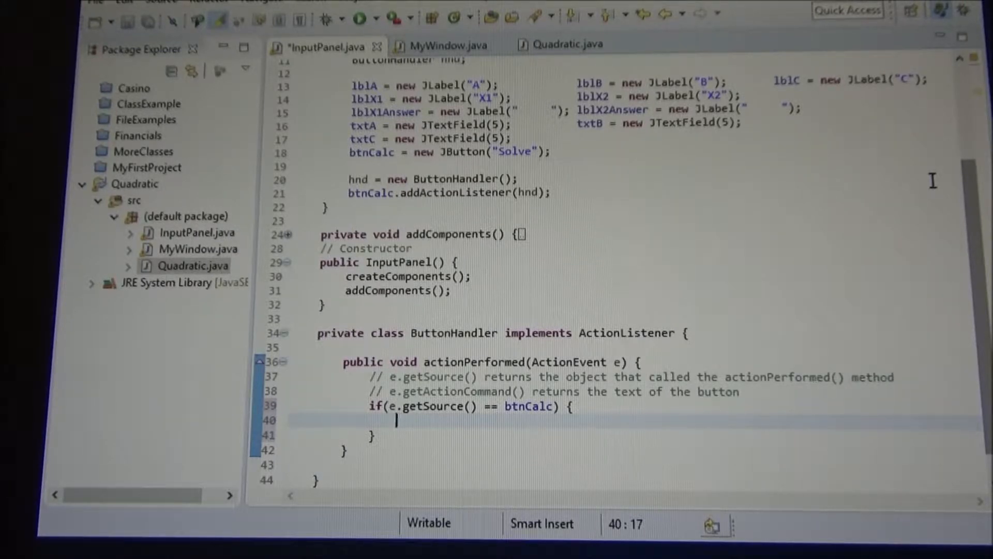
{"action": "type", "text": "Qua"}
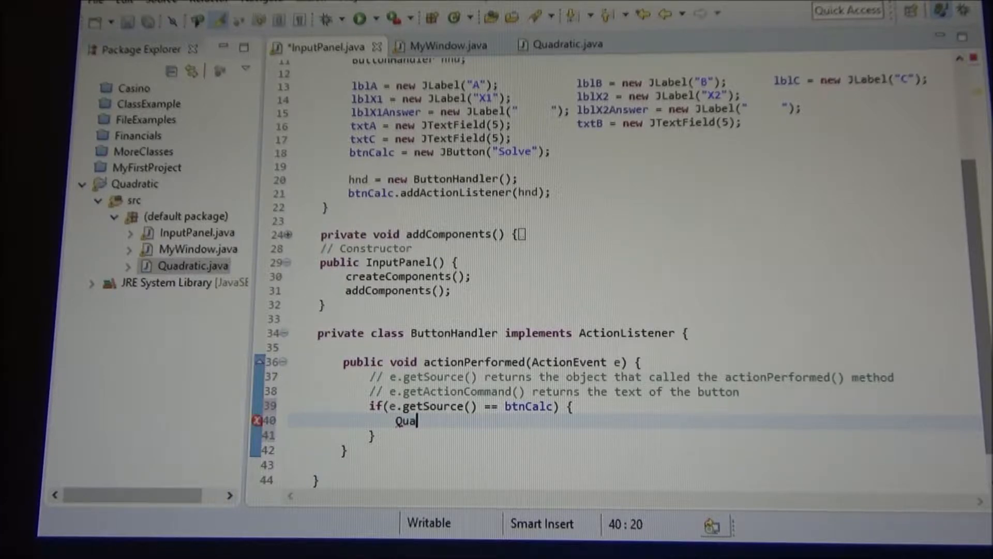
{"action": "type", "text": "dratic"}
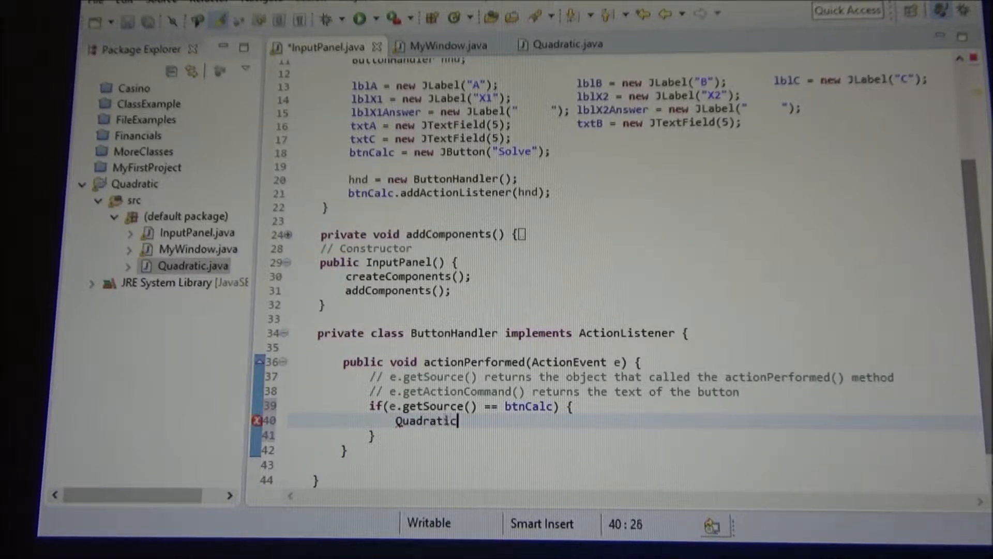
{"action": "type", "text": "q;"}
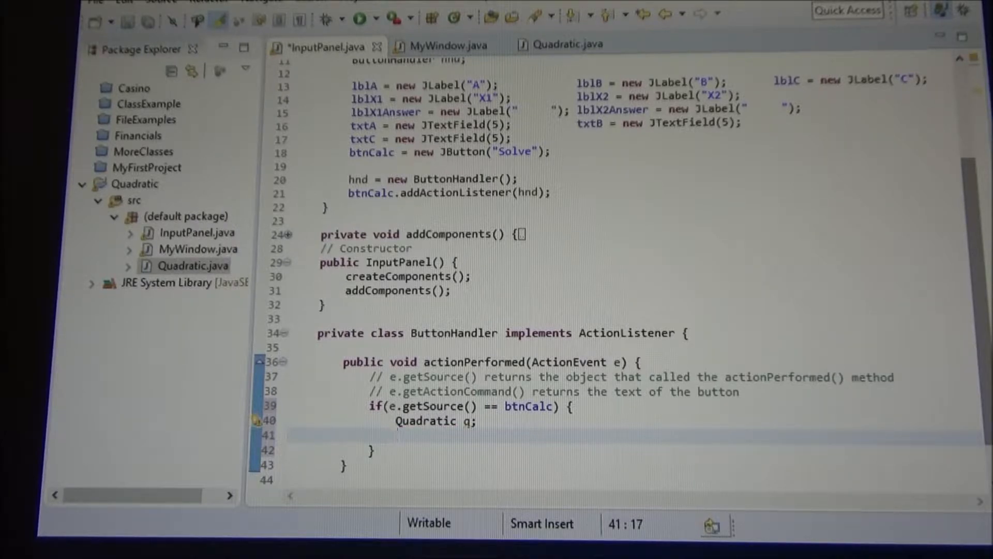
{"action": "left_click", "coordinate": [396, 434]}
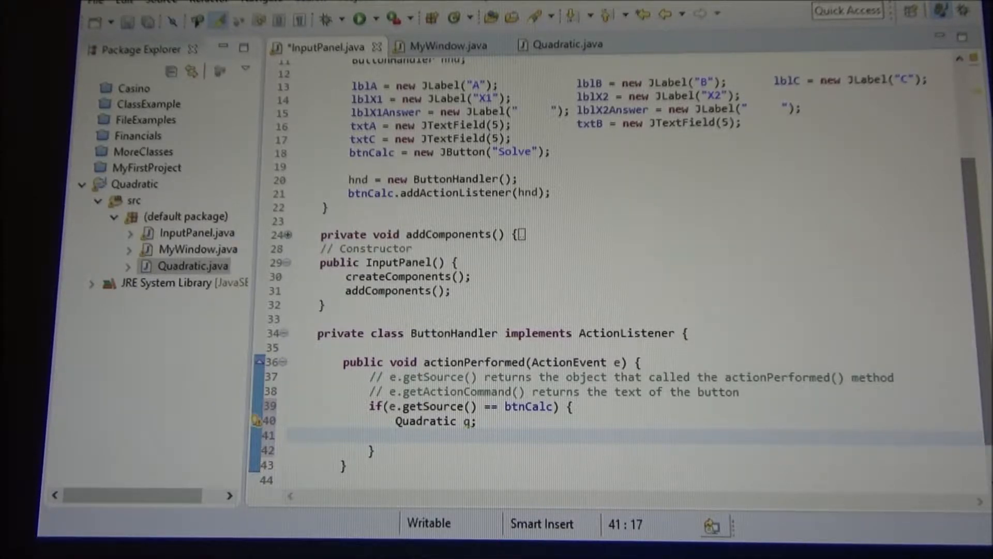
Step: Add the declaration 'double input;' on the line after 'Quadratic q;'
{"action": "type", "text": "doub"}
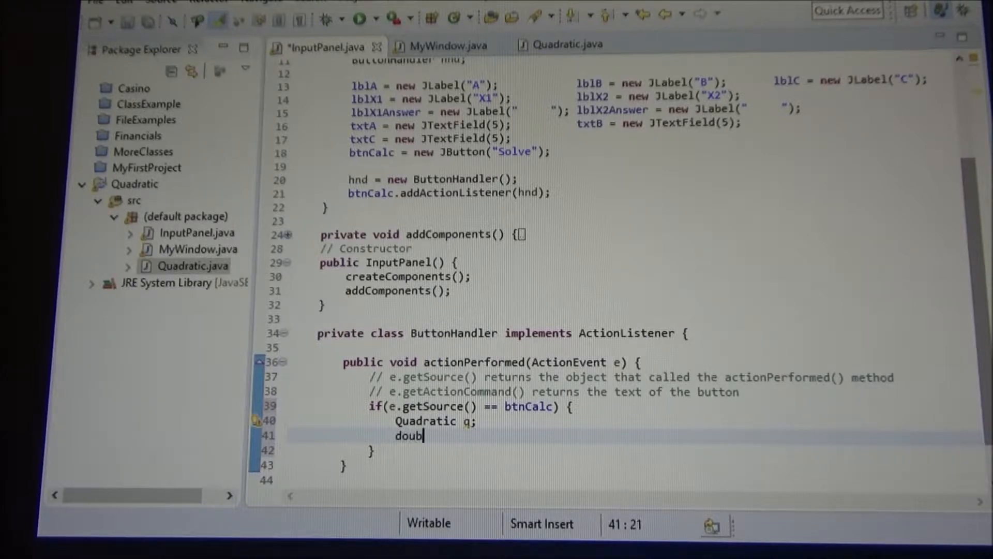
{"action": "type", "text": "le"}
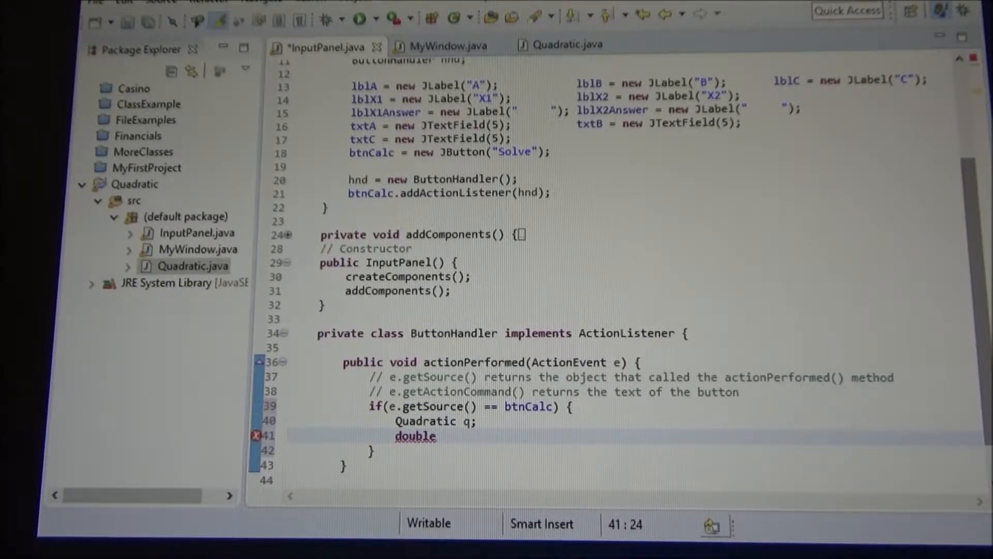
{"action": "type", "text": "input;"}
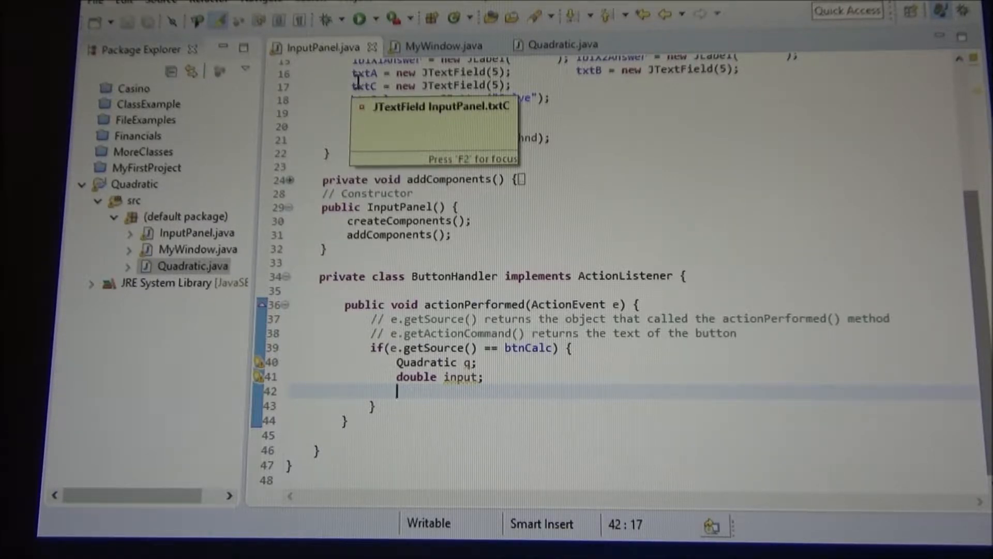
Step: Declare 'String enteredText;' in the button handler
{"action": "type", "text": "String"}
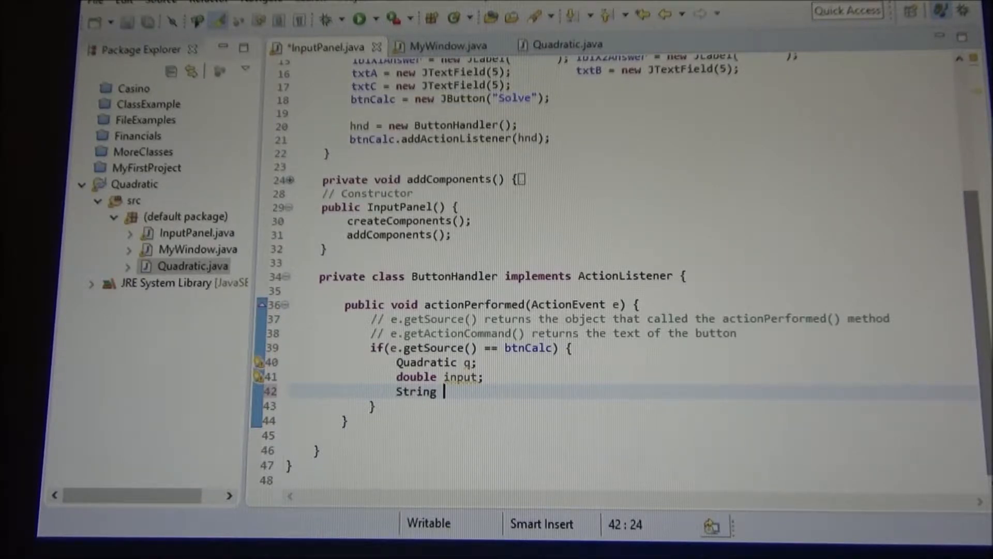
{"action": "type", "text": "ent"}
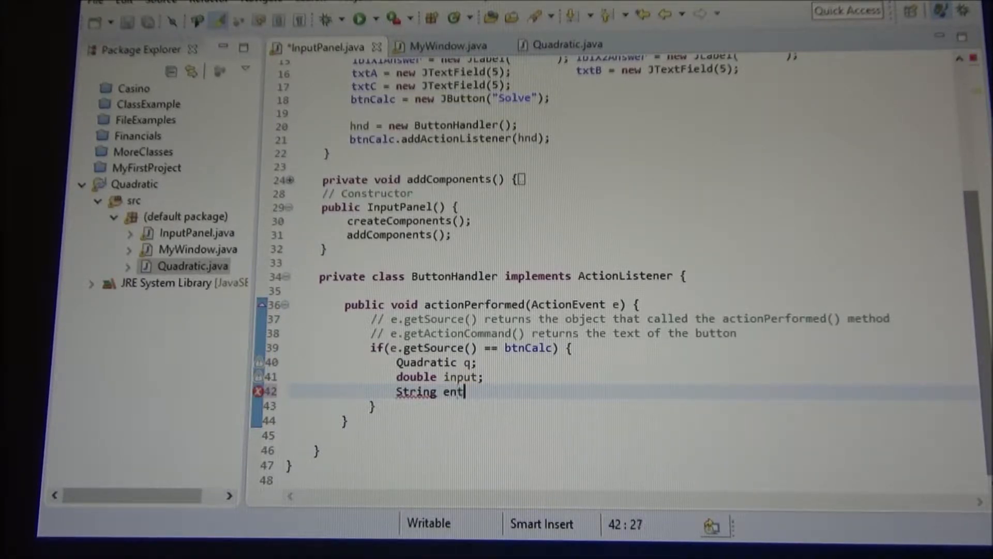
{"action": "type", "text": "eredText"}
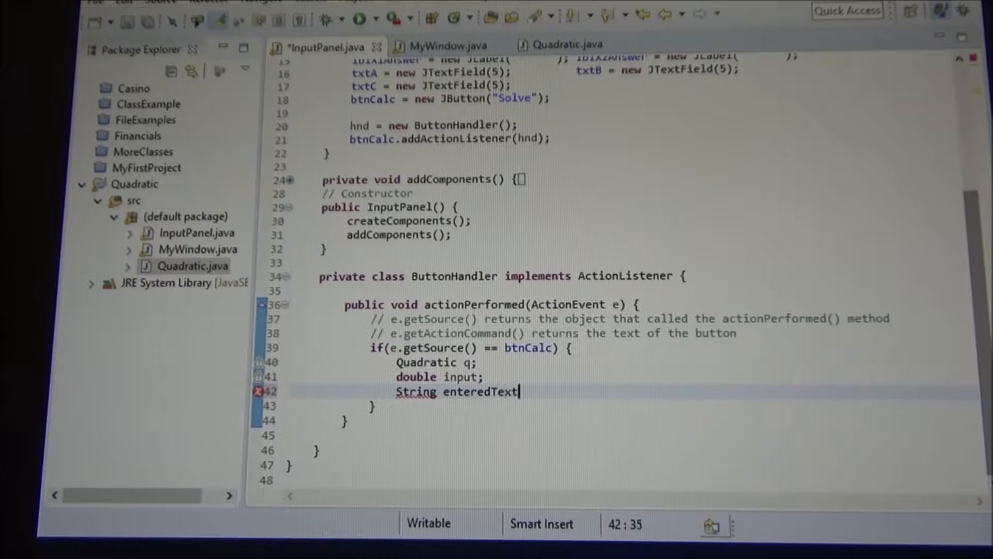
{"action": "type", "text": ";"}
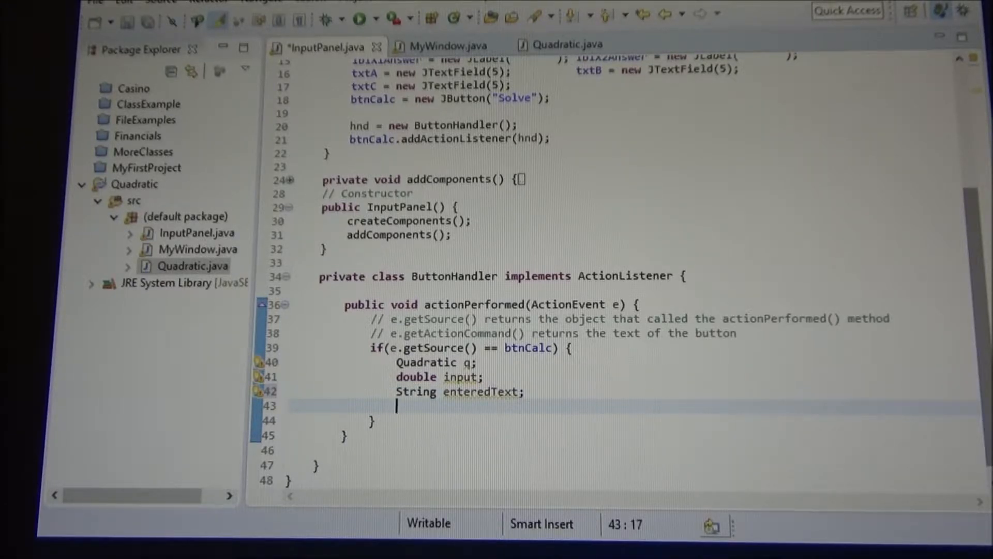
Step: Assign enteredText from txtA.getText() using content assist
{"action": "type", "text": "enteredText"}
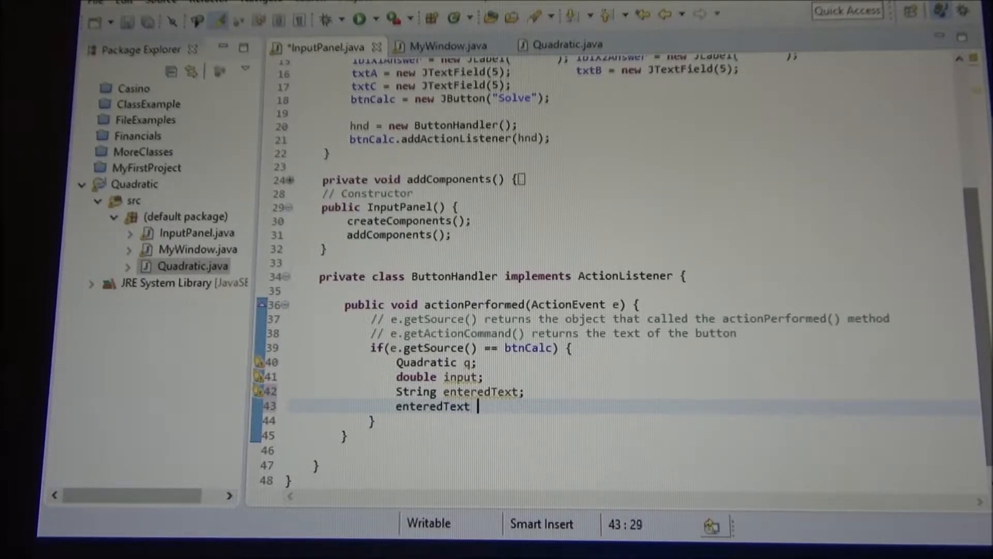
{"action": "type", "text": "="}
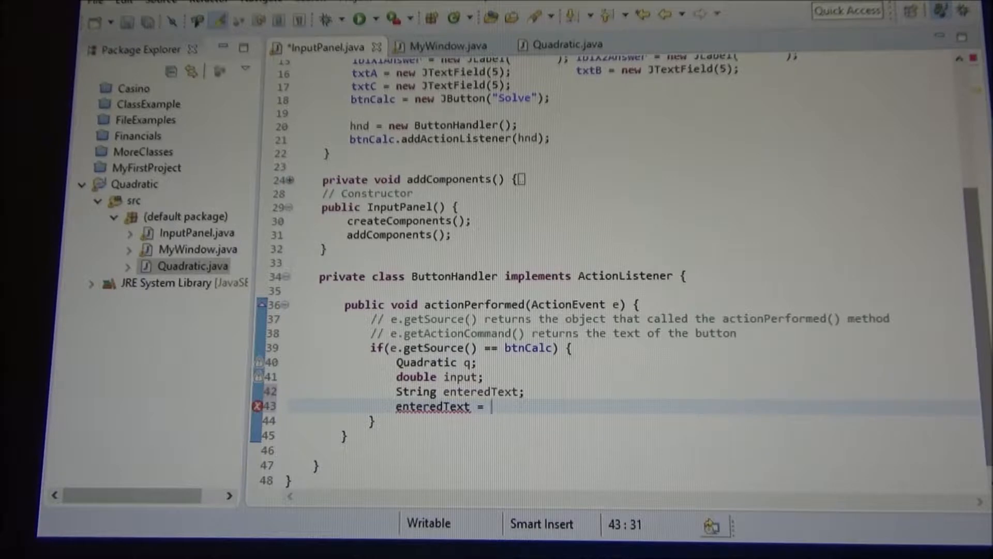
{"action": "type", "text": "tx"}
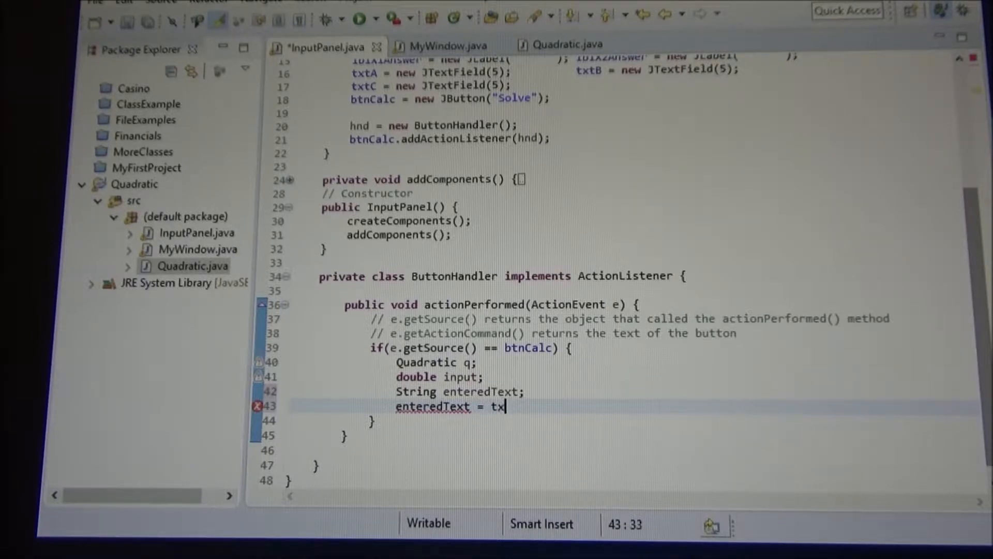
{"action": "type", "text": "tA"}
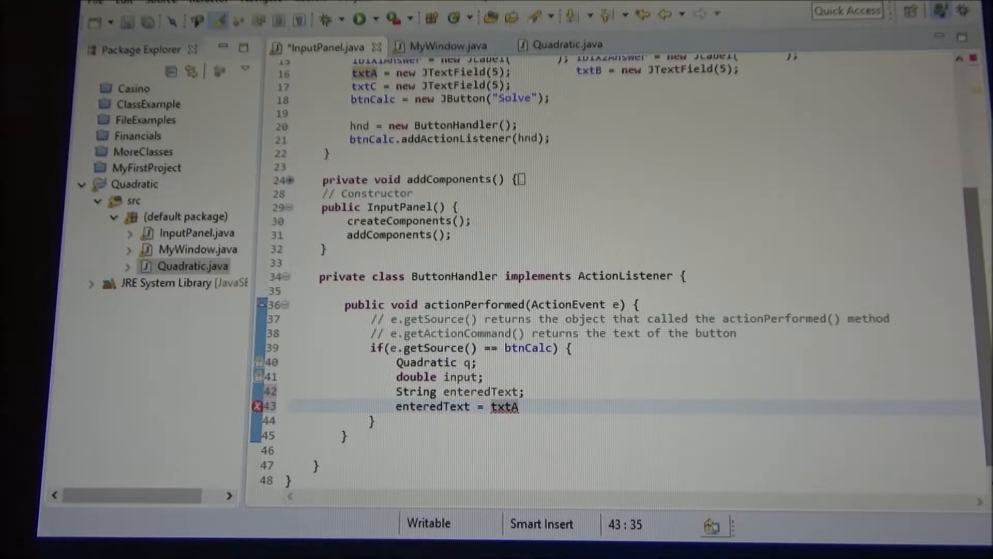
{"action": "type", "text": "."}
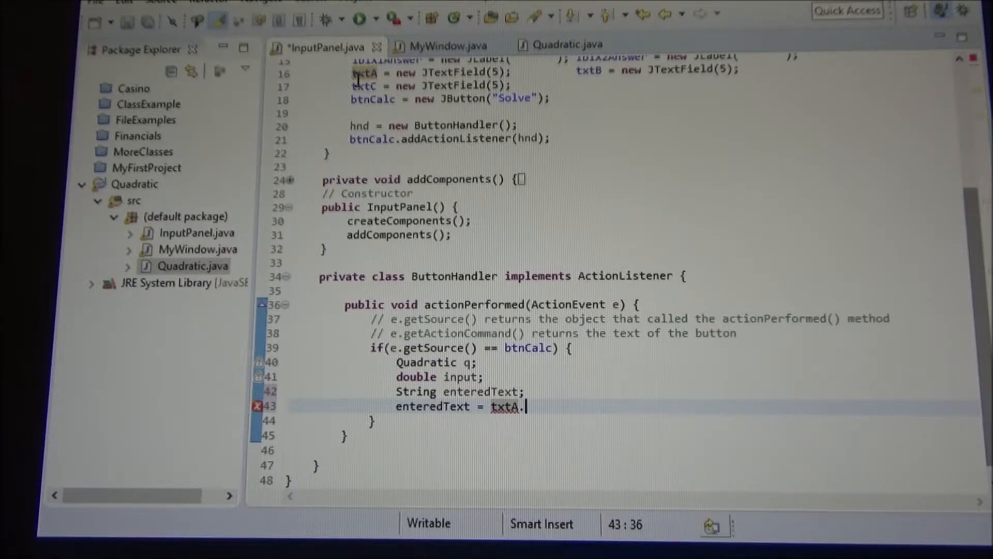
{"action": "type", "text": "."}
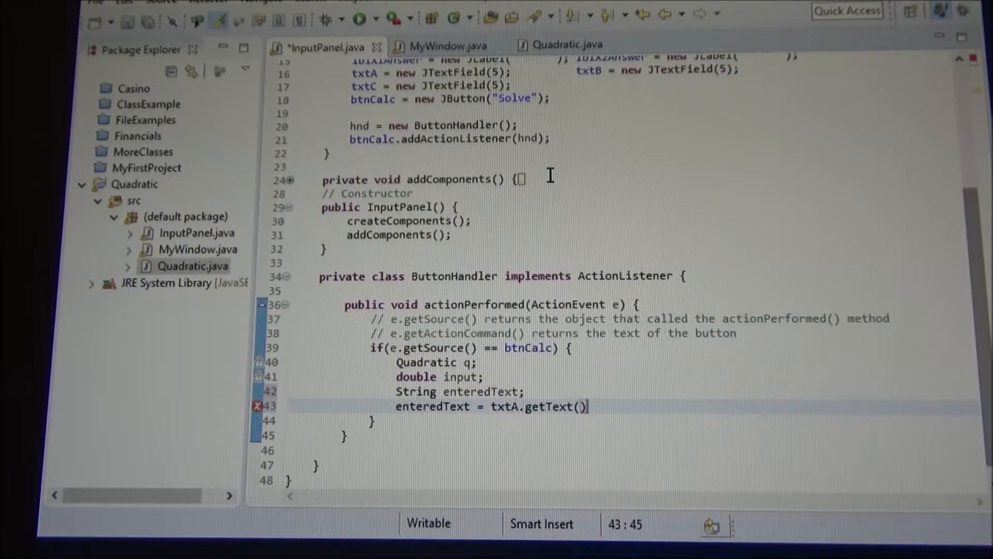
Step: Terminate 'enteredText = txtA.getText();' with a semicolon and browse enteredText's String methods
{"action": "type", "text": ";"}
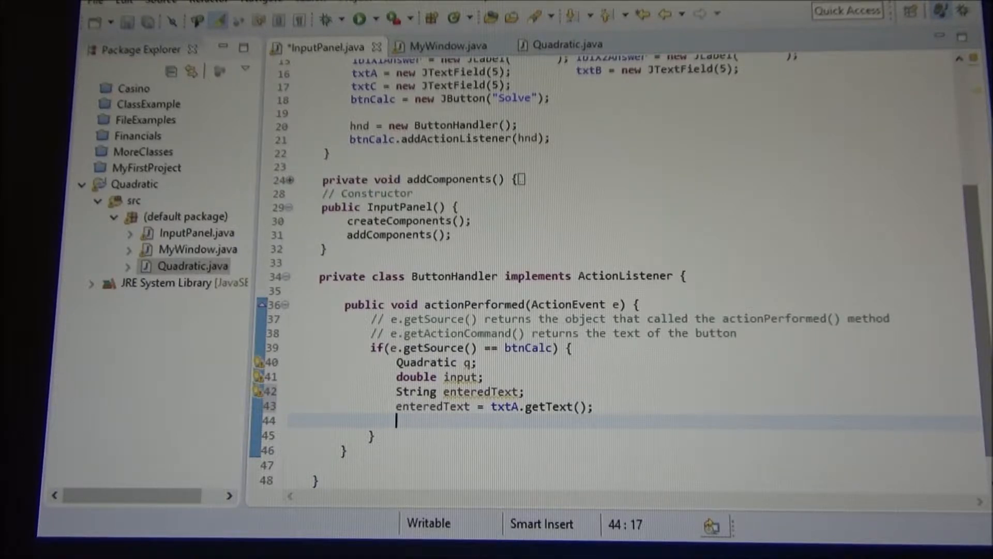
{"action": "type", "text": "enteredT"}
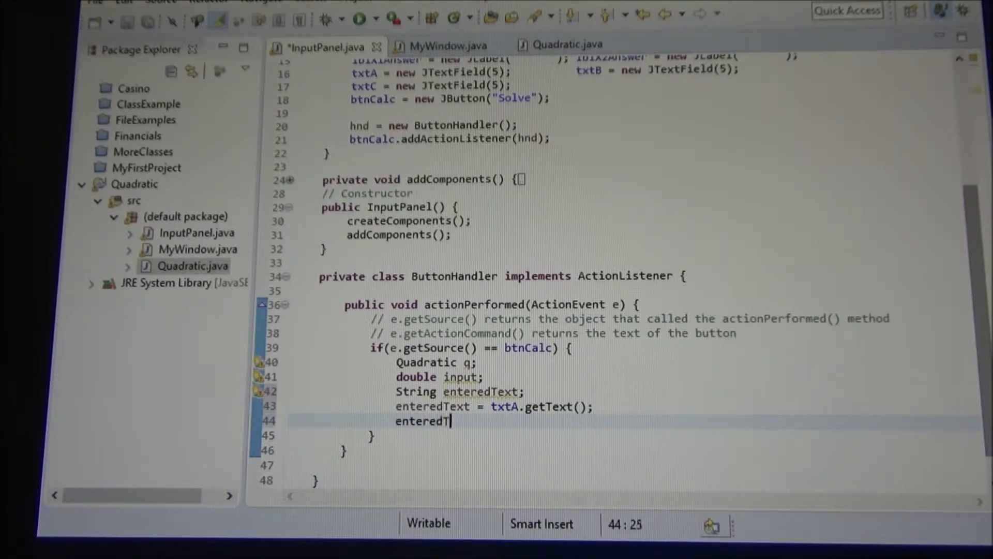
{"action": "type", "text": "."}
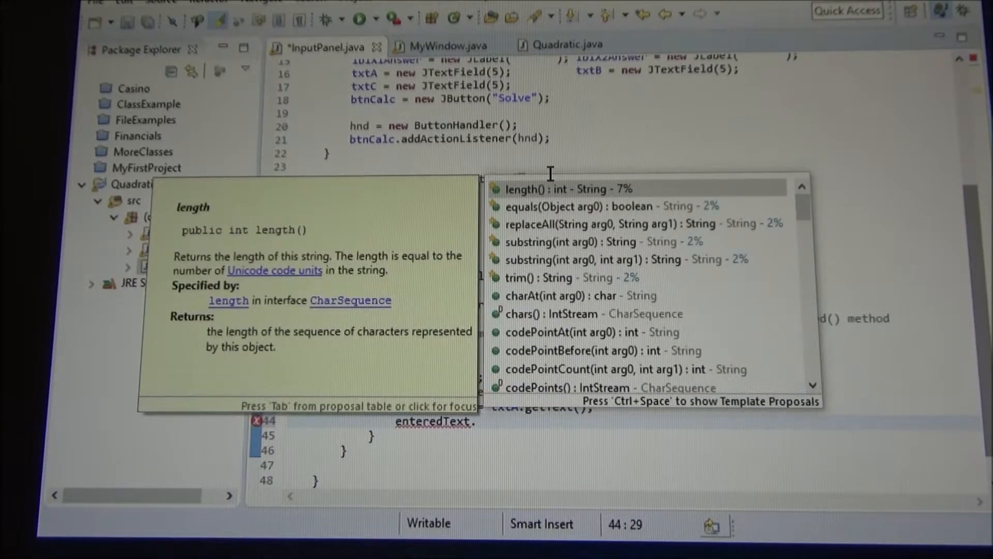
{"action": "key", "text": "Down"}
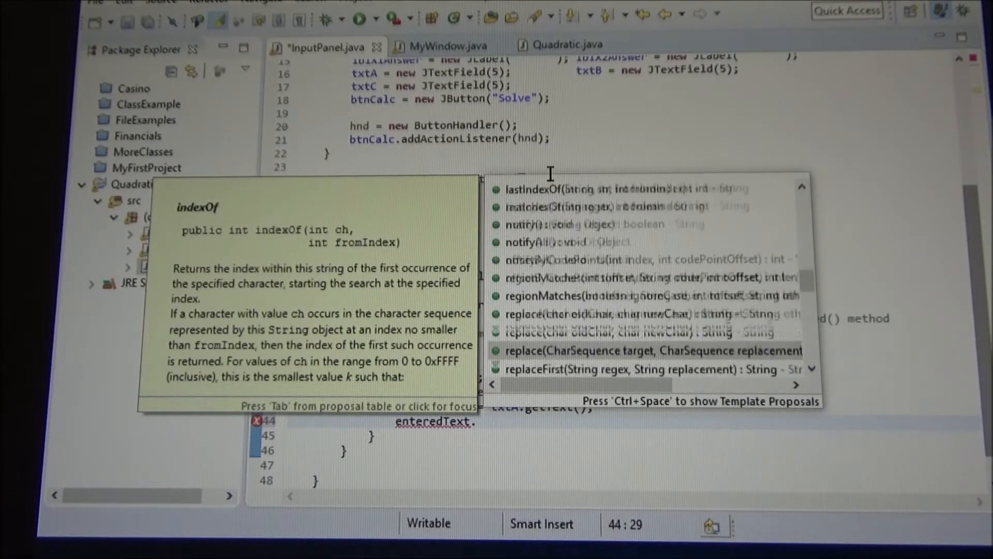
{"action": "scroll", "scroll_direction": "down", "scroll_amount": 3}
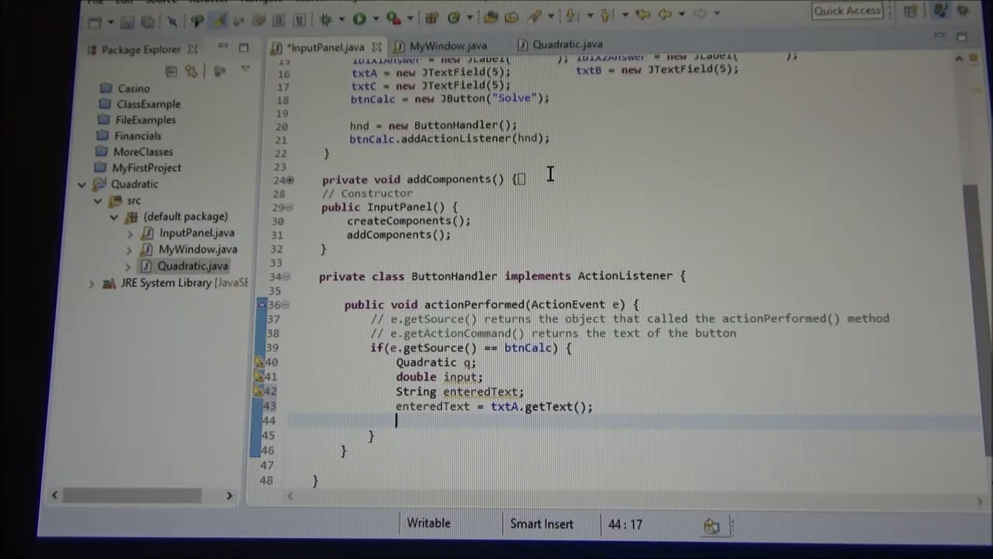
Step: Add 'Double.parseDouble(enteredText)' by picking parseDouble from the Double content-assist list
{"action": "type", "text": "Double"}
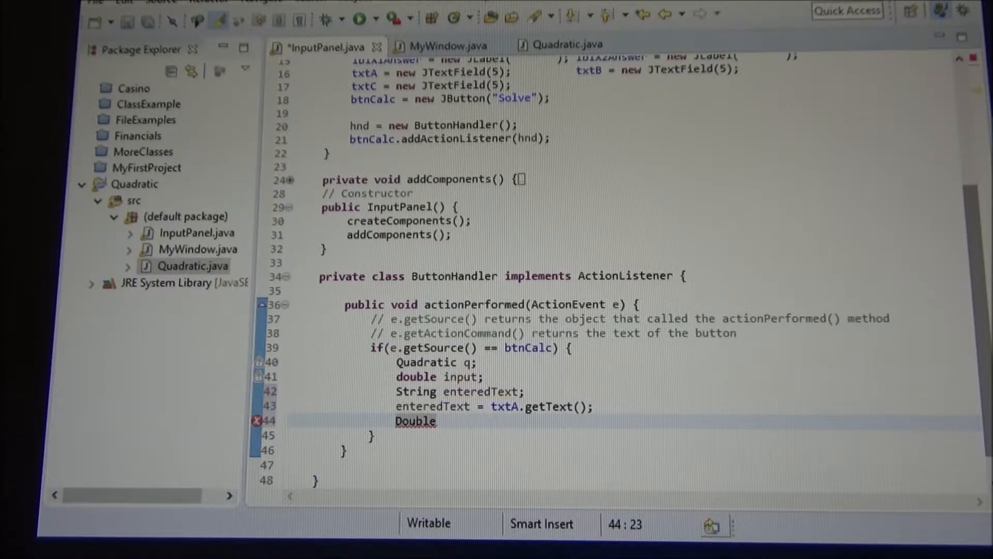
{"action": "type", "text": "."}
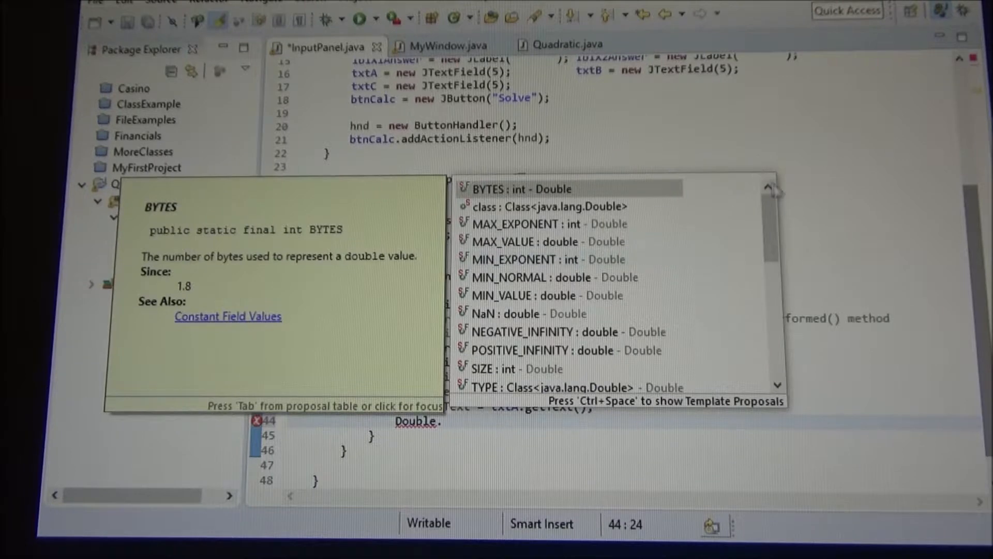
{"action": "scroll", "scroll_direction": "down", "scroll_amount": 3}
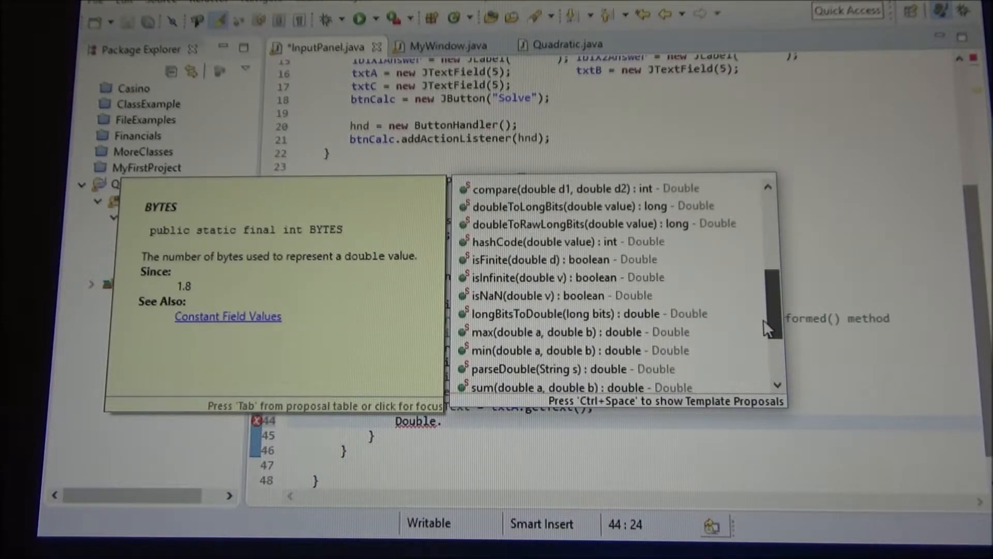
{"action": "scroll", "scroll_direction": "down", "scroll_amount": 3}
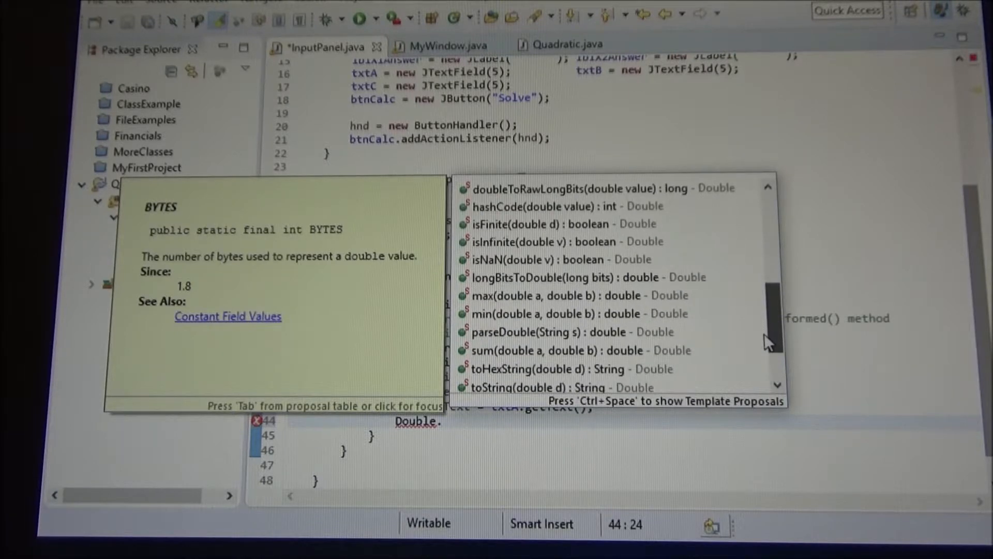
{"action": "scroll", "scroll_direction": "down", "scroll_amount": 3}
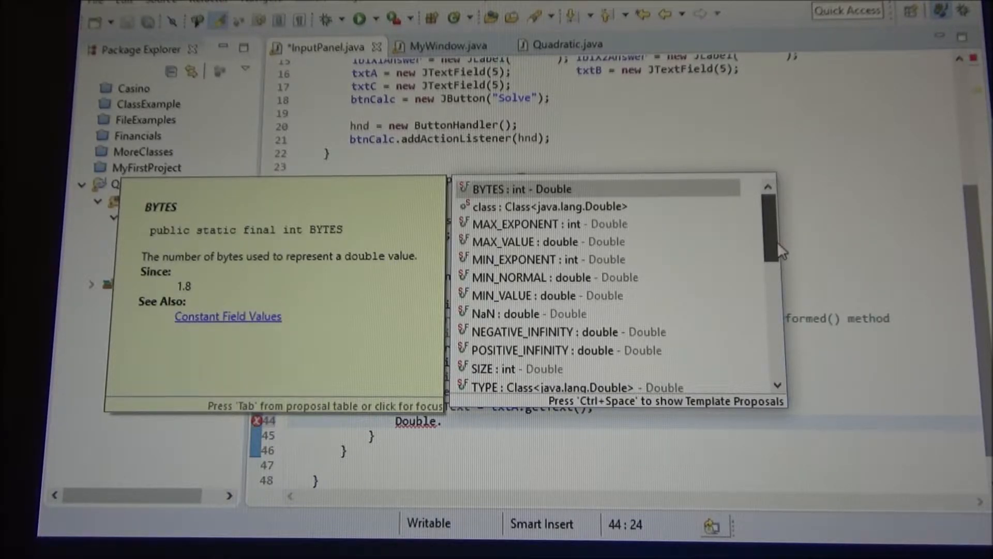
{"action": "scroll", "scroll_direction": "down", "scroll_amount": 3}
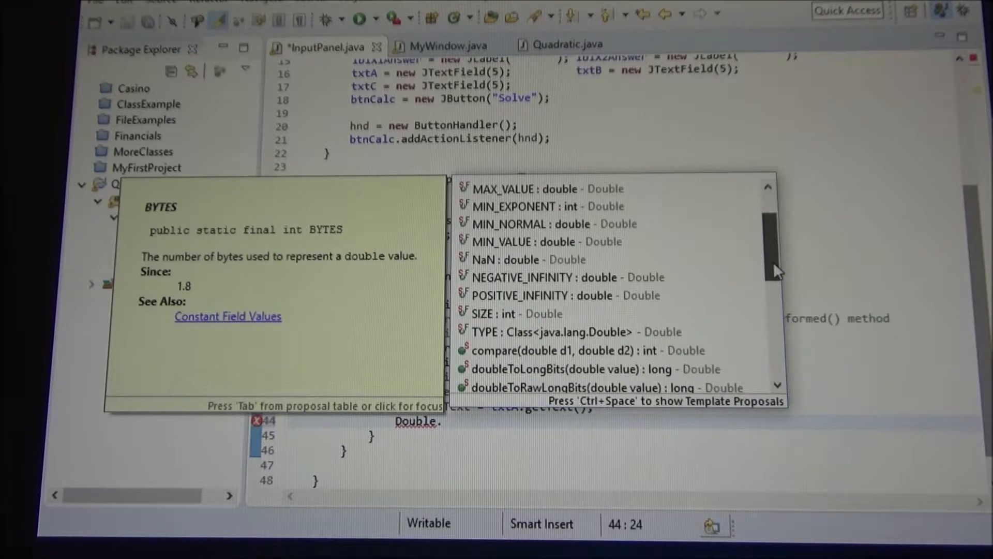
{"action": "scroll", "scroll_direction": "down", "scroll_amount": 3}
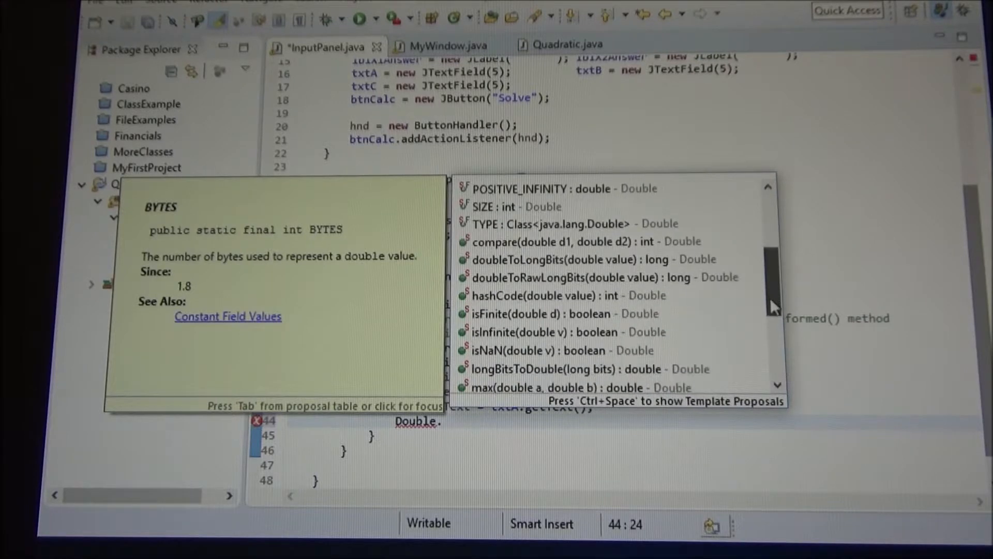
{"action": "scroll", "scroll_direction": "down", "scroll_amount": 3}
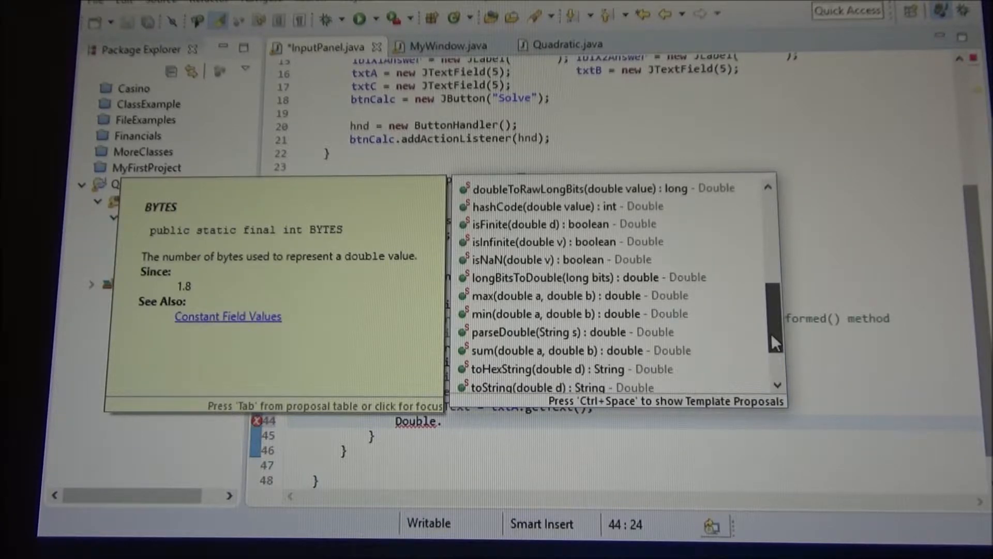
{"action": "scroll", "scroll_direction": "down", "scroll_amount": 3}
{"action": "type", "text": "parseDouble(enteredText"}
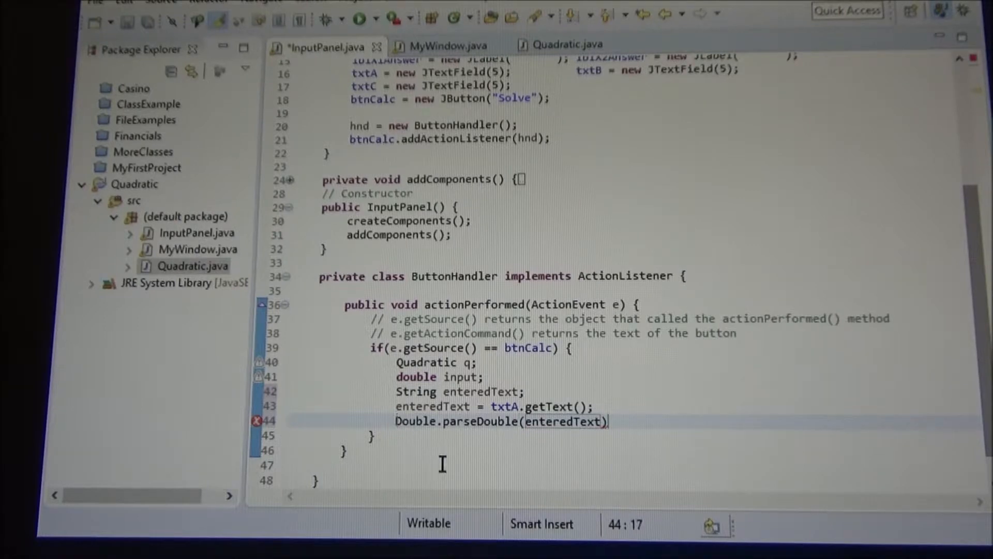
Step: Assign the parsed value to input, add 'q = new Quadratic();' and 'q.setA(input);'
{"action": "type", "text": "input ="}
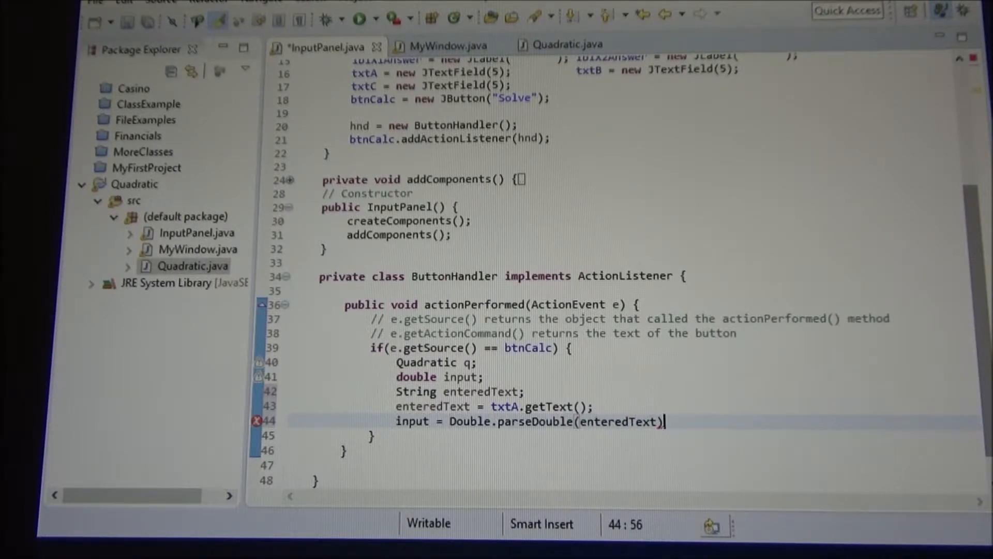
{"action": "type", "text": ";"}
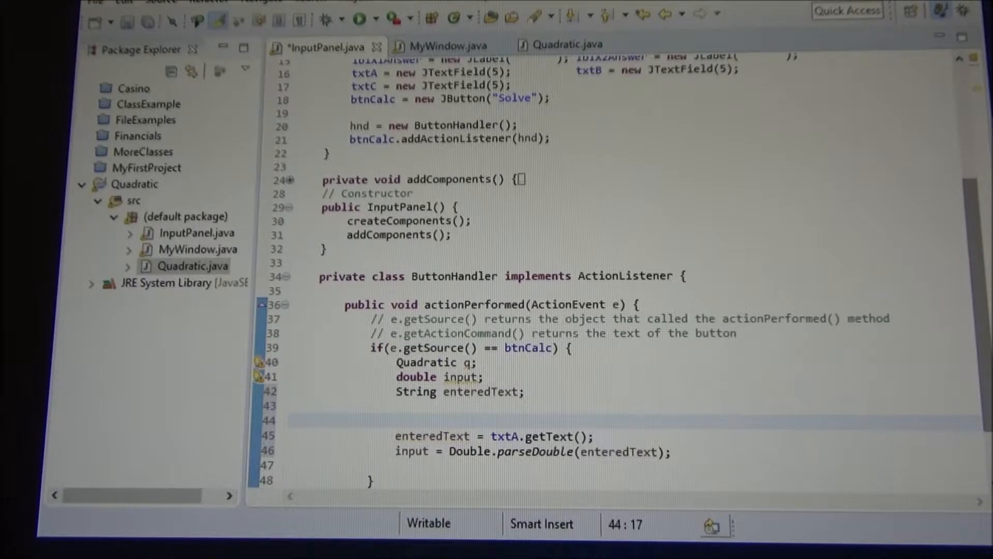
{"action": "type", "text": "q = new Qu"}
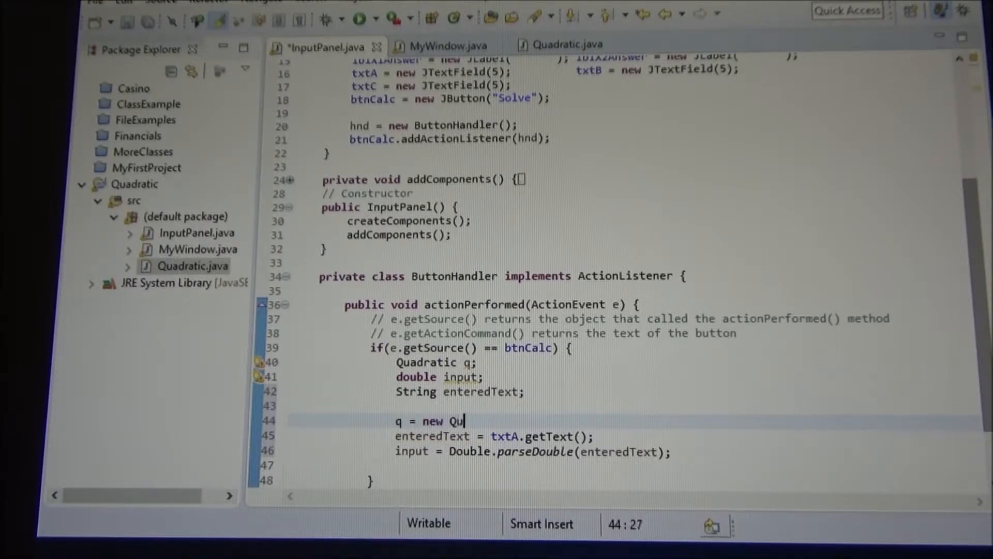
{"action": "type", "text": "adratic()"}
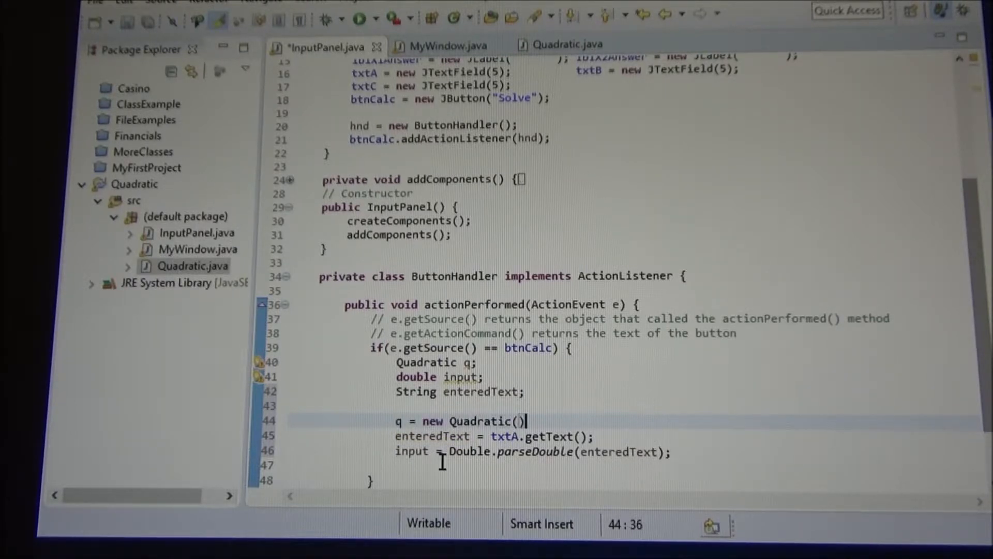
{"action": "key", "text": "Return"}
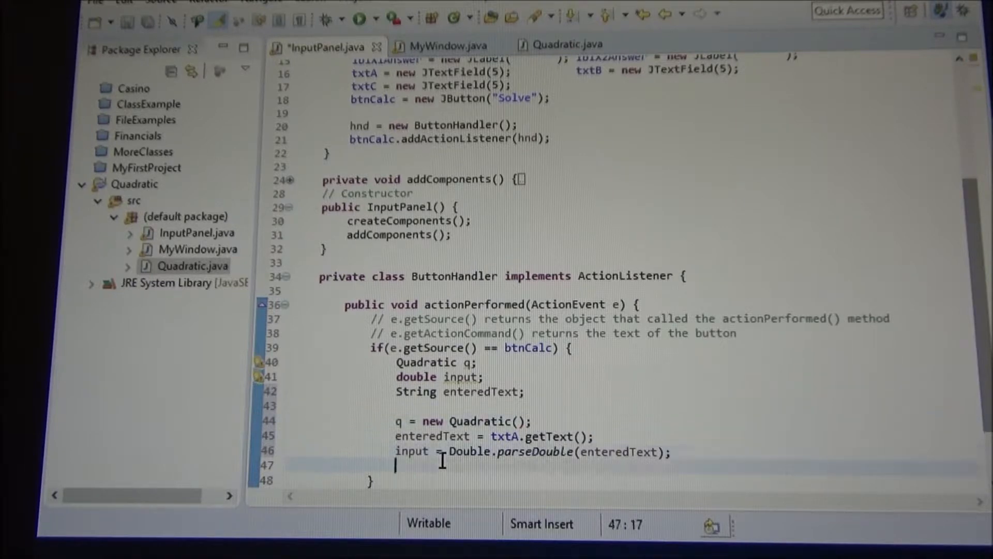
{"action": "type", "text": "q.setA(input);"}
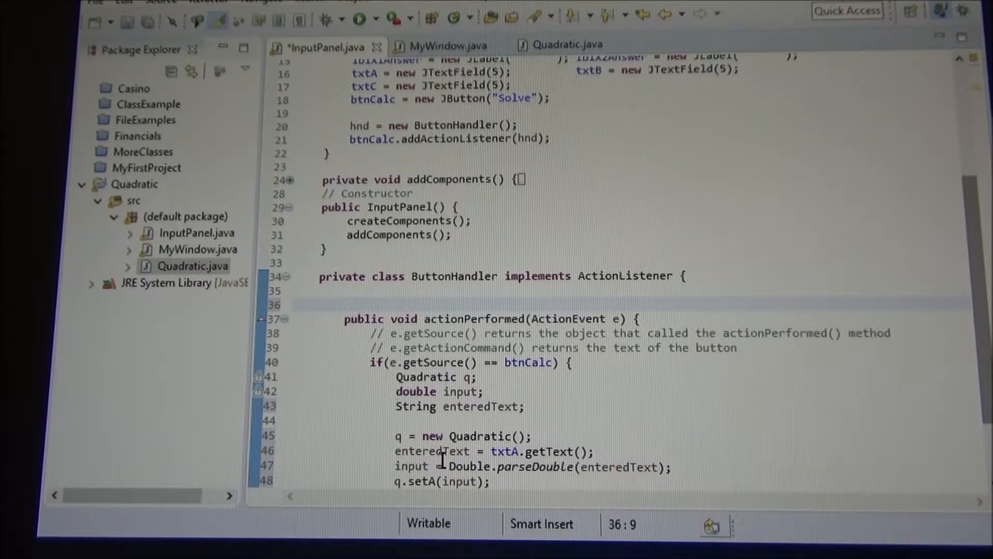
Step: Type the method header 'private double numberEntered' above actionPerformed
{"action": "type", "text": "private"}
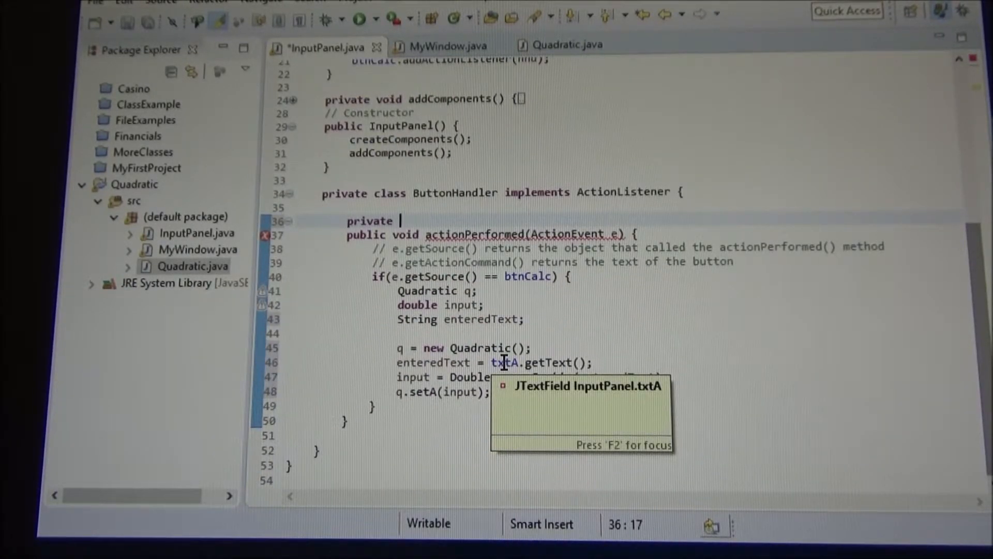
{"action": "type", "text": "d"}
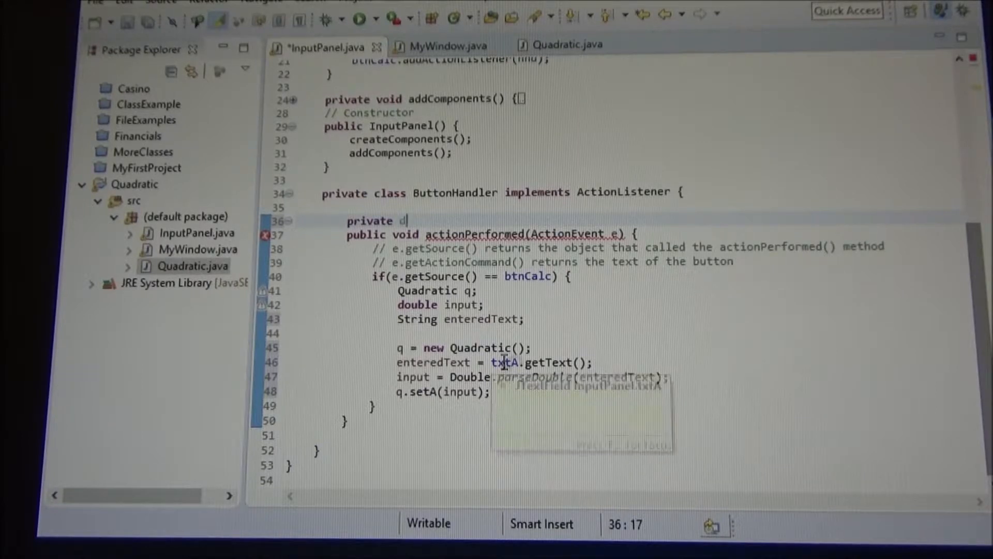
{"action": "type", "text": "ouble"}
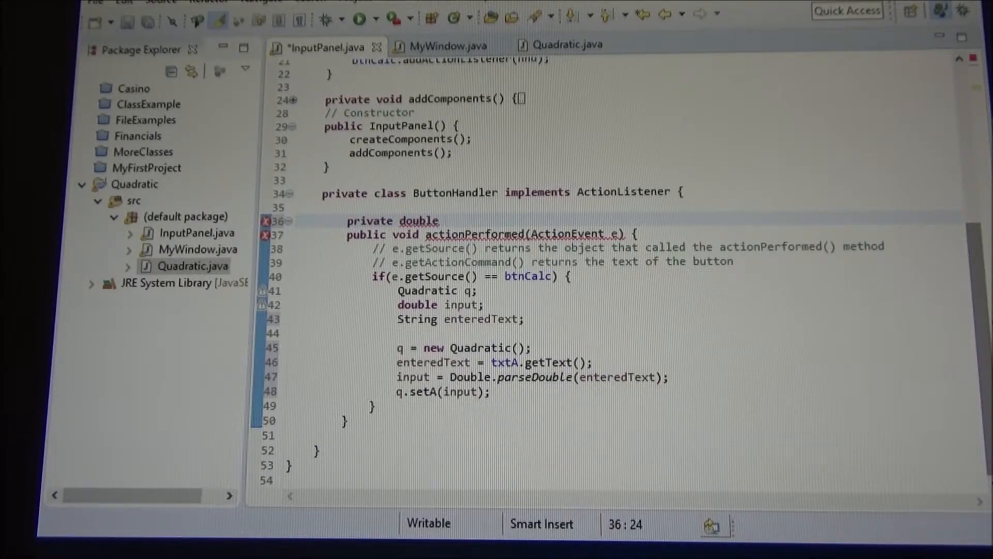
{"action": "left_click", "coordinate": [443, 220]}
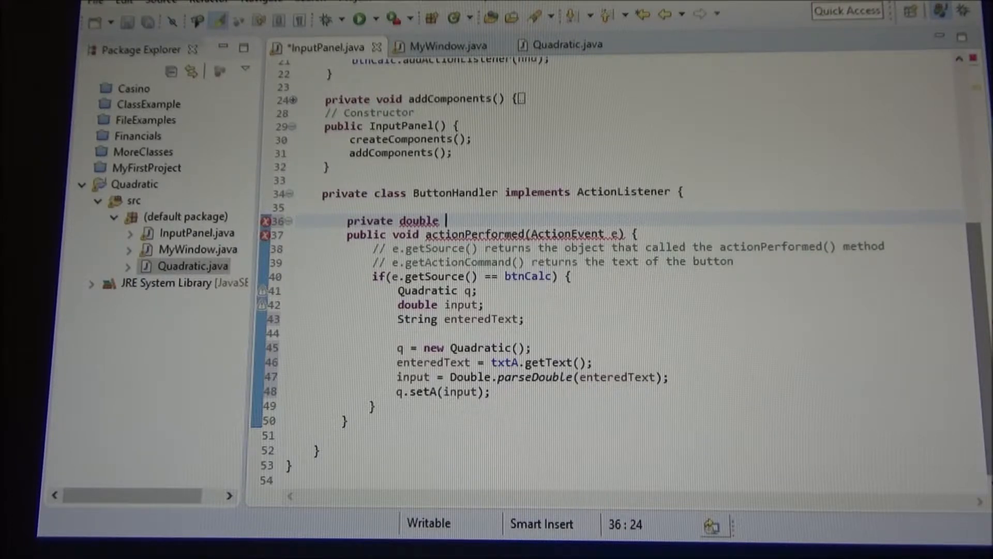
{"action": "type", "text": "number"}
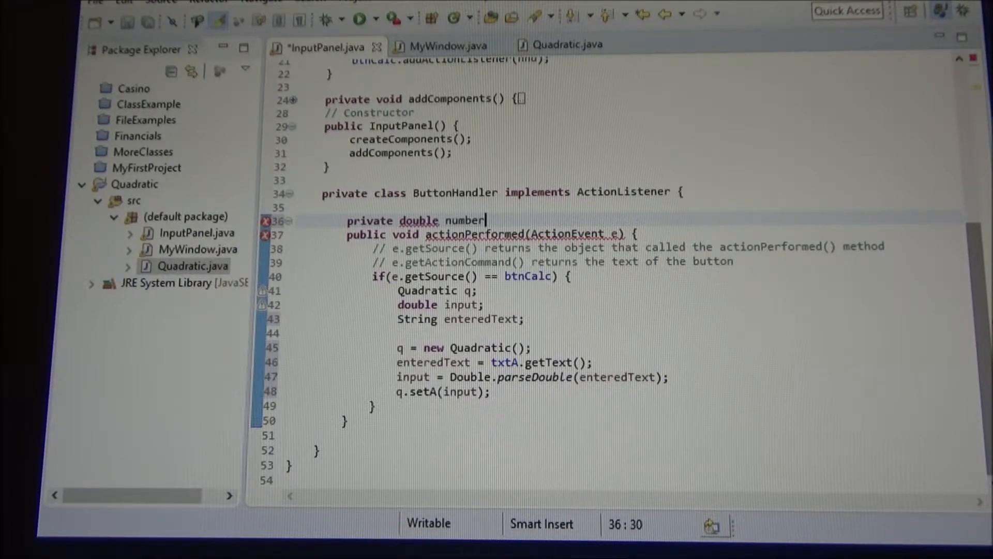
{"action": "type", "text": "Entered"}
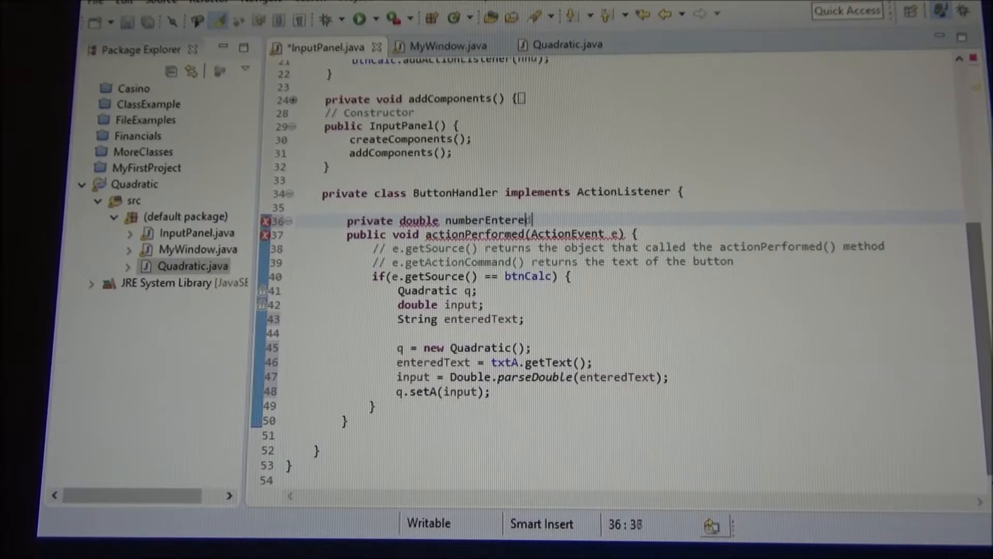
Step: Give numberEntered the parameter 'JTextField txt' and an opening brace
{"action": "double_click", "coordinate": [488, 220]}
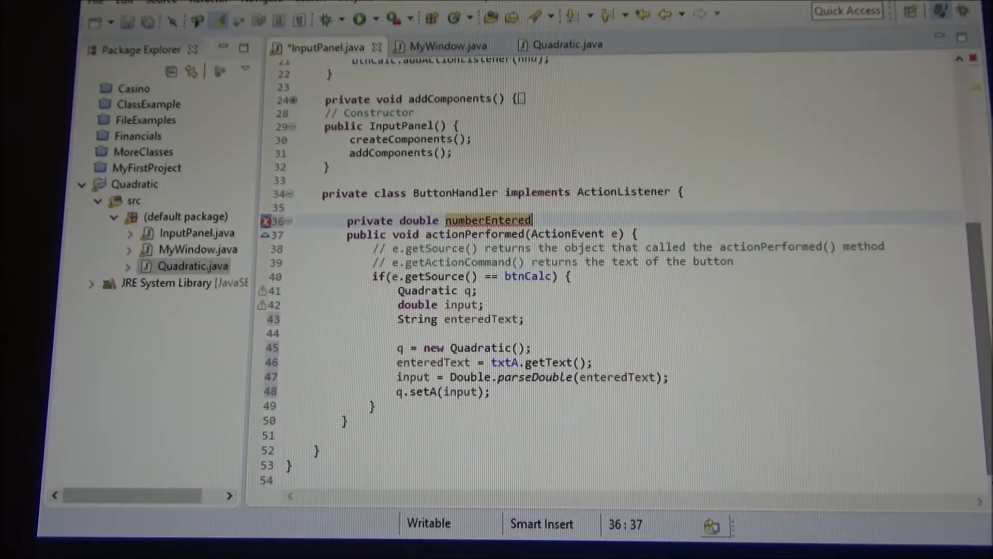
{"action": "type", "text": "()"}
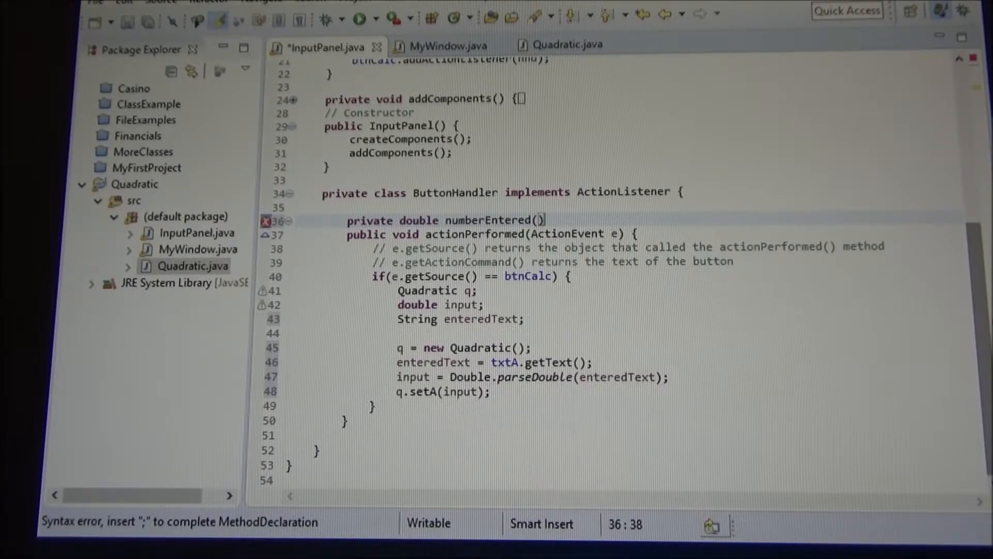
{"action": "type", "text": "0"}
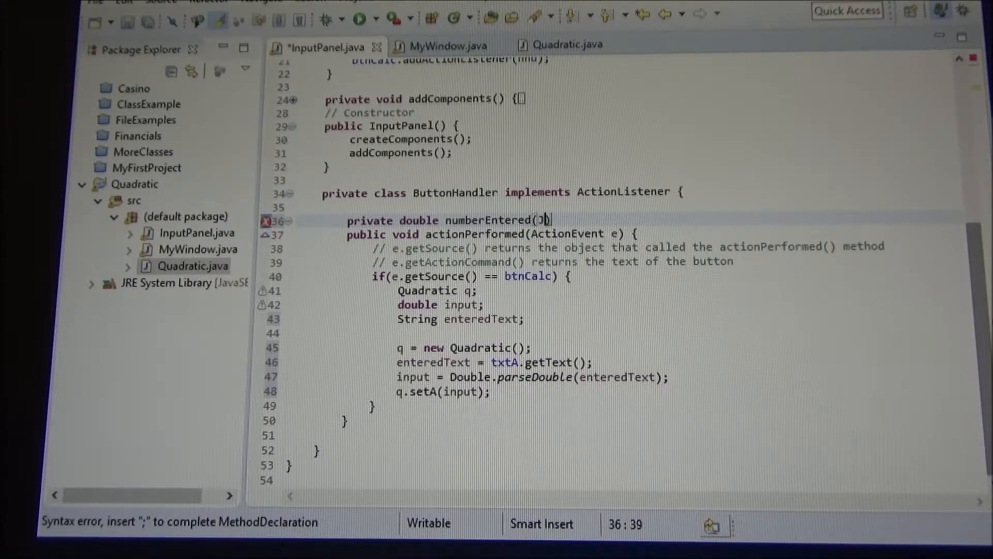
{"action": "type", "text": "JTextField"}
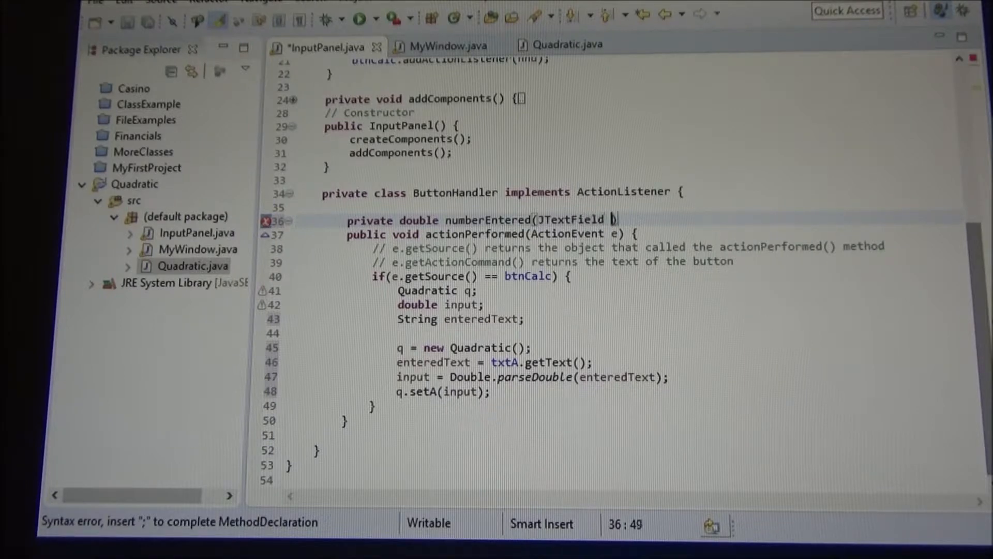
{"action": "type", "text": "t"}
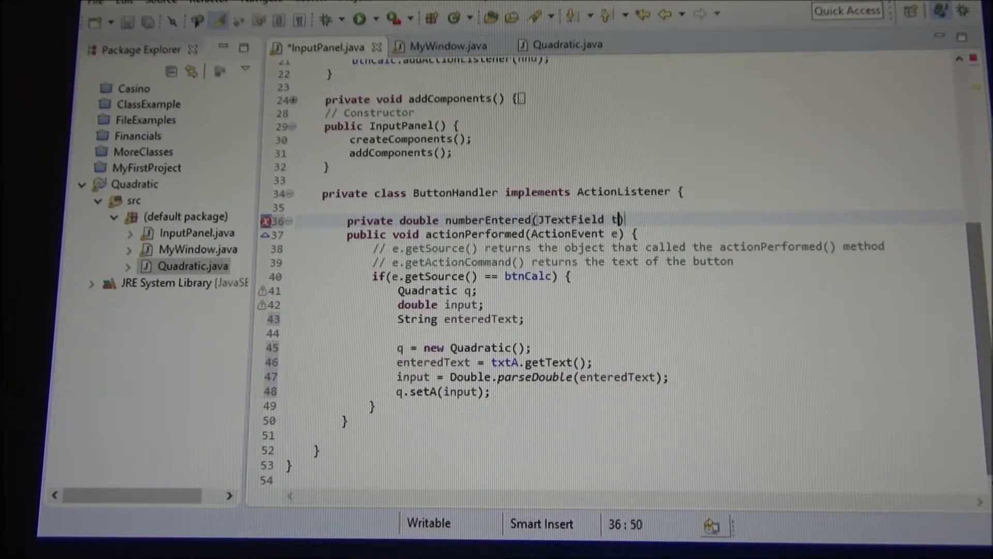
{"action": "type", "text": "xt)"}
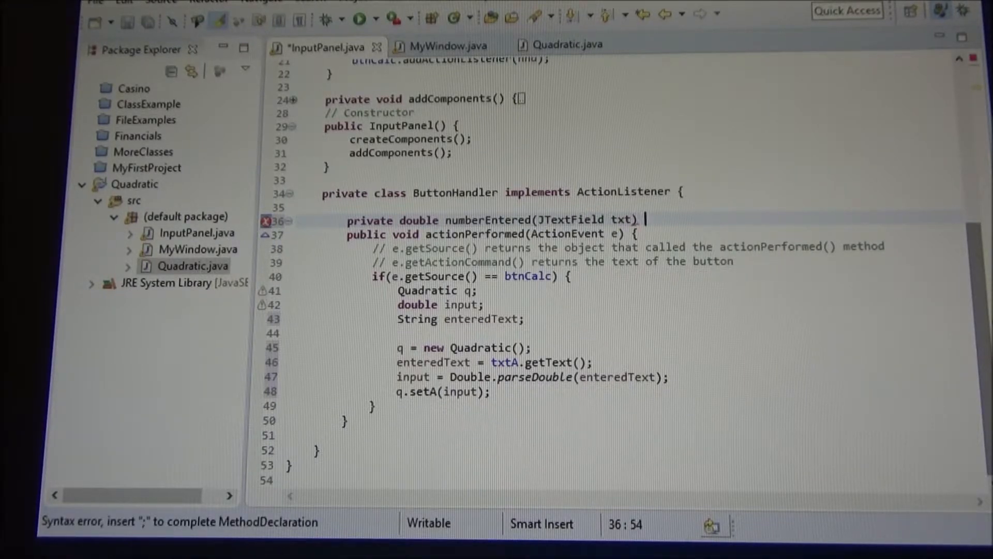
{"action": "type", "text": "{"}
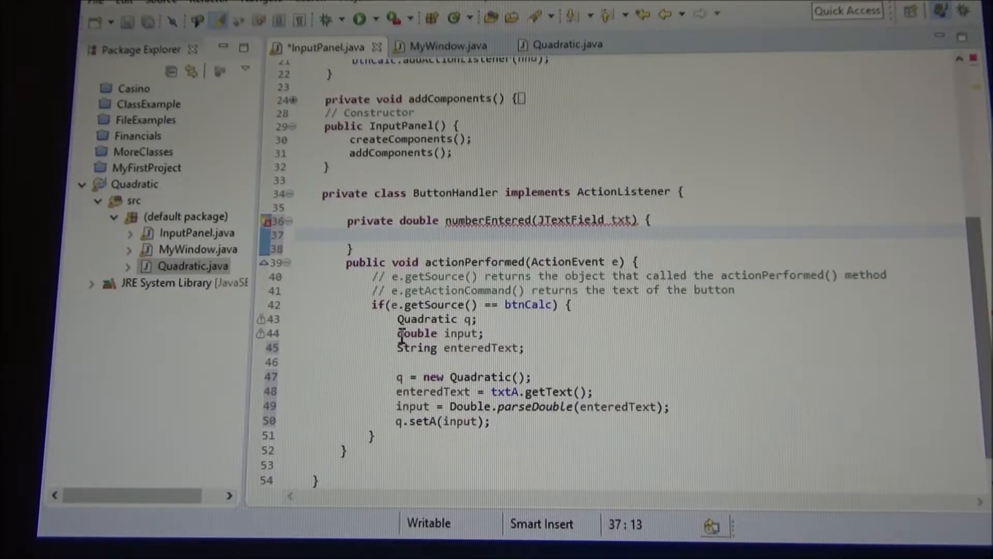
Step: Move the parsing lines into numberEntered with 'return input;', initialising input to 0
{"action": "left_click_drag", "start_coordinate": [398, 334], "coordinate": [529, 347]}
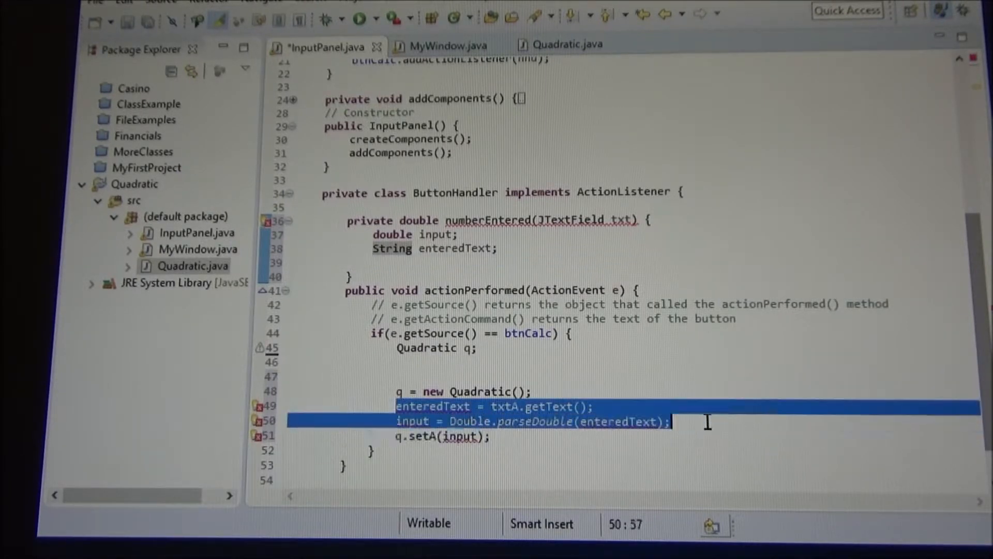
{"action": "key", "text": "Delete"}
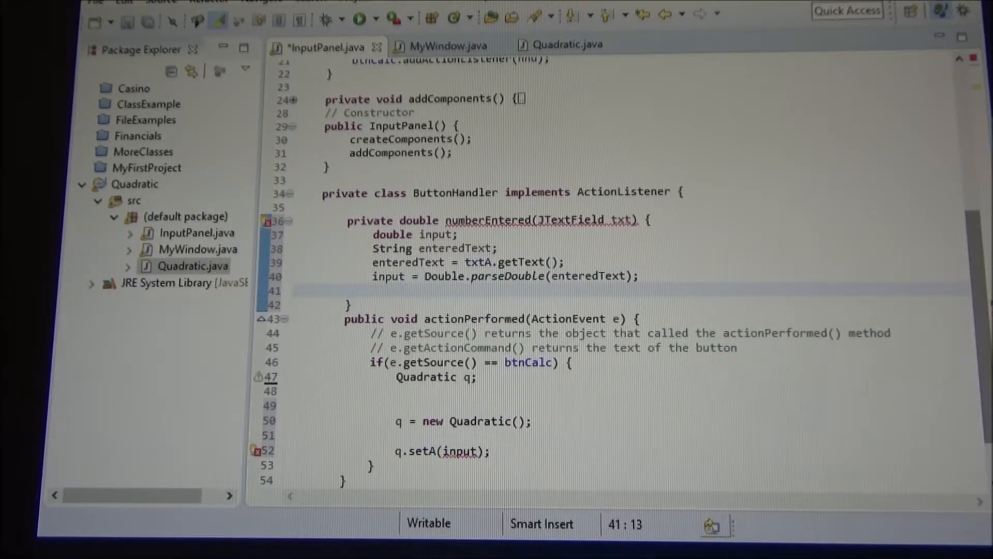
{"action": "type", "text": "return input;"}
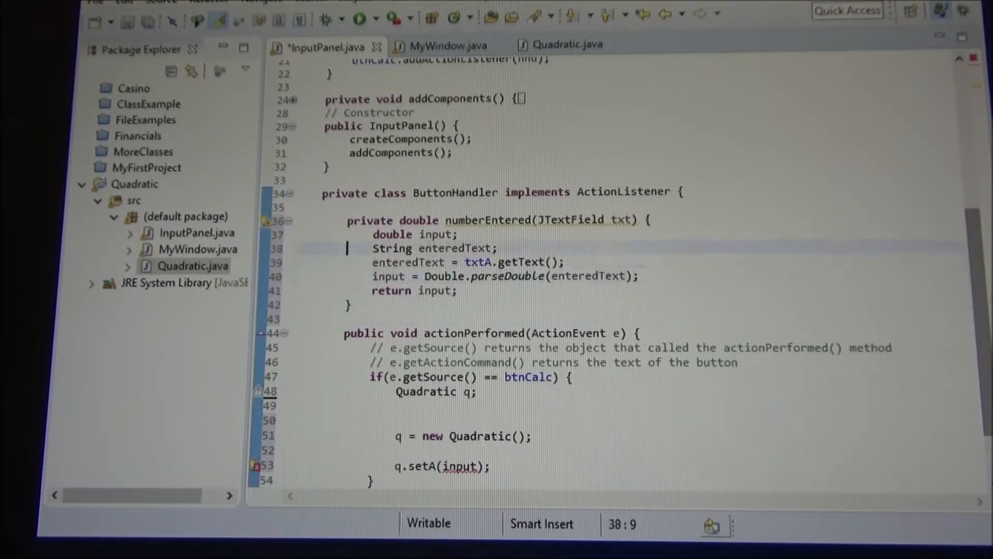
{"action": "type", "text": "= 0"}
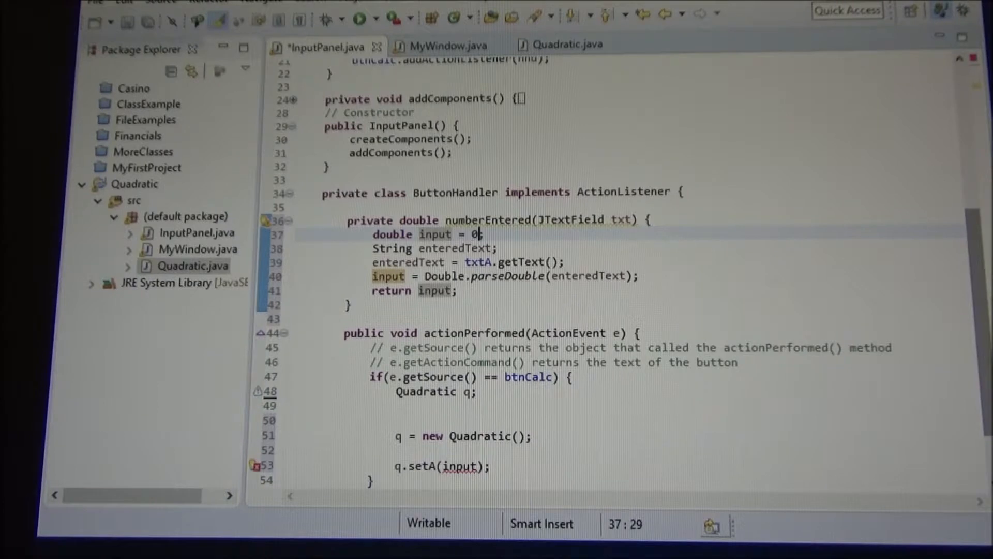
{"action": "type", "text": ";"}
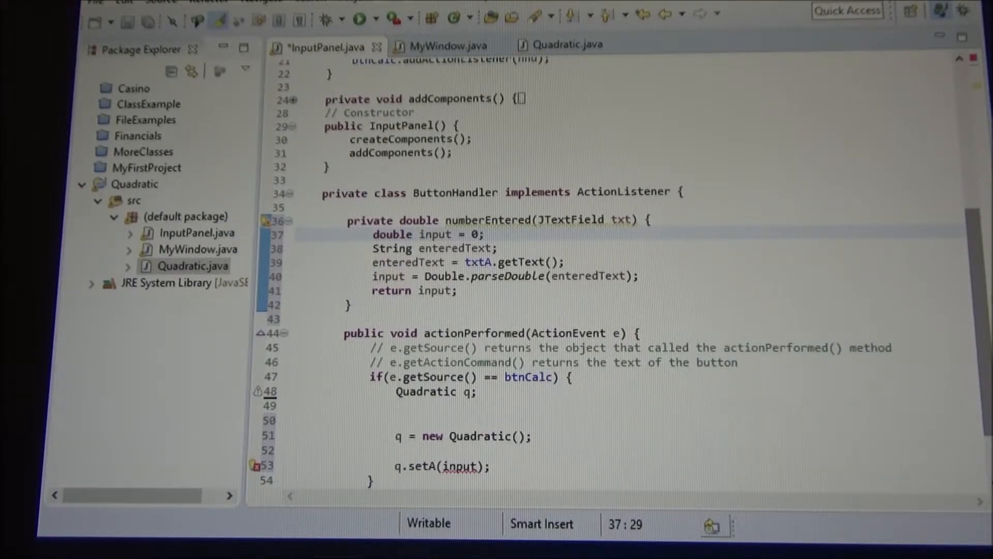
{"action": "left_click", "coordinate": [474, 392]}
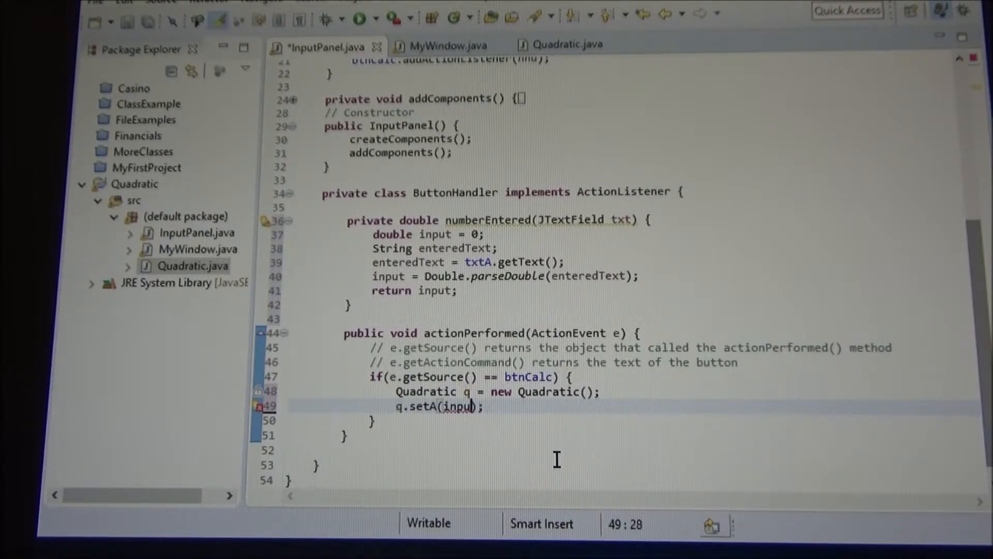
Step: Call q.setA, q.setB, q.setC with numberEntered(txtA), numberEntered(txtB), numberEntered(txtC)
{"action": "key", "text": "Backspace"}
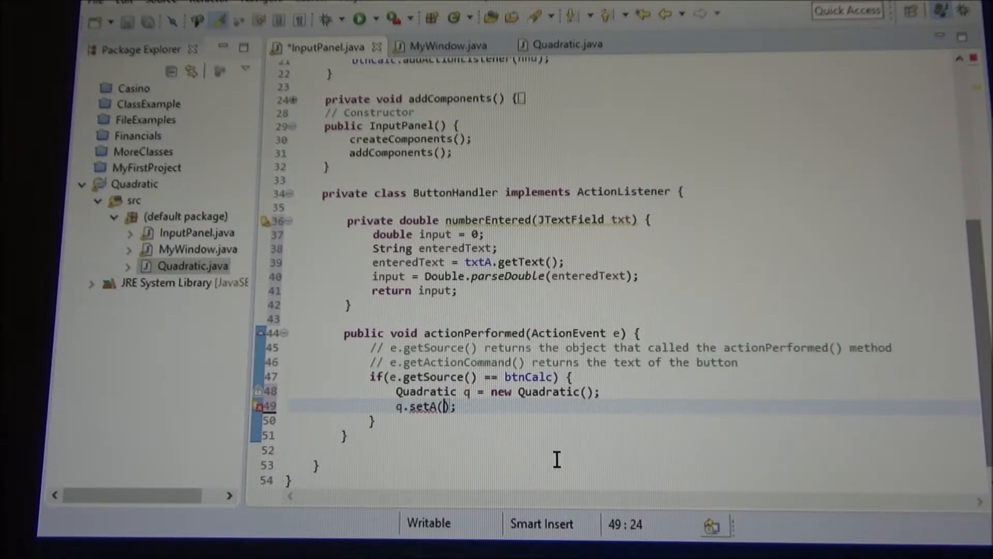
{"action": "type", "text": "numberEntered(txt"}
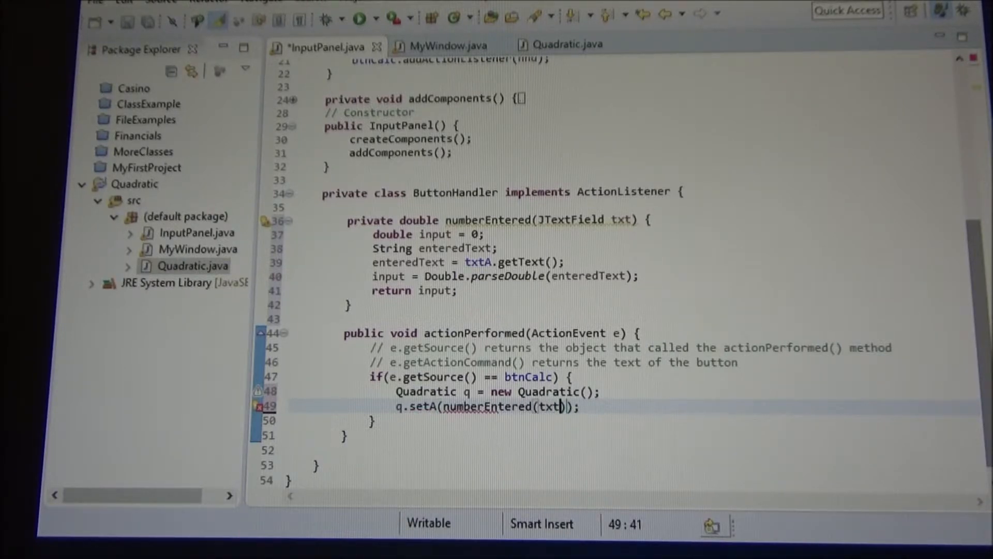
{"action": "type", "text": "A"}
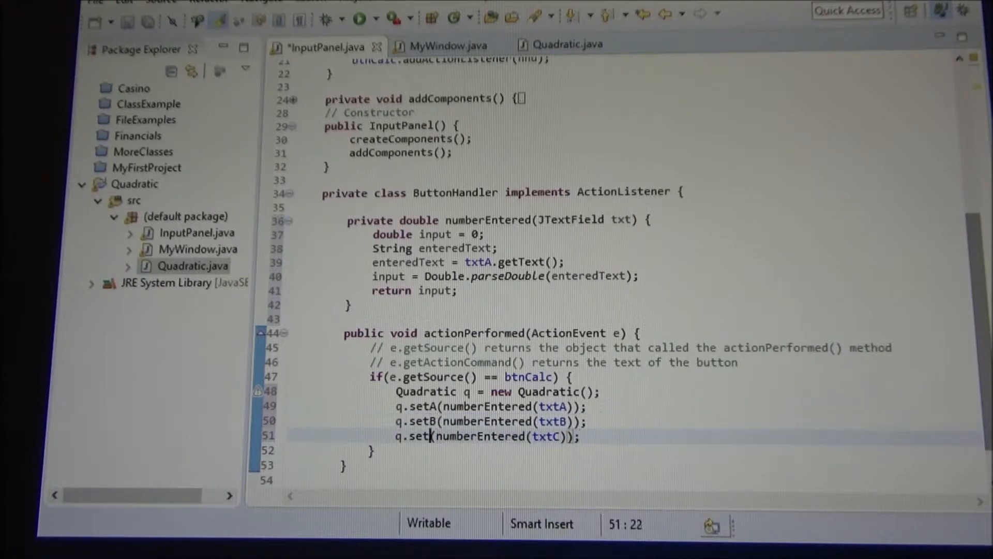
{"action": "type", "text": "C"}
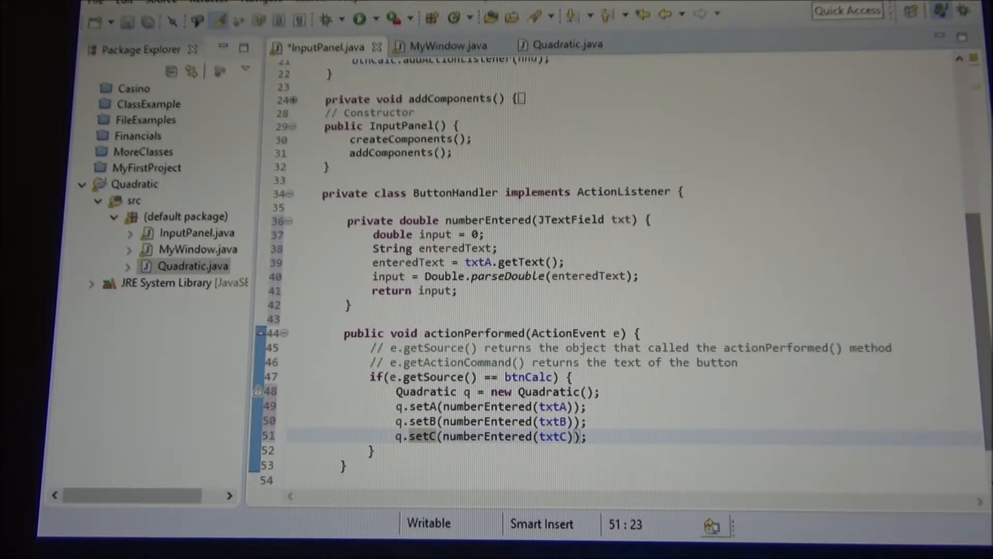
{"action": "scroll", "scroll_direction": "down", "scroll_amount": 3}
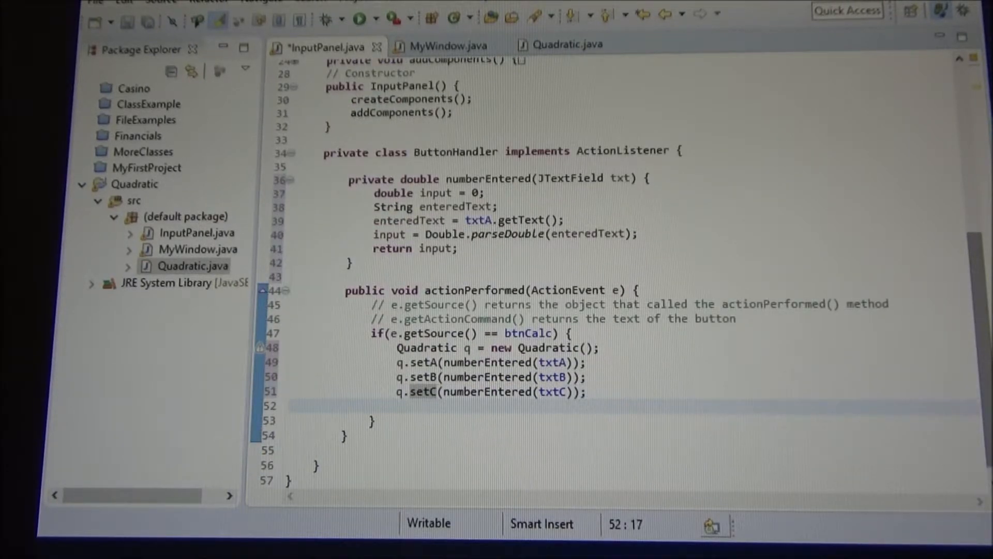
Step: Add 'q.solve();' and open an 'if (q.isSolved()) {' block below the setters
{"action": "type", "text": "q"}
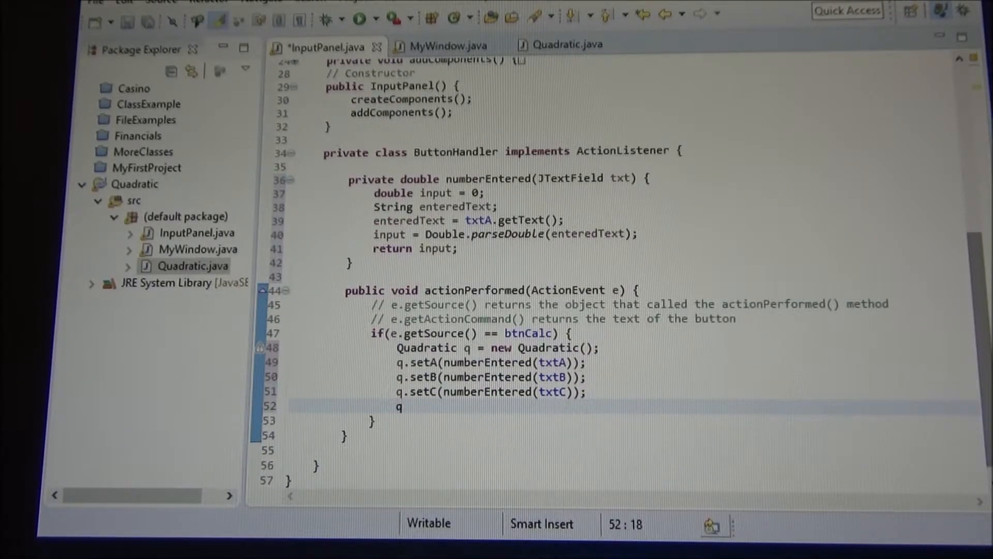
{"action": "type", "text": ".solve();"}
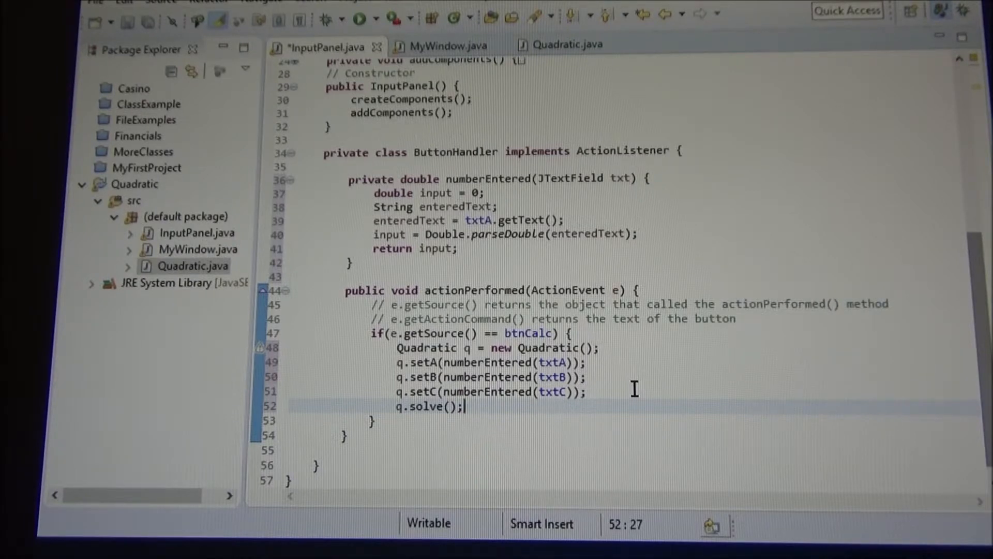
{"action": "type", "text": "if(q.isSolved("}
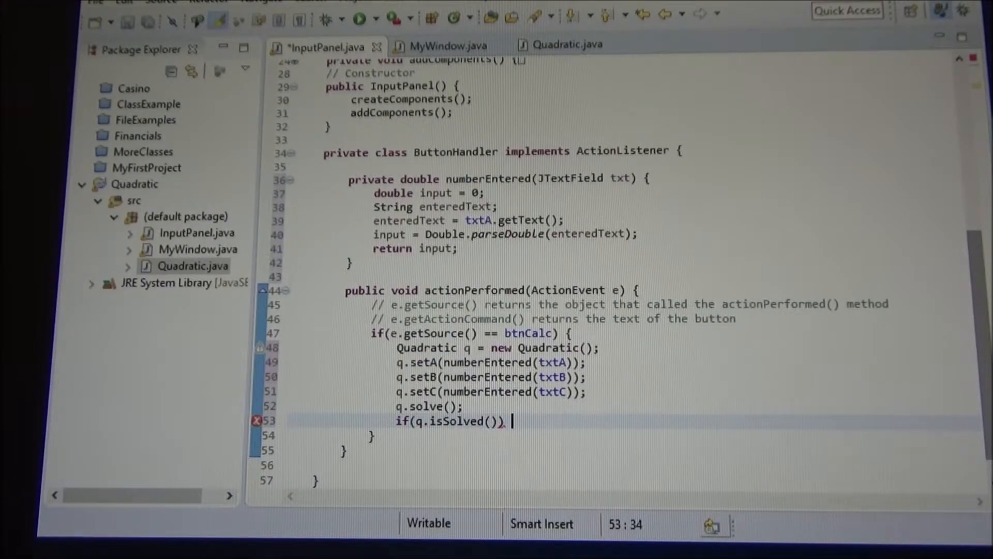
{"action": "type", "text": "{"}
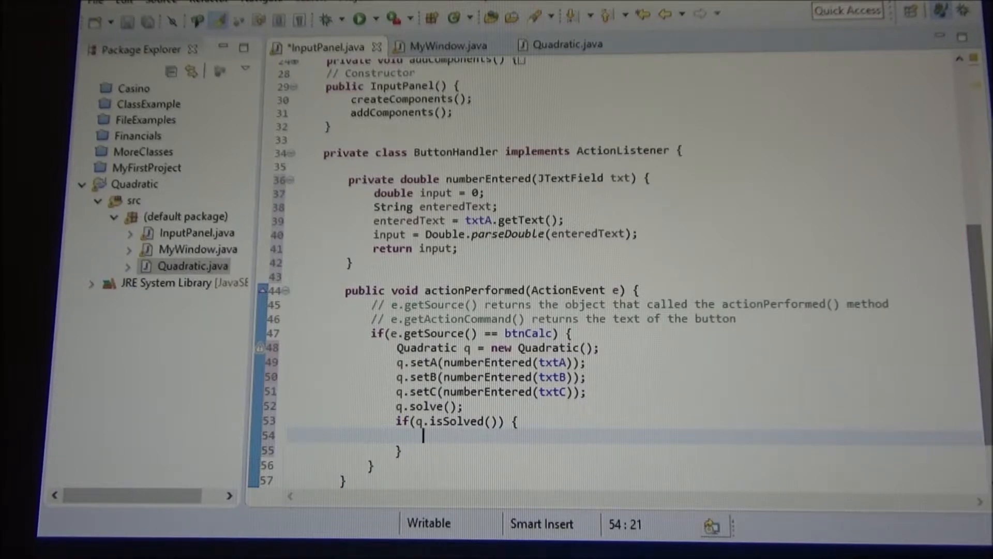
{"action": "mouse_move", "coordinate": [620, 378]}
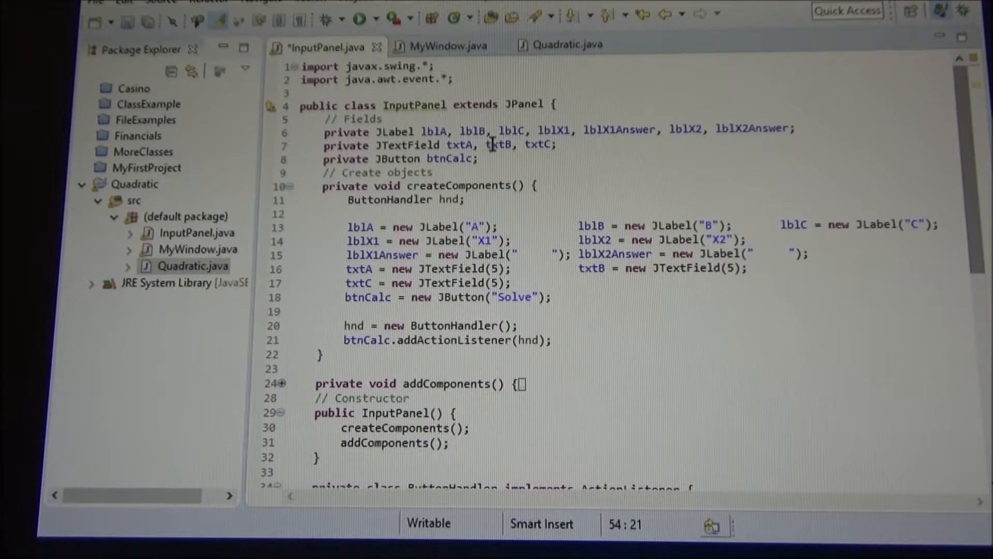
{"action": "double_click", "coordinate": [619, 129]}
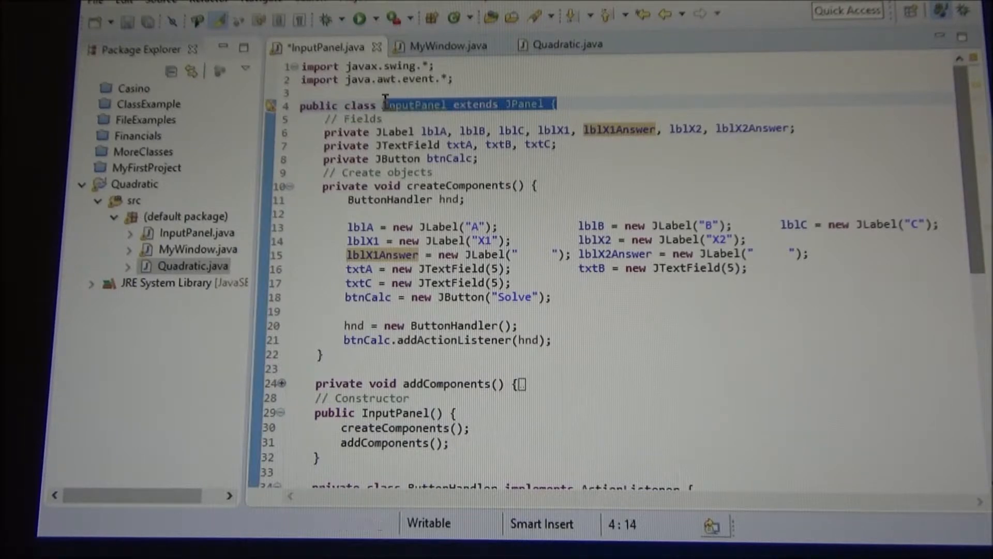
{"action": "mouse_move", "coordinate": [620, 129]}
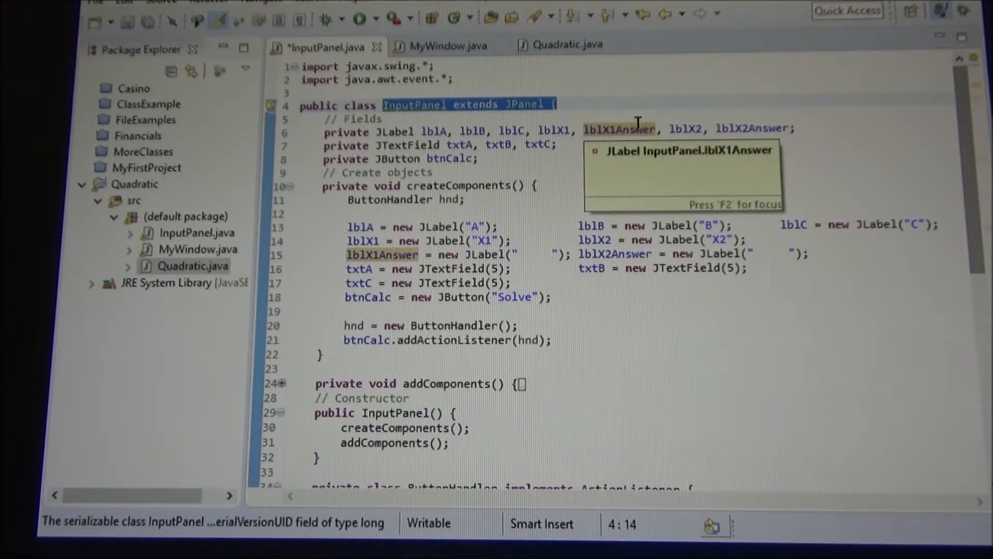
{"action": "mouse_move", "coordinate": [816, 56]}
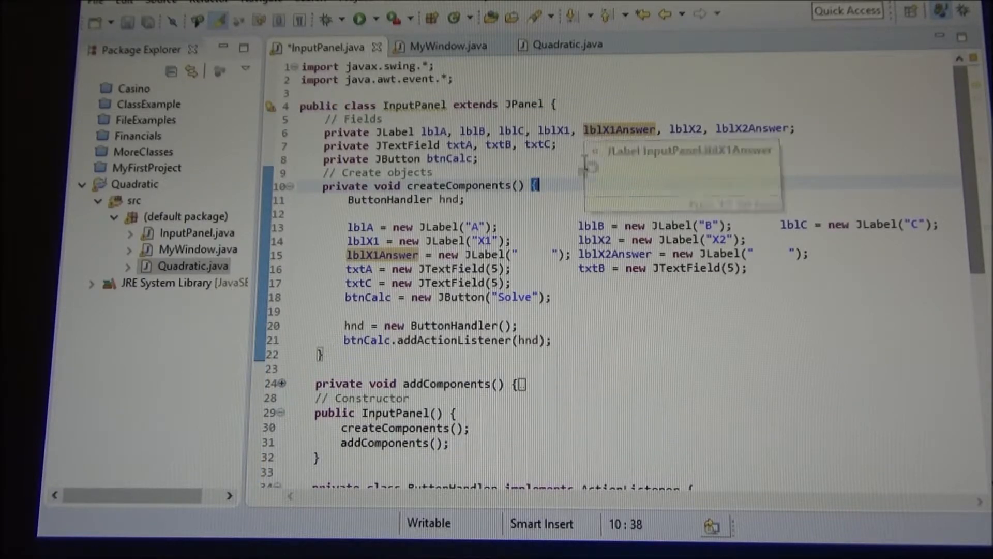
{"action": "scroll", "scroll_direction": "down", "scroll_amount": 3}
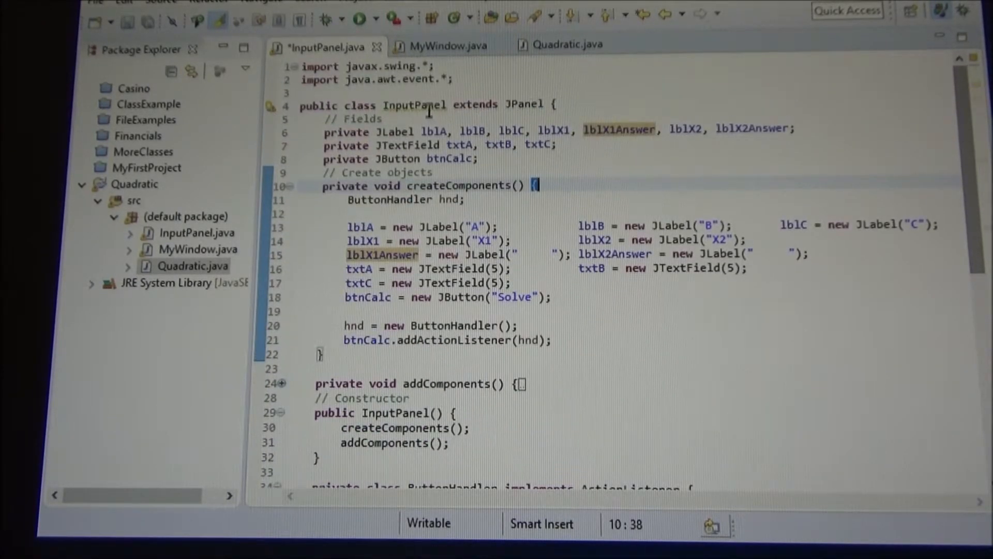
{"action": "mouse_move", "coordinate": [622, 129]}
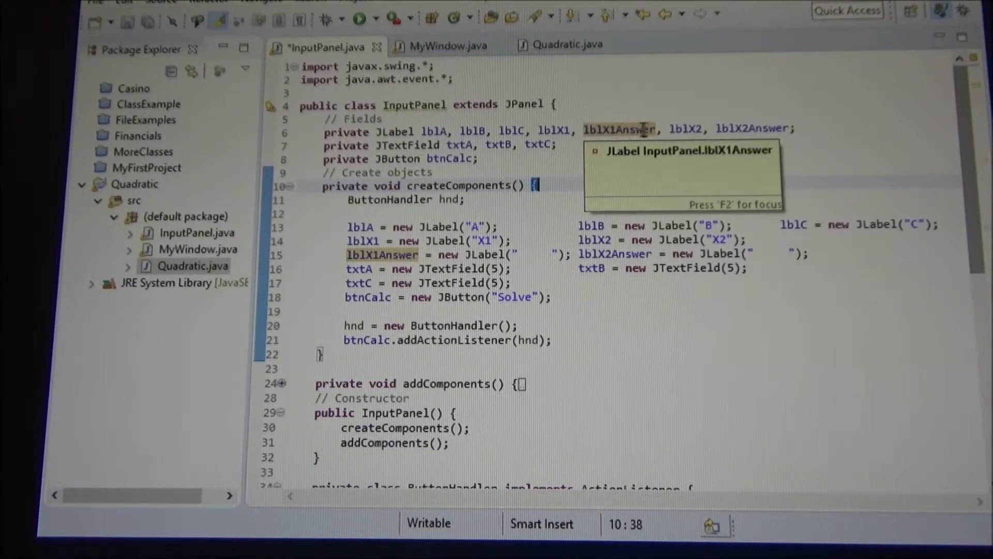
Step: Set lblX1Answer and lblX2Answer text to Double.toString(q.getX1()) and Double.toString(q.getX2())
{"action": "scroll", "scroll_direction": "down", "scroll_amount": 3}
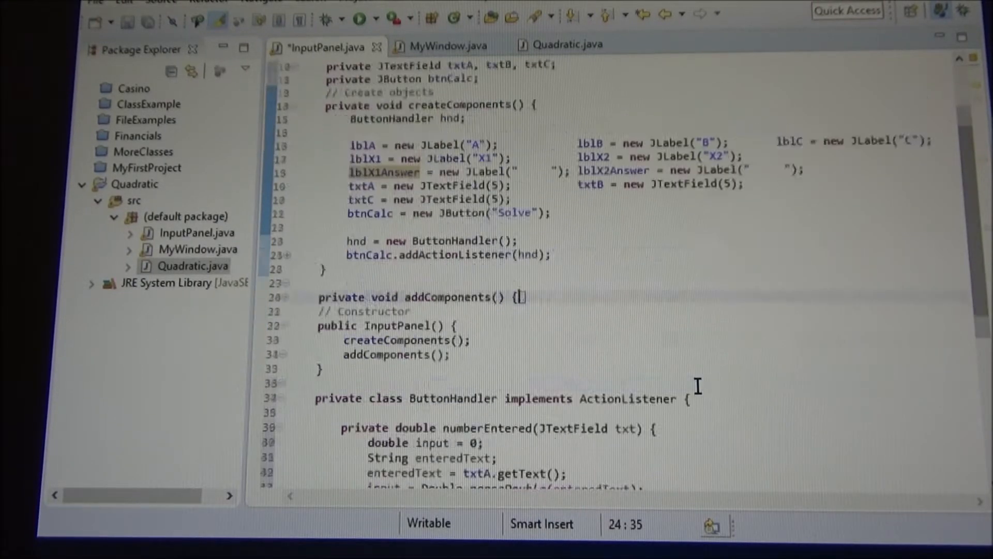
{"action": "scroll", "scroll_direction": "down", "scroll_amount": 3}
{"action": "type", "text": "if(q.isSolved()) {"}
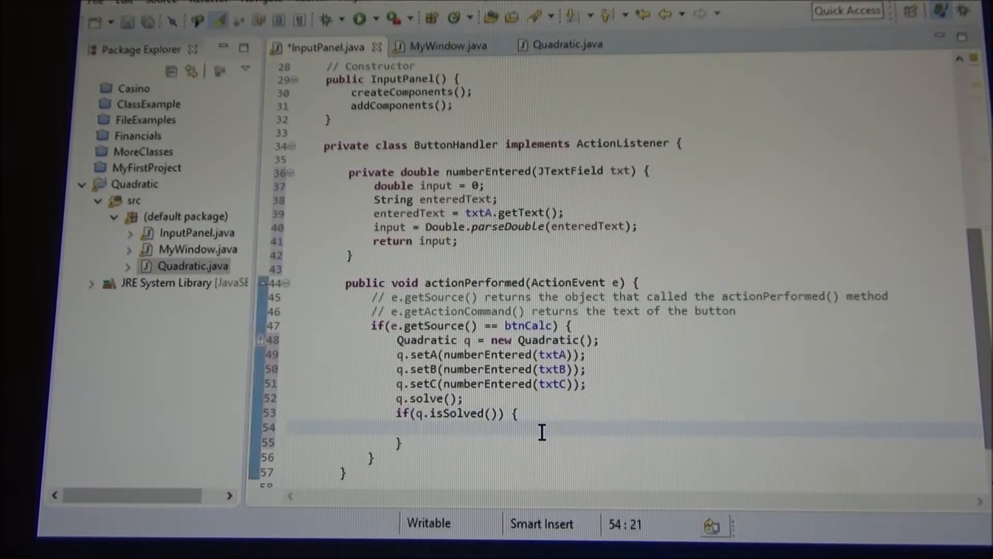
{"action": "type", "text": "l"}
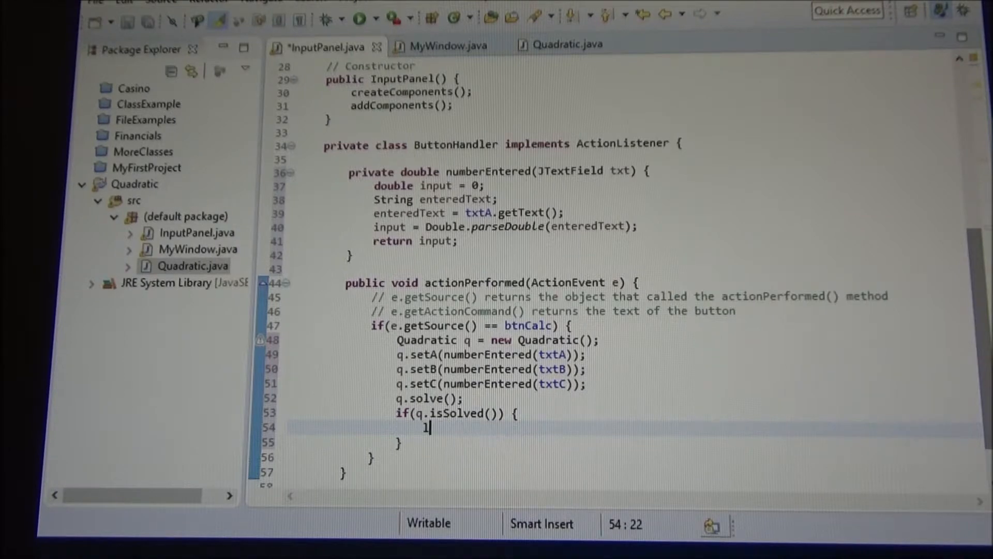
{"action": "type", "text": "blX"}
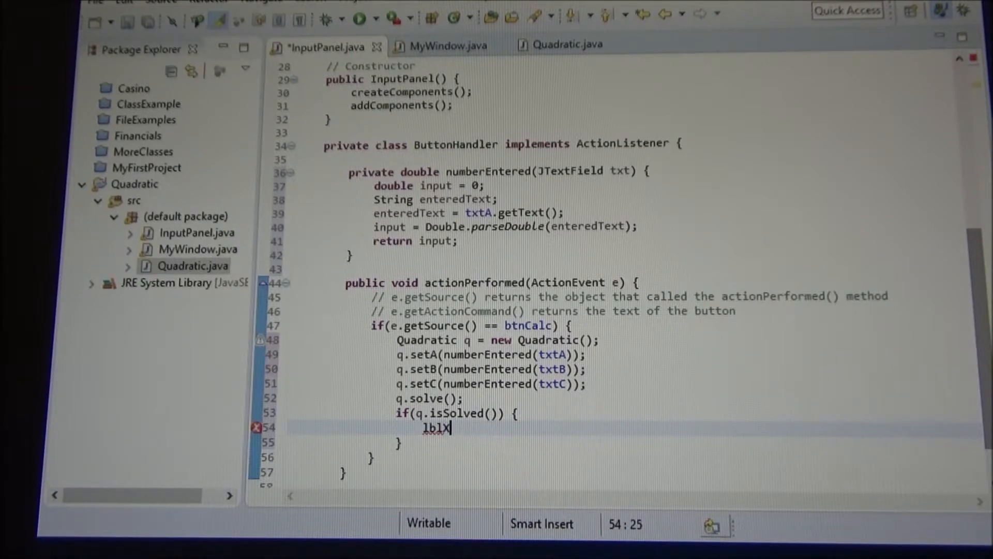
{"action": "type", "text": "1Ans"}
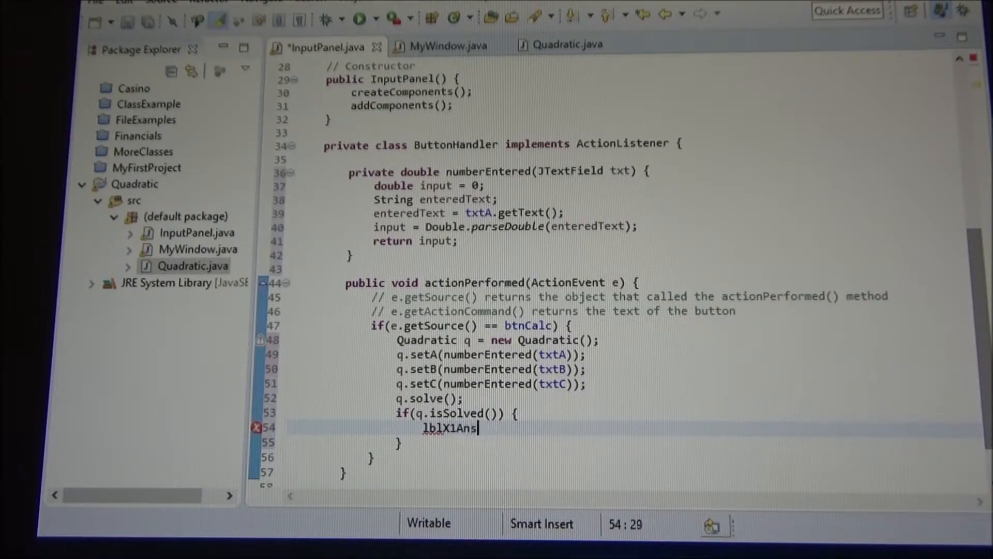
{"action": "type", "text": "wer"}
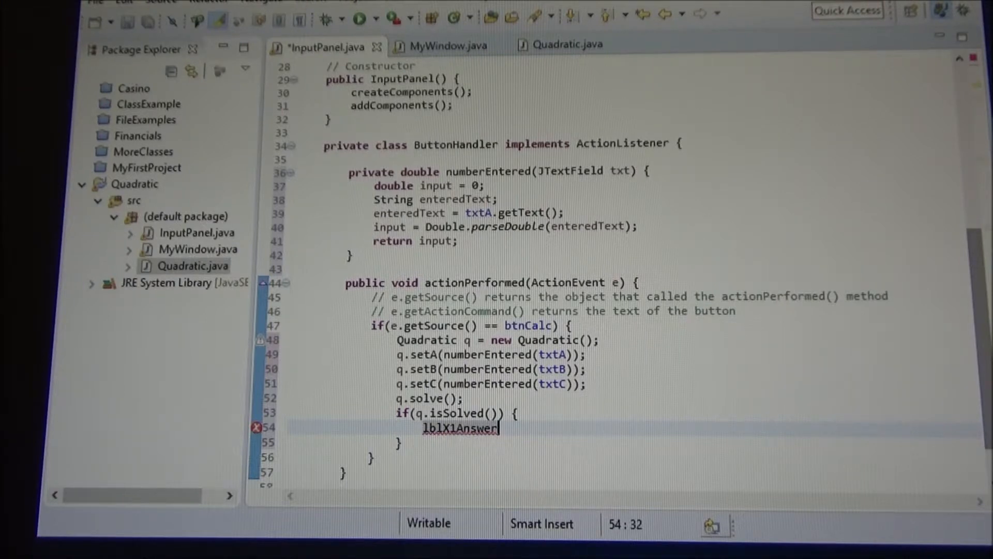
{"action": "type", "text": ".setText(q.);"}
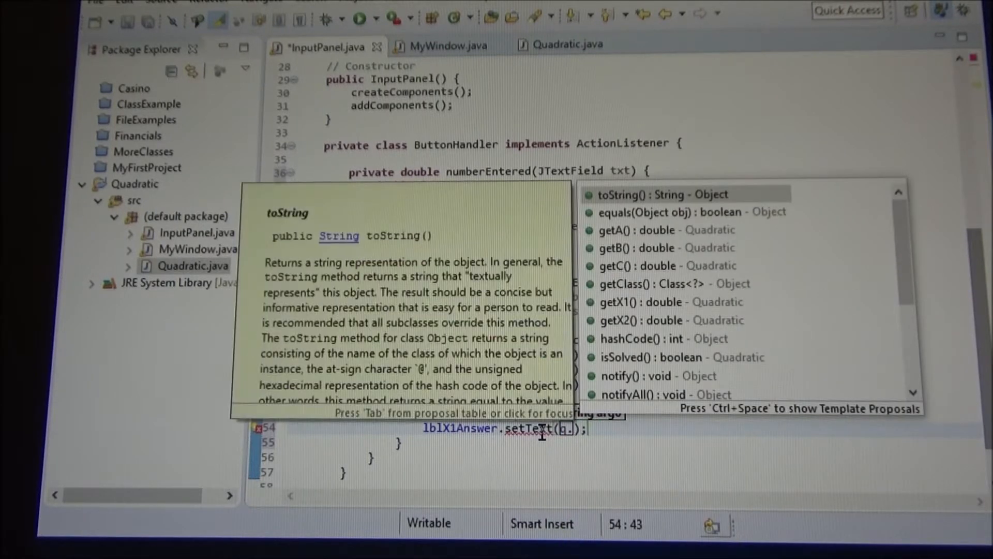
{"action": "key", "text": "Down"}
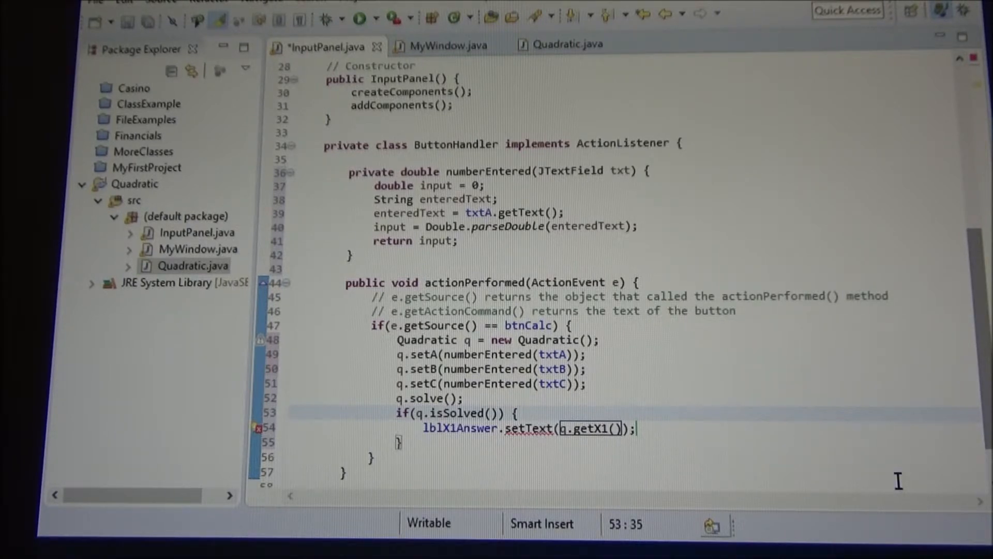
{"action": "mouse_move", "coordinate": [699, 474]}
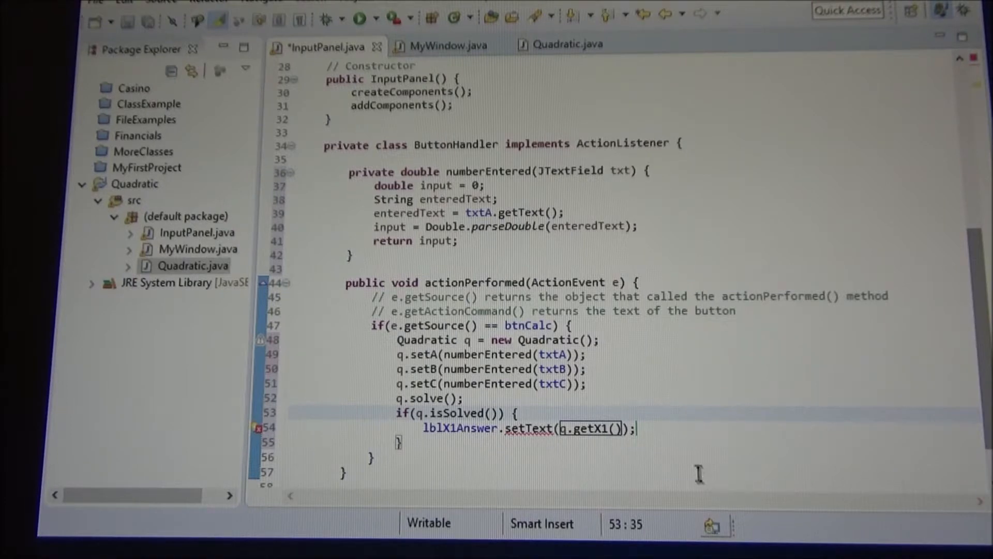
{"action": "left_click", "coordinate": [624, 428]}
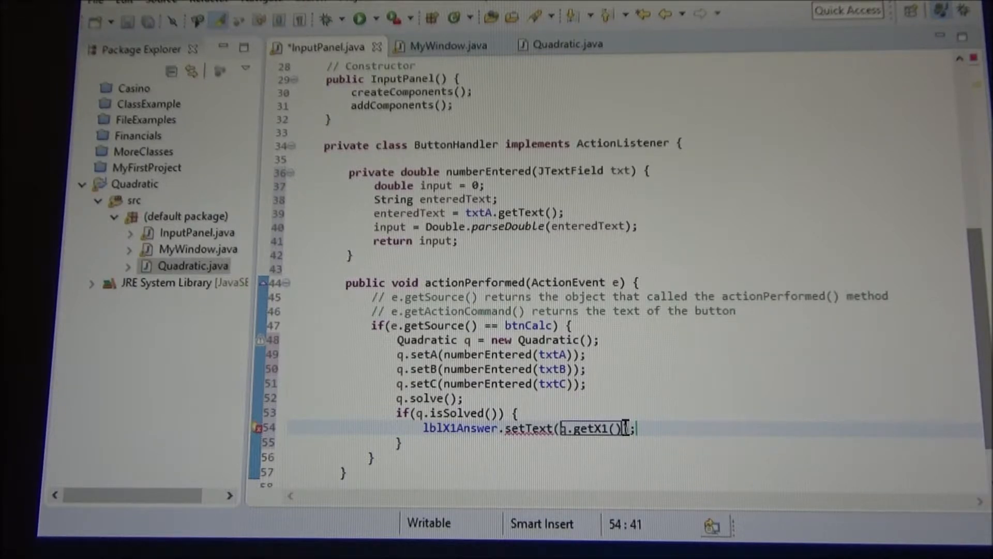
{"action": "type", "text": "q.getX2()));"}
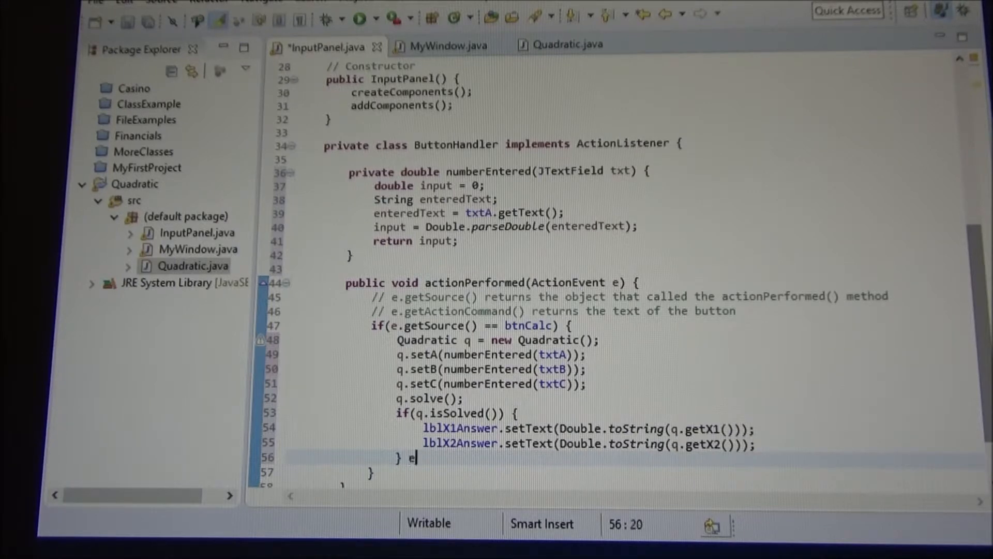
Step: Start an else block that sets lblX1Answer's text to "N/A"
{"action": "type", "text": "lse {"}
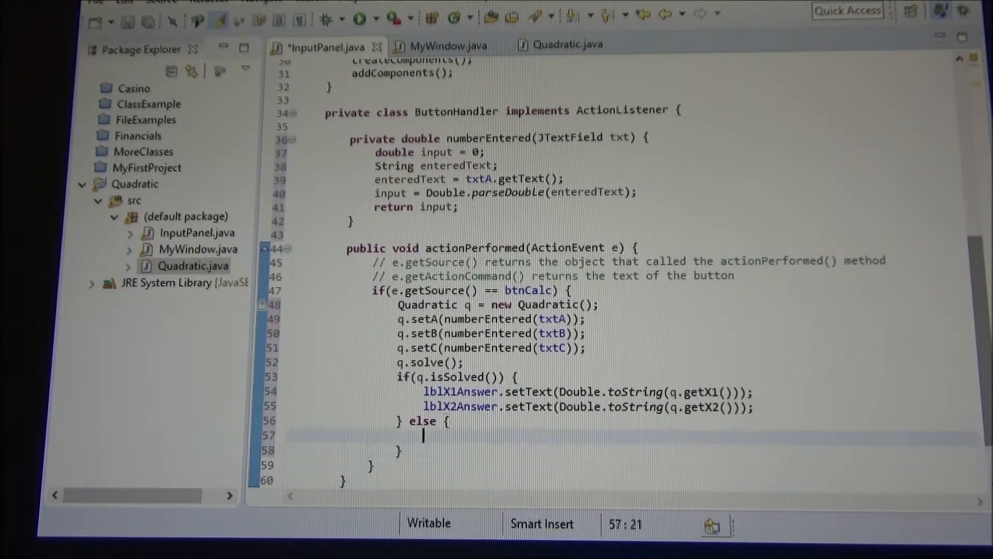
{"action": "type", "text": "lblX1"}
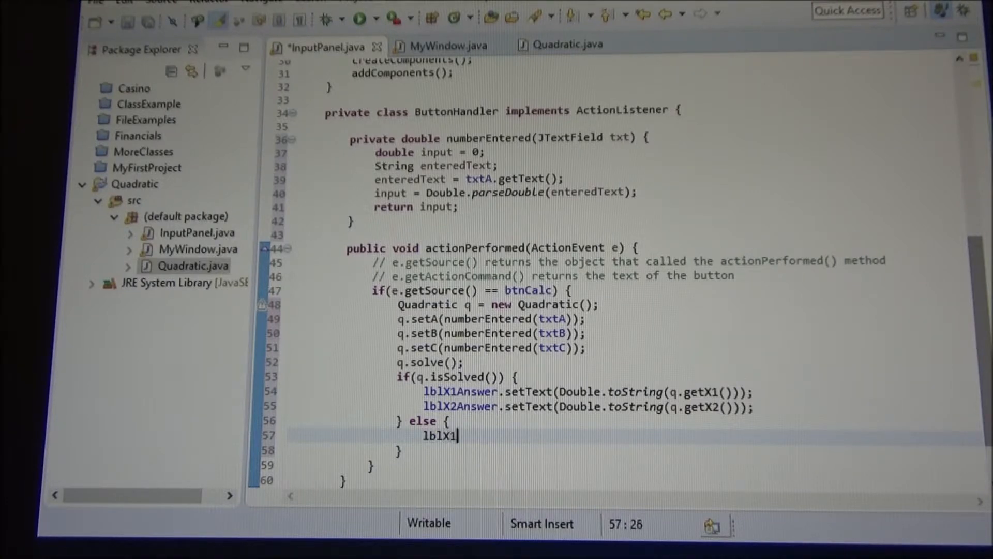
{"action": "type", "text": "Answer.setText(text);"}
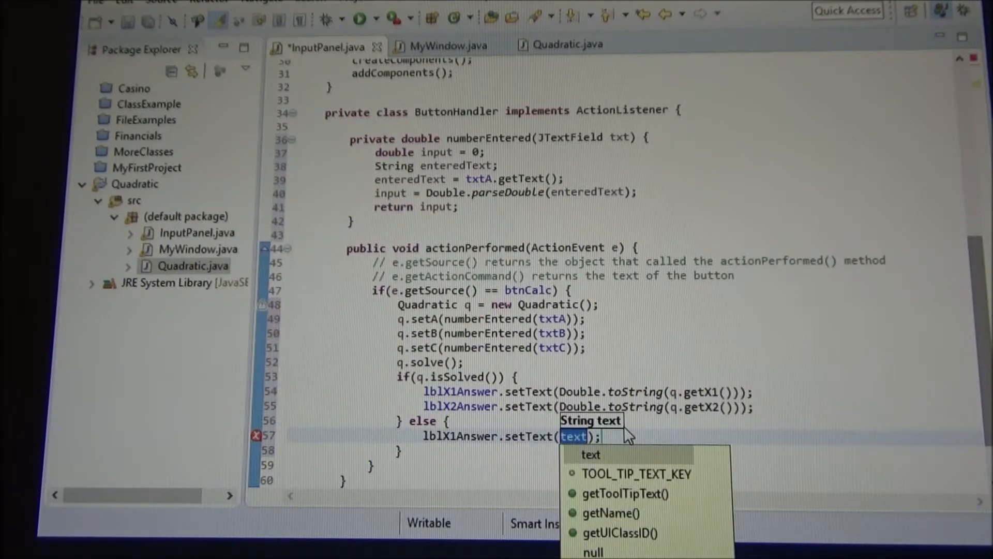
{"action": "type", "text": "\"N/A\""}
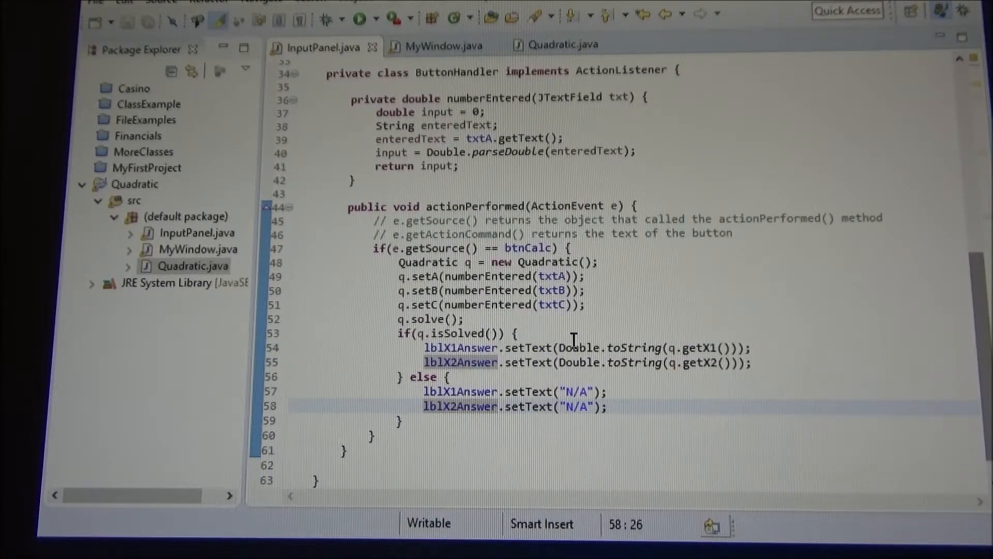
Step: Review actionPerformed in InputPanel.java, then launch the app in Debug mode
{"action": "left_click", "coordinate": [561, 44]}
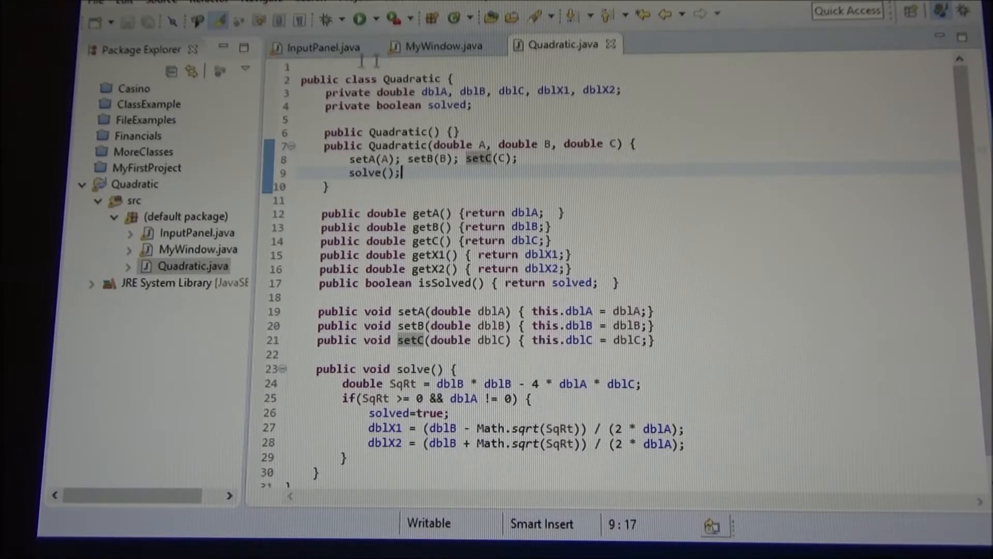
{"action": "left_click", "coordinate": [322, 45]}
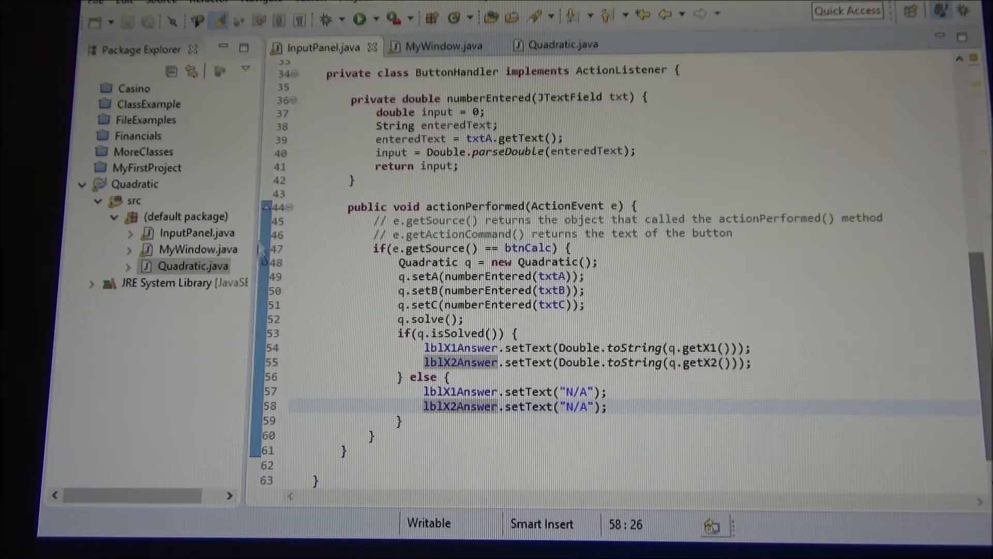
{"action": "mouse_move", "coordinate": [265, 262]}
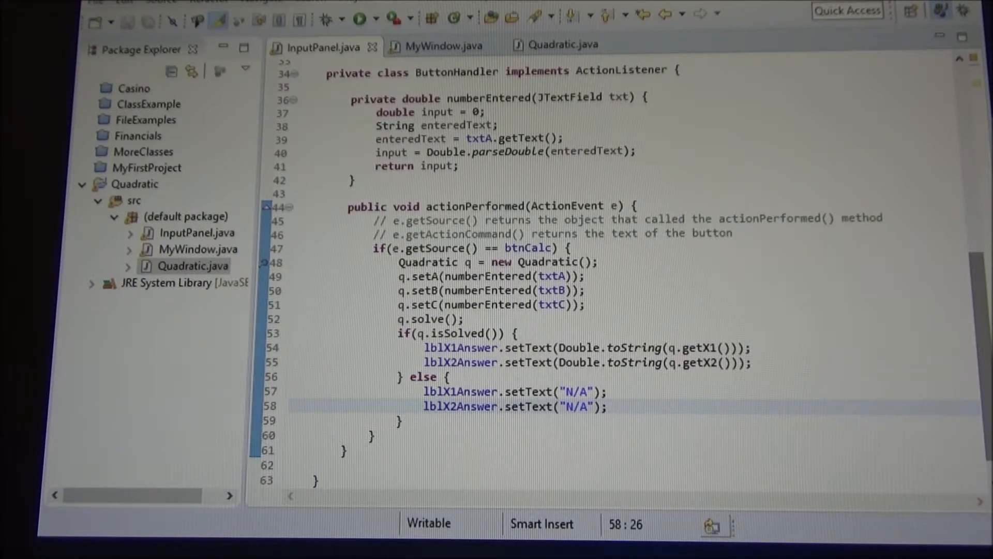
{"action": "left_click", "coordinate": [360, 18]}
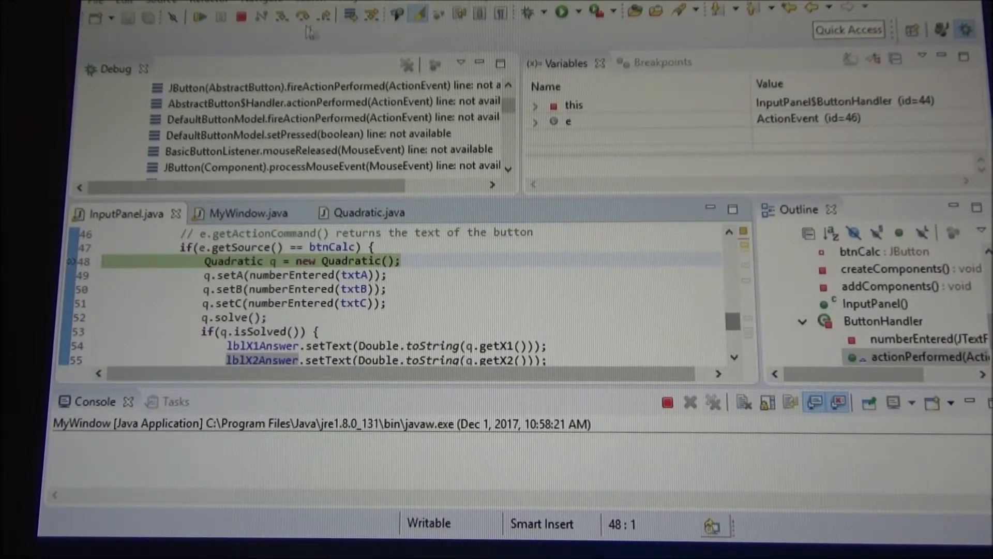
Step: Step over the Quadratic creation with F6 and inspect q in Variables
{"action": "key", "text": "F6"}
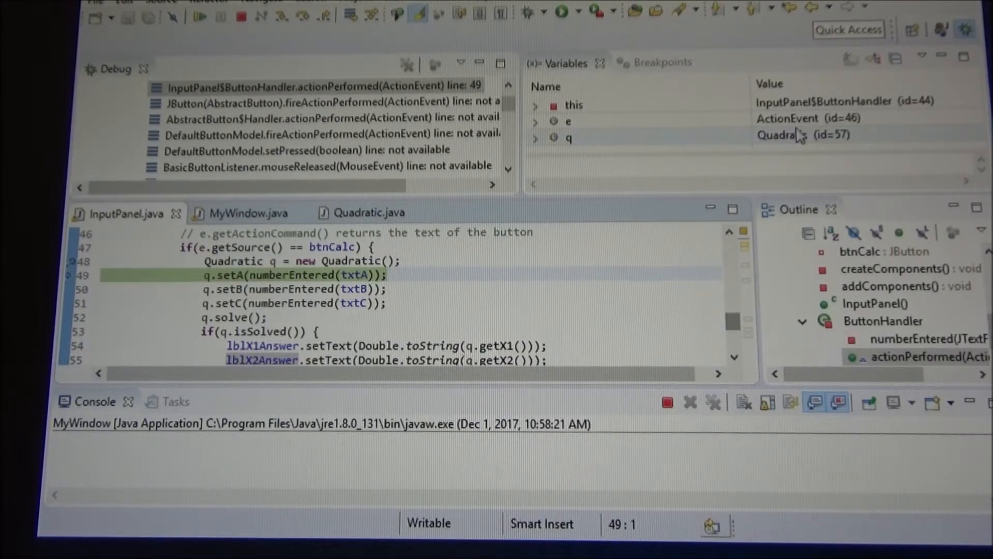
{"action": "left_click", "coordinate": [535, 138]}
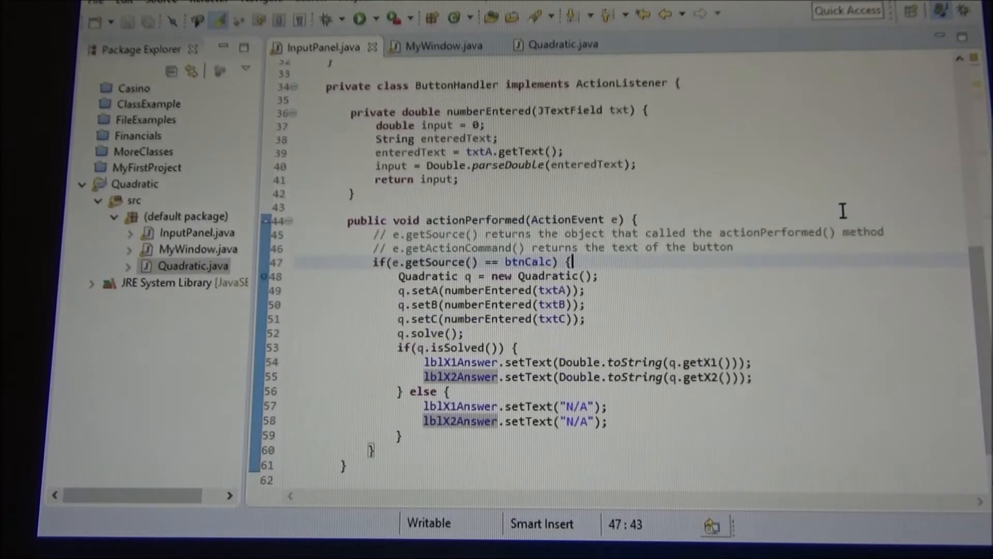
{"action": "mouse_move", "coordinate": [602, 116]}
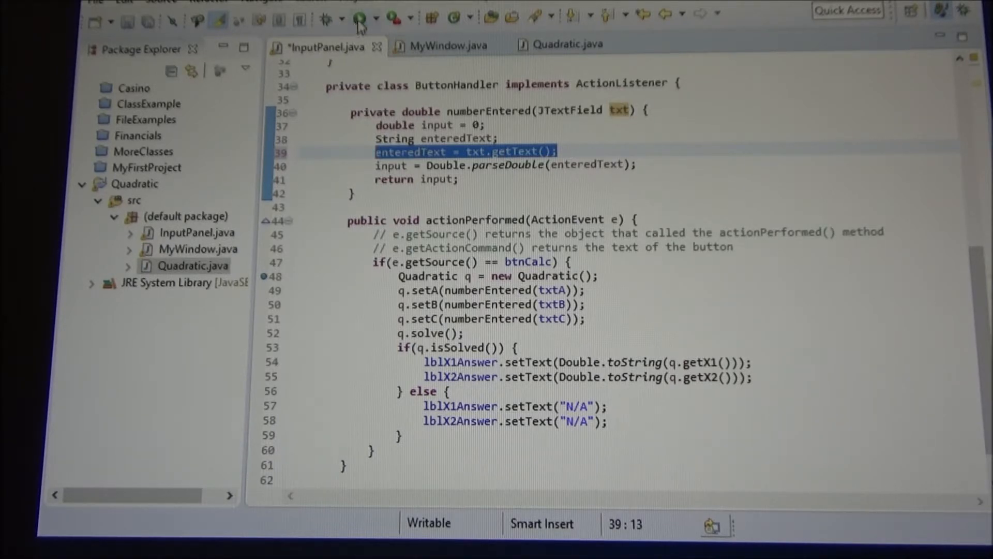
Step: Save InputPanel.java with numberEntered reading txt.getText() instead of txtA
{"action": "key", "text": "ctrl+s"}
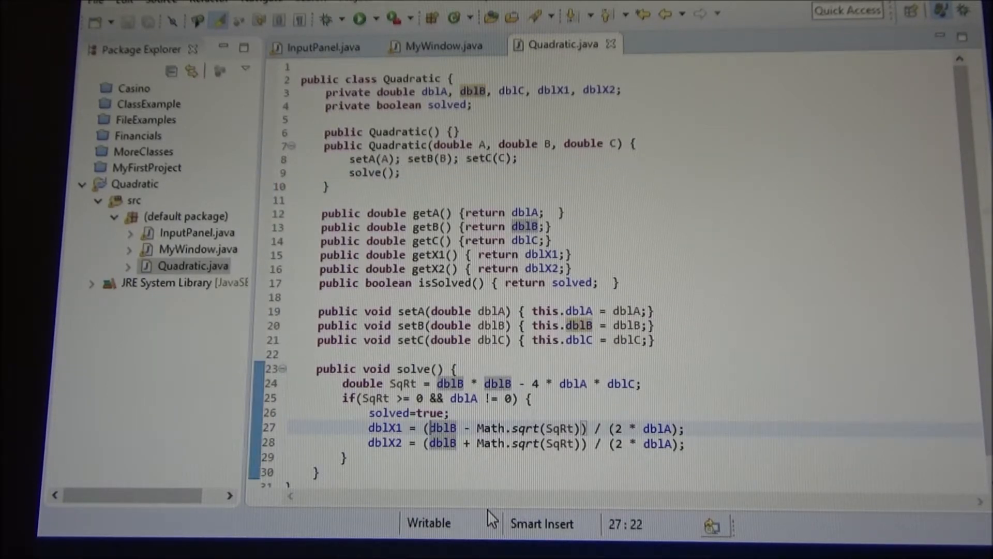
Step: Insert a minus before dblB in the root formulas on lines 27 and 28
{"action": "type", "text": "-"}
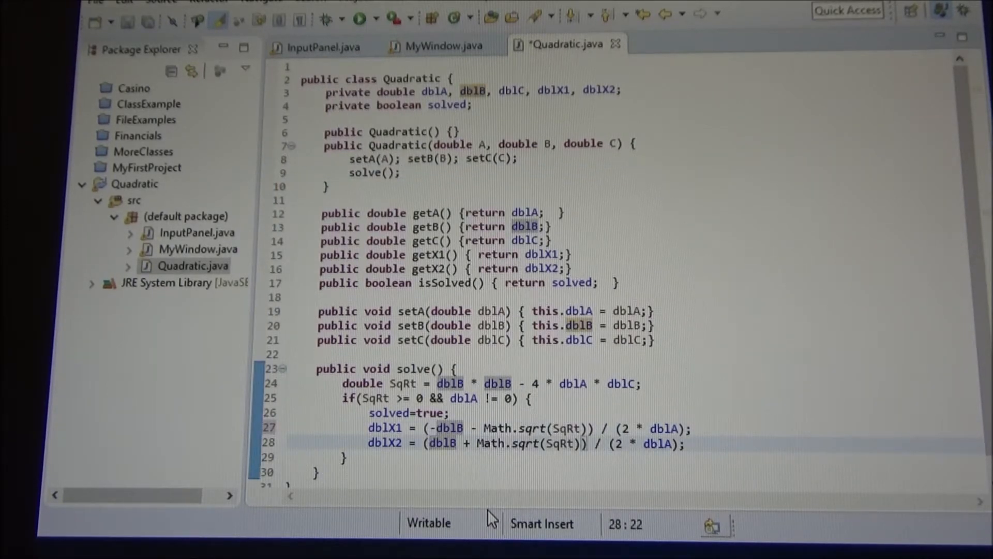
{"action": "type", "text": "-"}
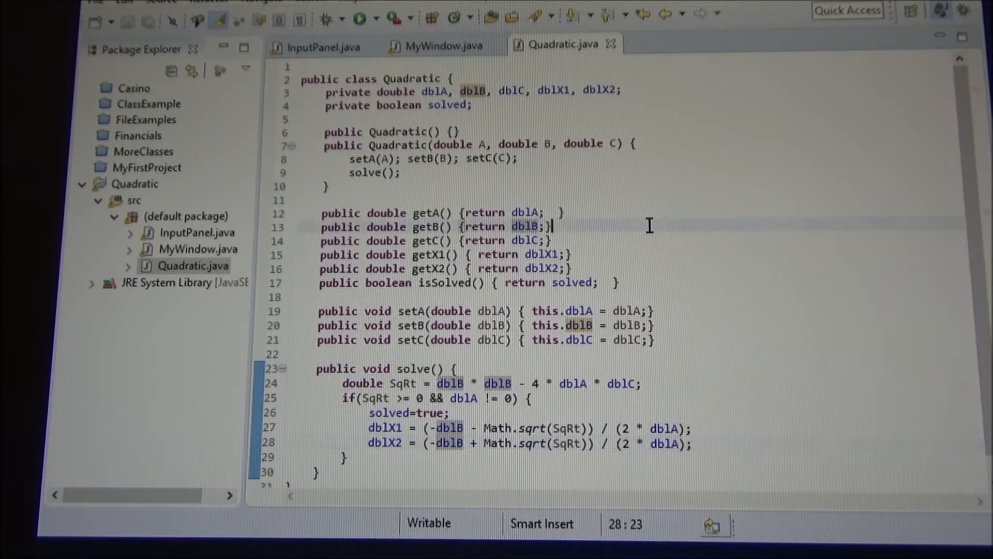
{"action": "left_click", "coordinate": [551, 227]}
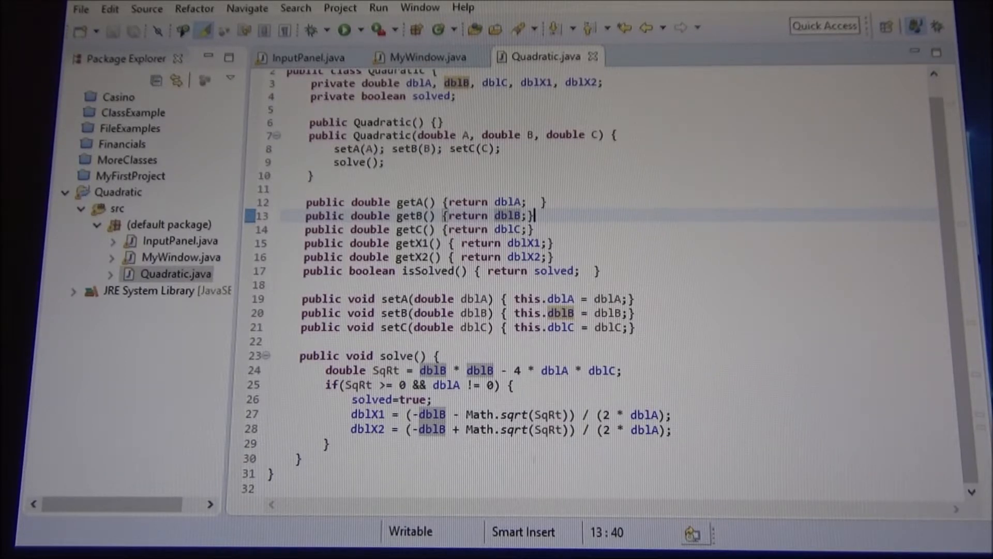
{"action": "mouse_move", "coordinate": [360, 522]}
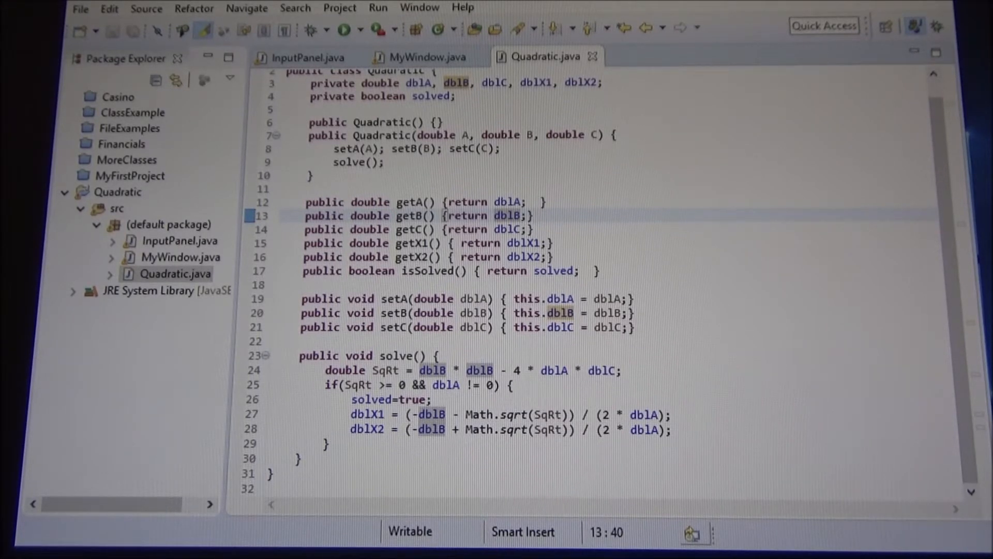
Step: Create a new interface named MathEquations in the Quadratic project
{"action": "left_click", "coordinate": [118, 192]}
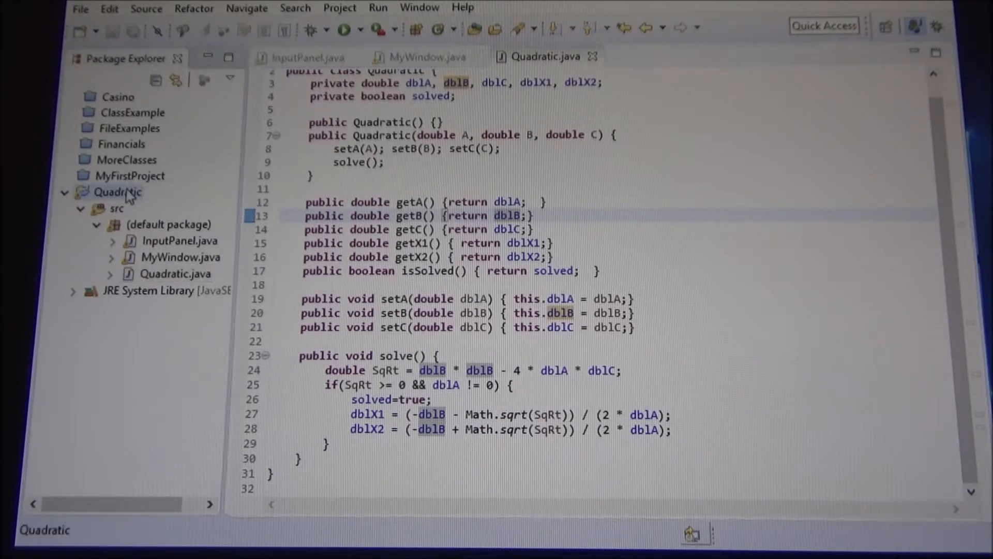
{"action": "right_click", "coordinate": [116, 192]}
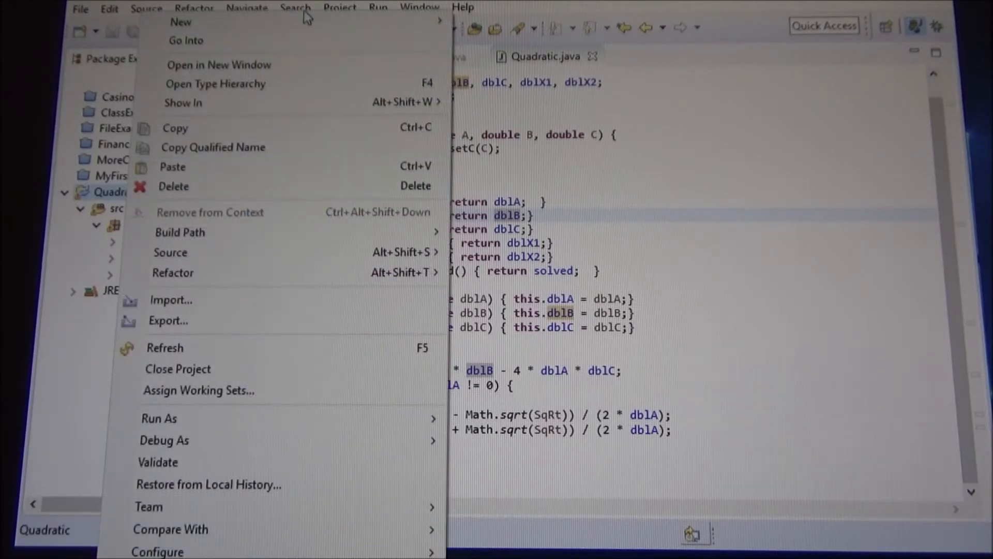
{"action": "mouse_move", "coordinate": [181, 22]}
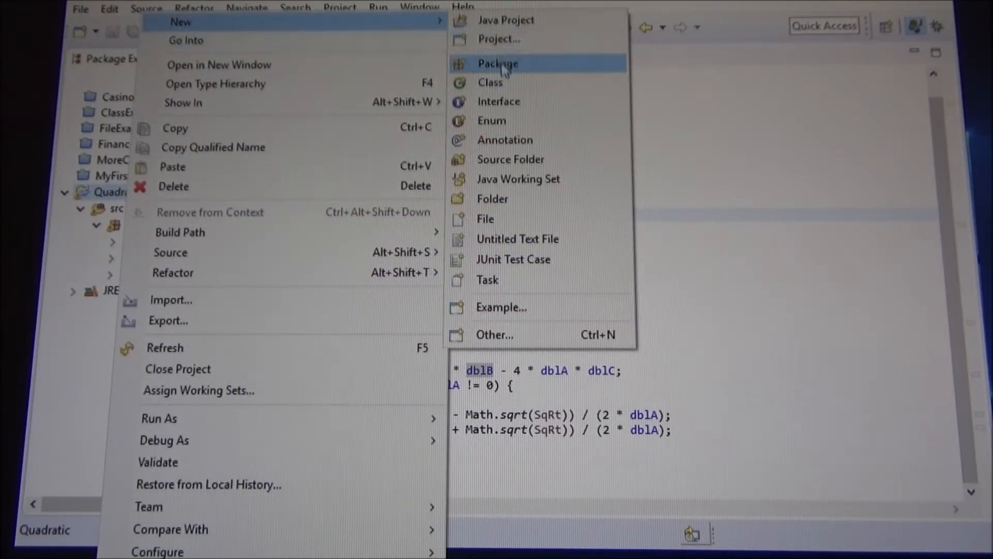
{"action": "mouse_move", "coordinate": [498, 101]}
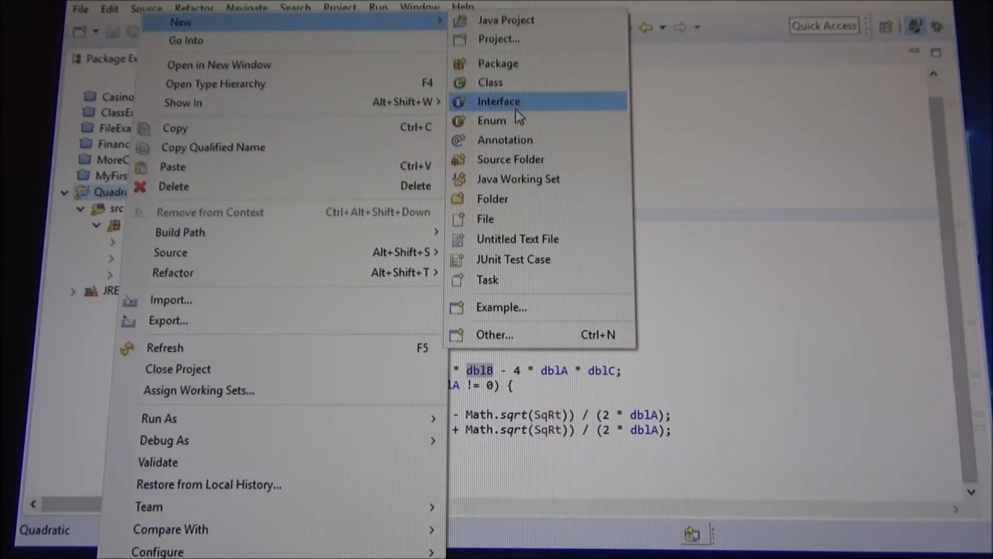
{"action": "left_click", "coordinate": [499, 101]}
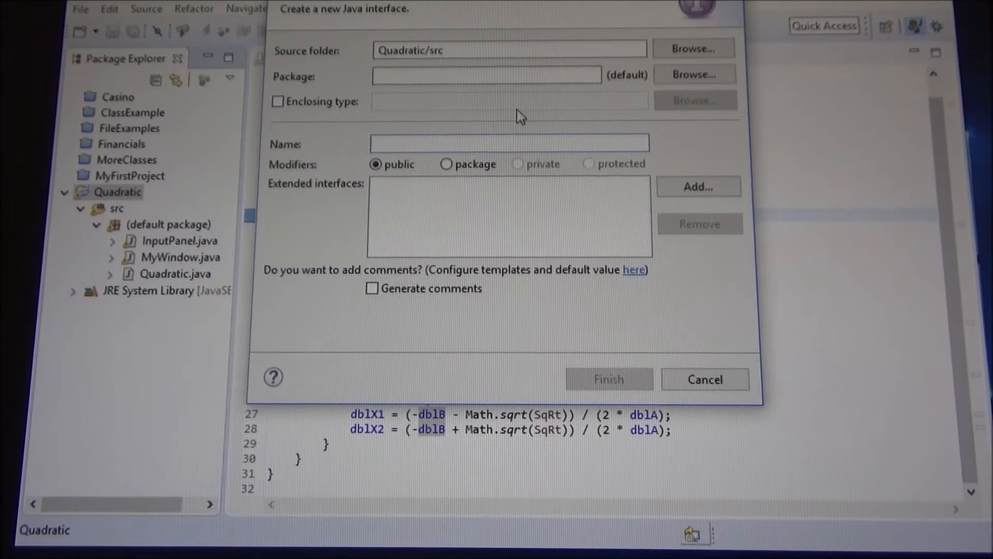
{"action": "type", "text": "MathEq"}
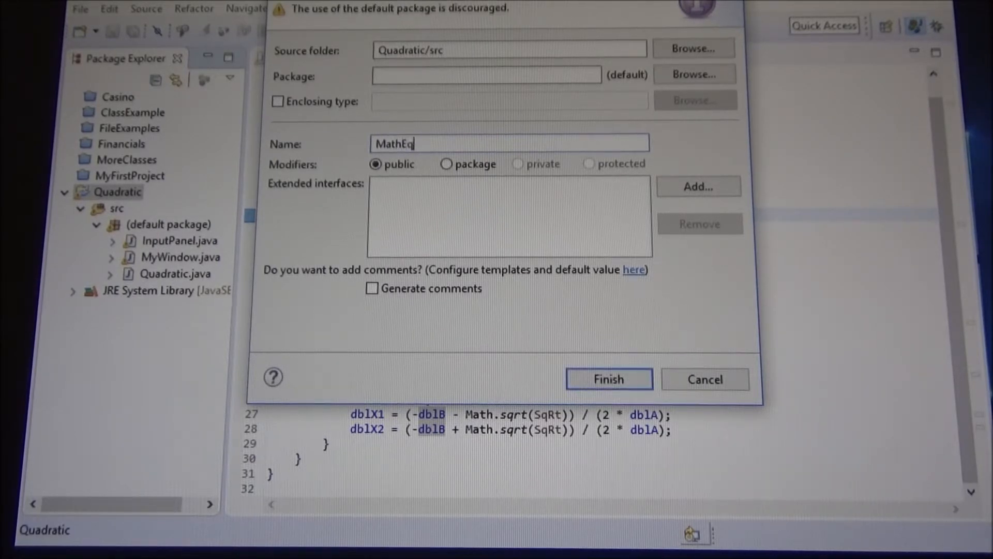
{"action": "type", "text": "uations"}
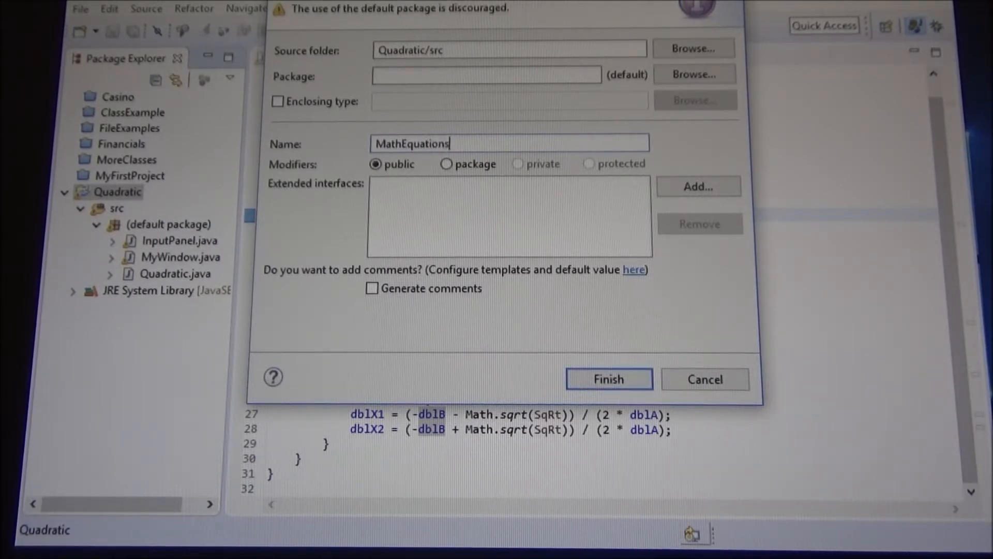
{"action": "left_click", "coordinate": [607, 379]}
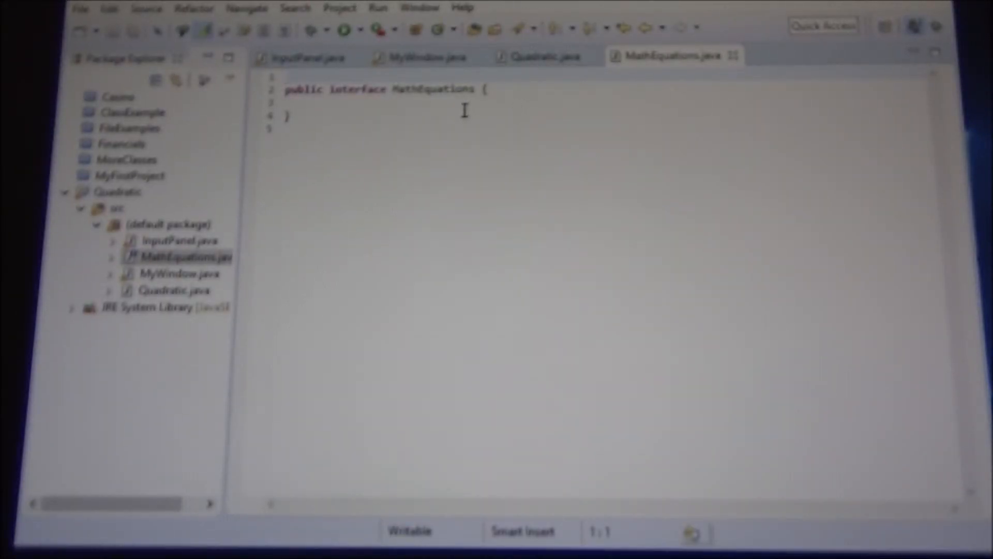
Step: Retype the declaration keyword in the MathEquations header (interface/class)
{"action": "double_click", "coordinate": [358, 89]}
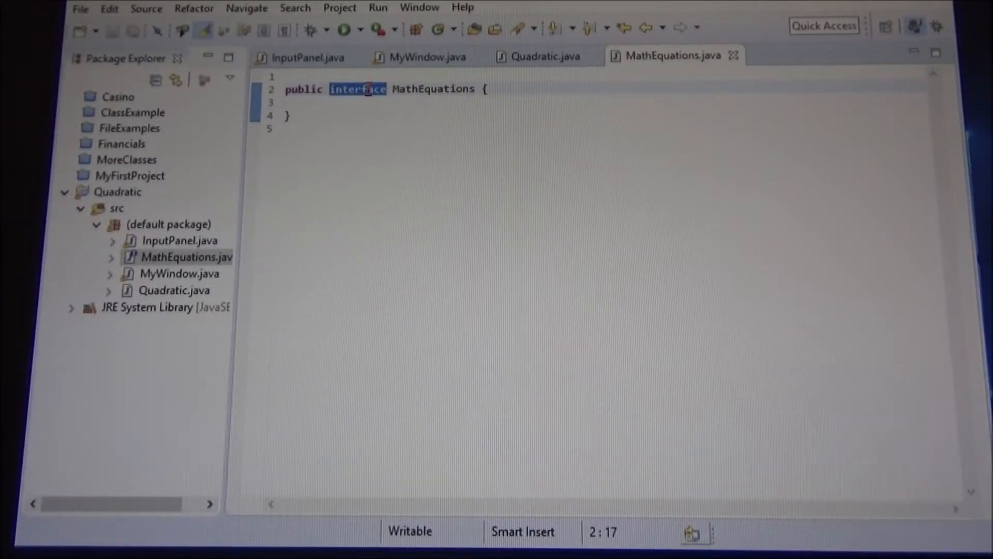
{"action": "type", "text": "class"}
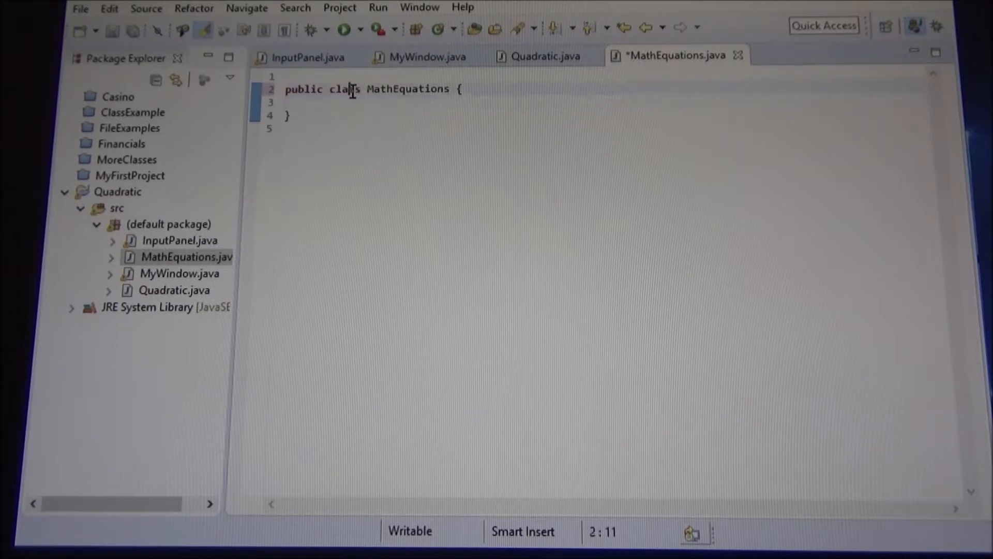
{"action": "double_click", "coordinate": [345, 88]}
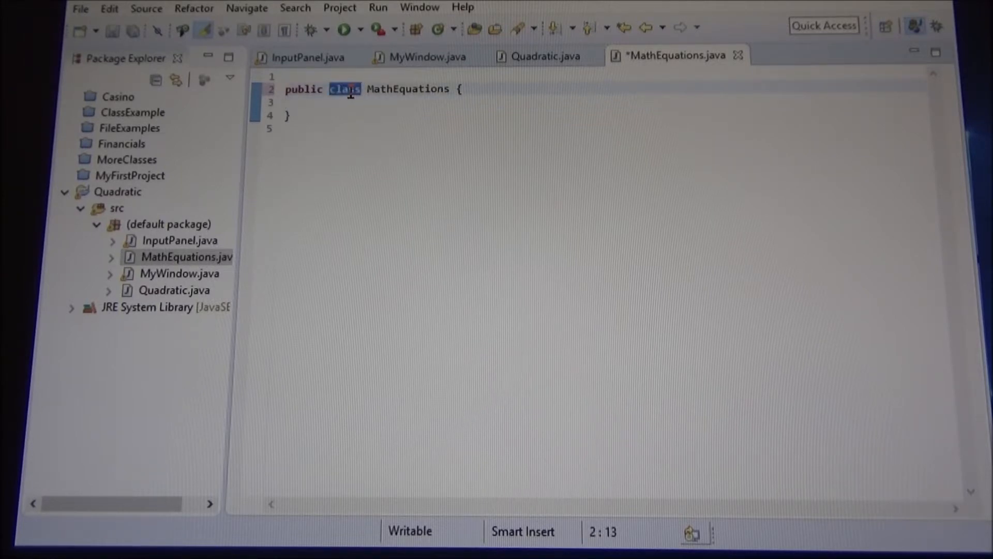
{"action": "type", "text": "ce"}
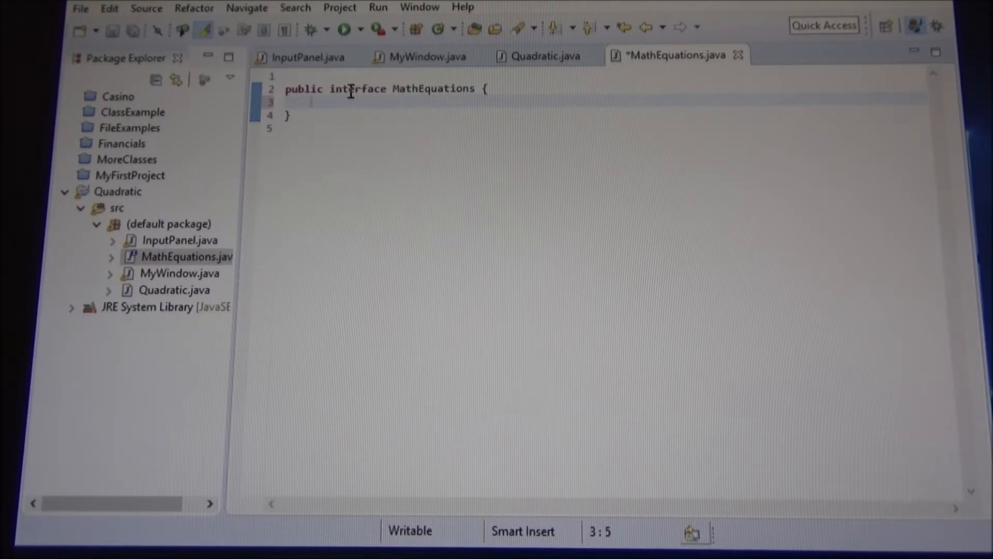
Step: Declare public boolean hasSolution(); in the interface
{"action": "type", "text": "public"}
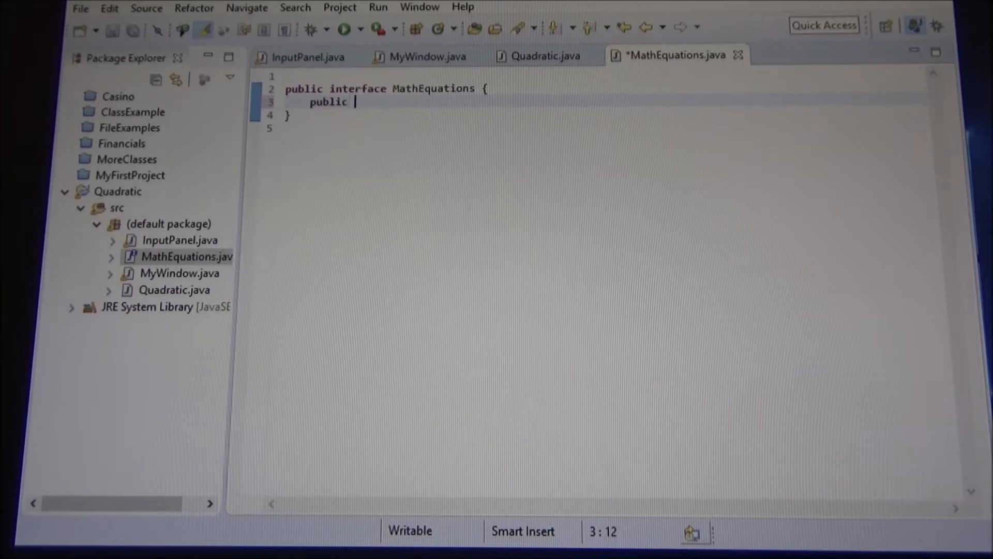
{"action": "type", "text": "bool"}
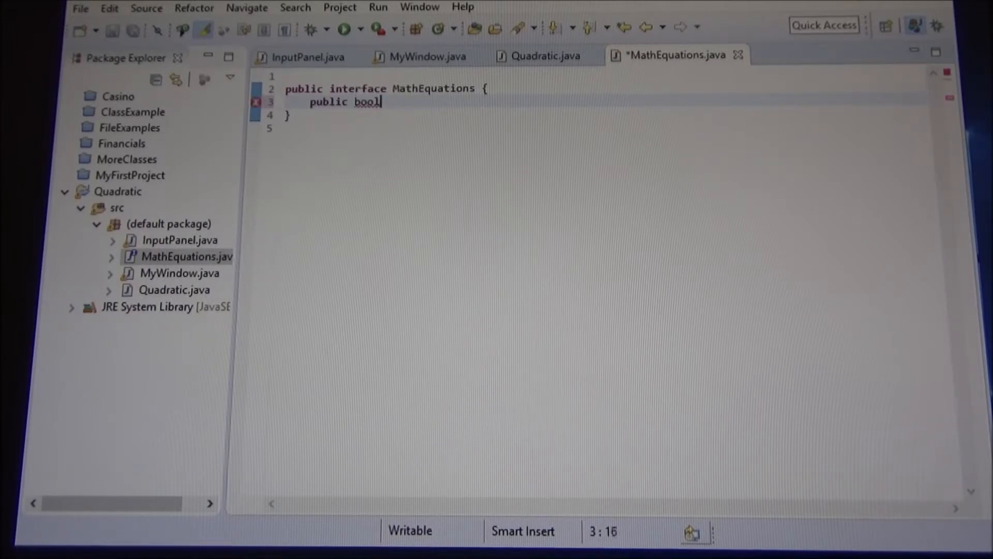
{"action": "type", "text": "ean ha"}
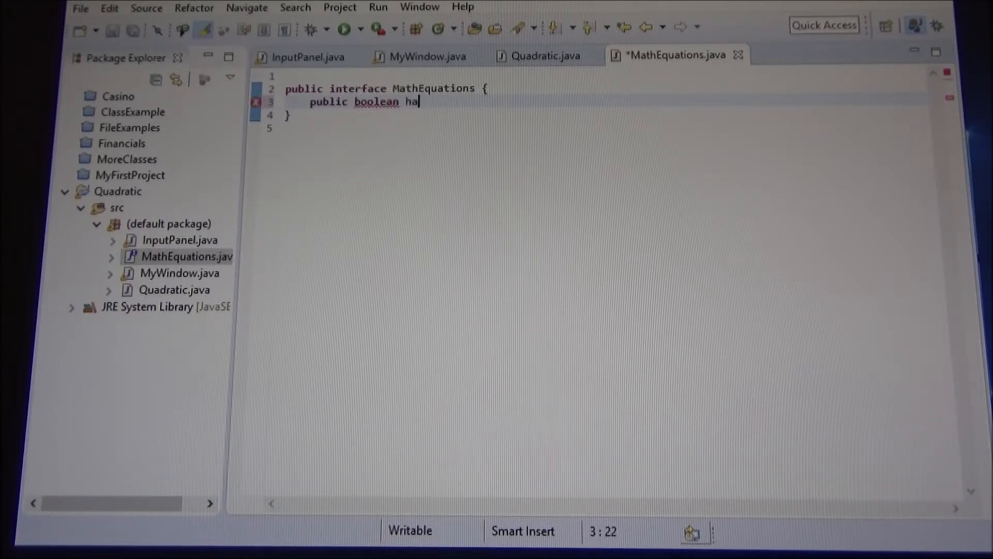
{"action": "type", "text": "sSolution"}
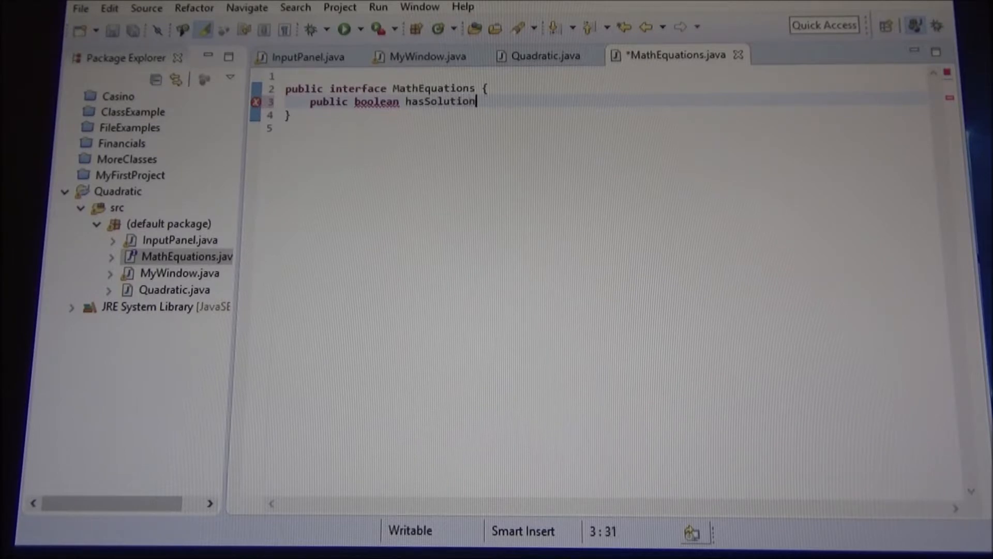
{"action": "type", "text": "();"}
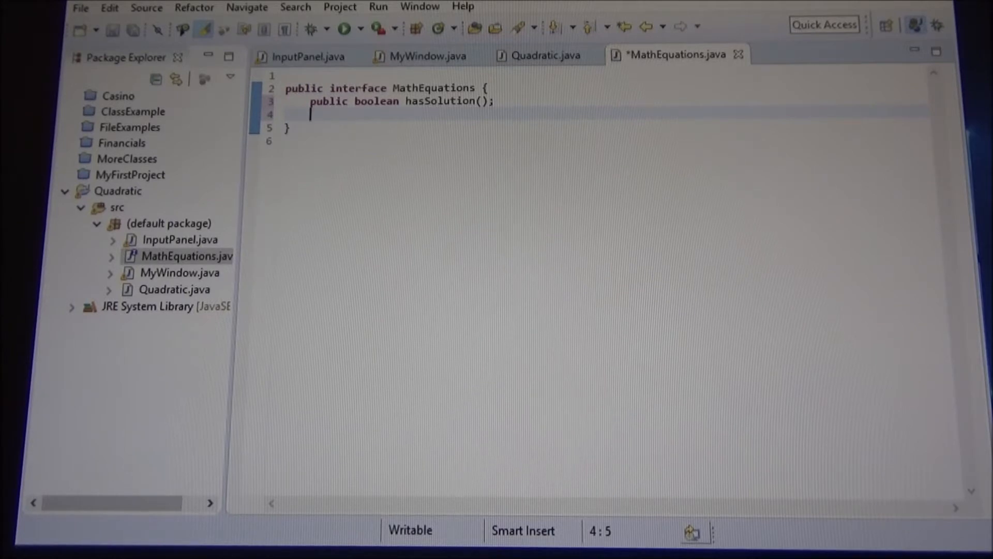
Step: Declare public void solveEquation(); beneath hasSolution()
{"action": "type", "text": "public"}
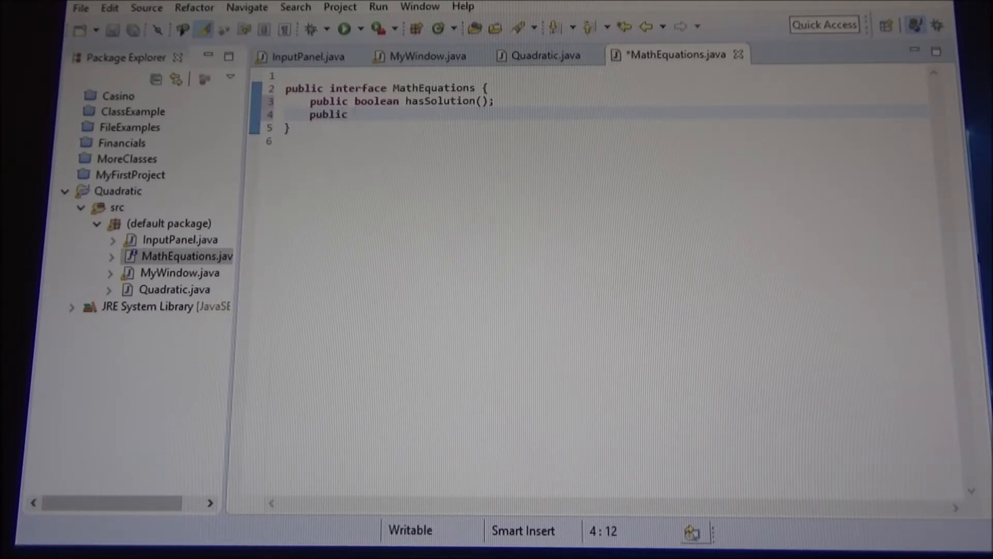
{"action": "type", "text": "void"}
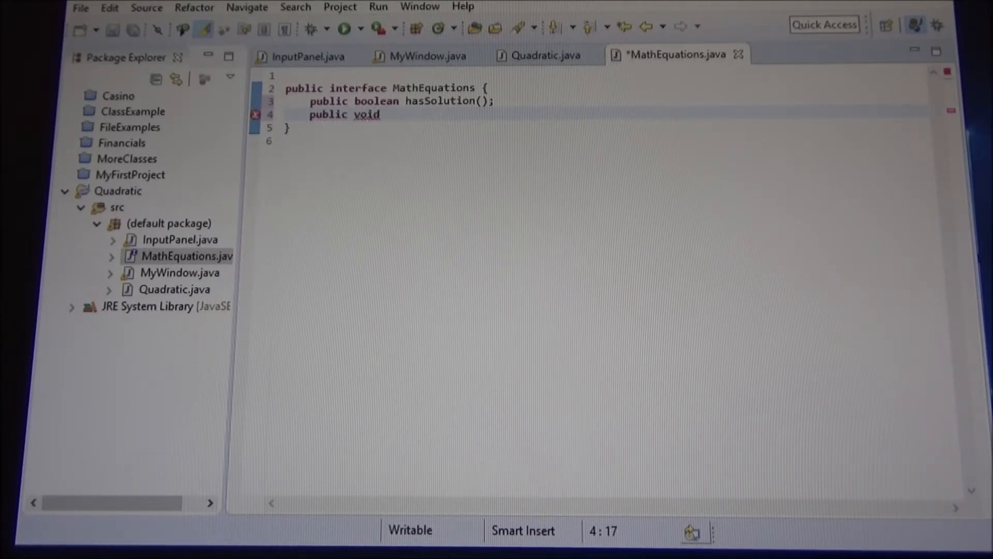
{"action": "type", "text": "solveE"}
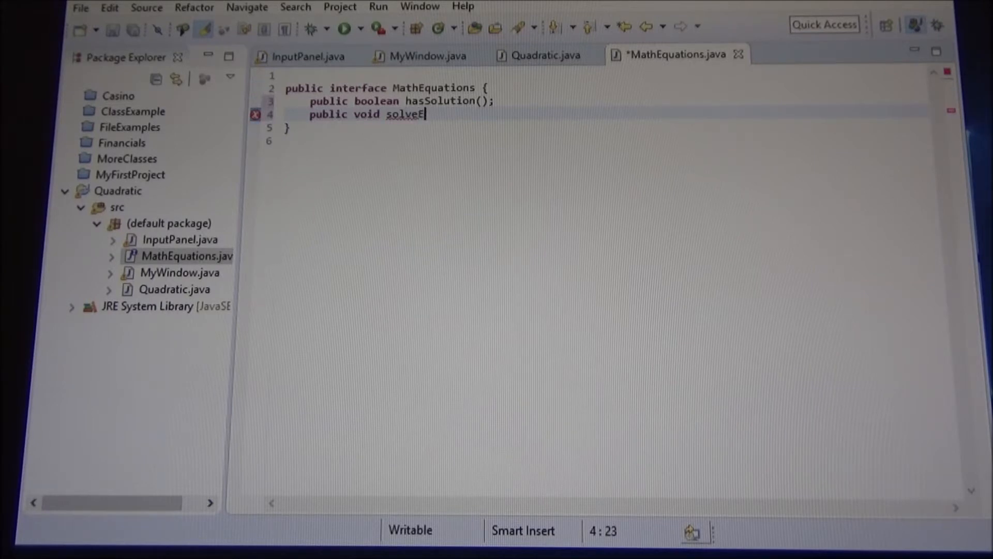
{"action": "type", "text": "quation"}
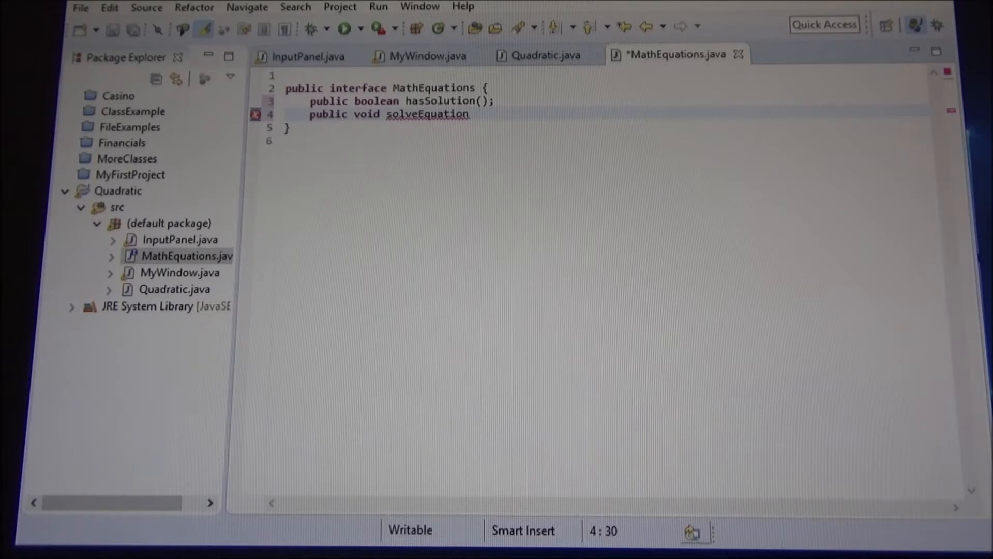
{"action": "type", "text": "();"}
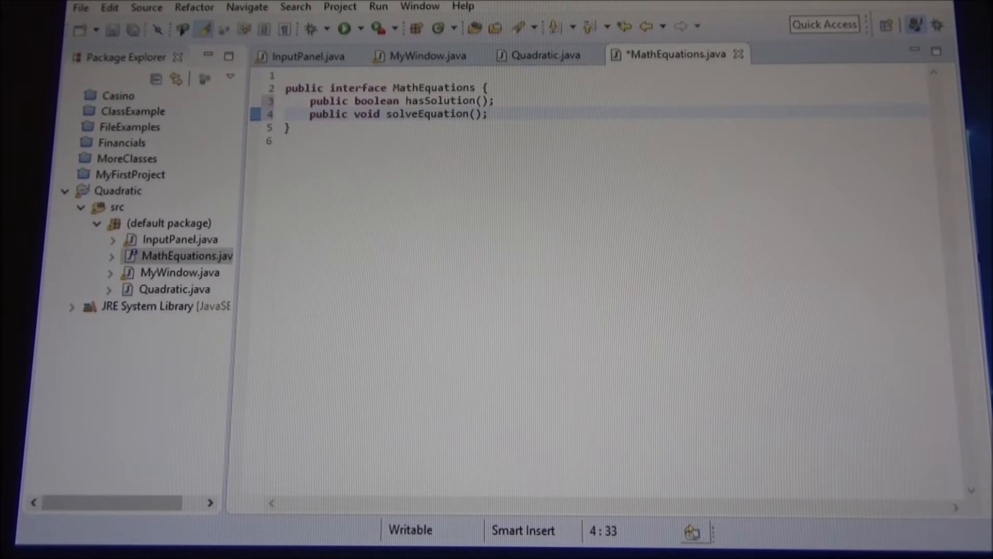
{"action": "left_click", "coordinate": [488, 114]}
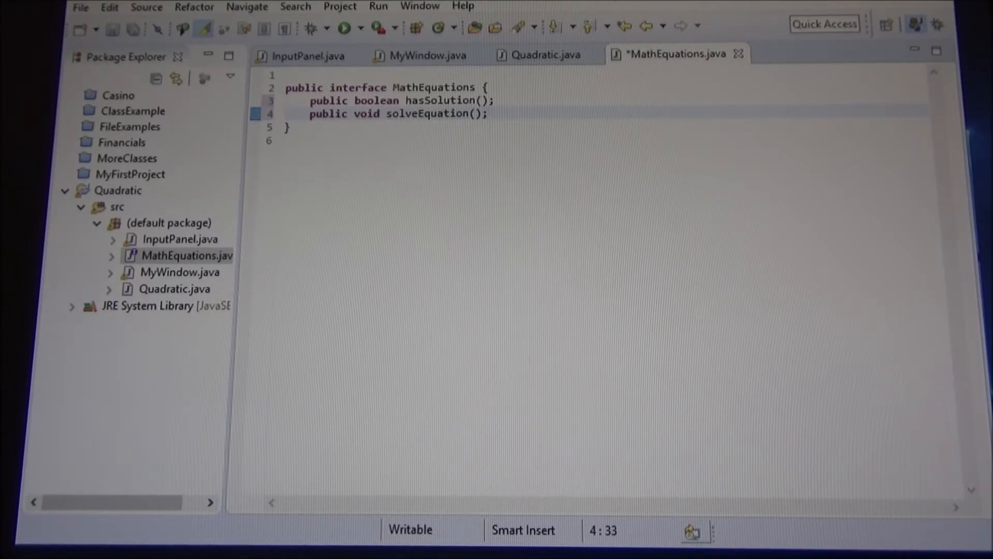
{"action": "left_click", "coordinate": [488, 114]}
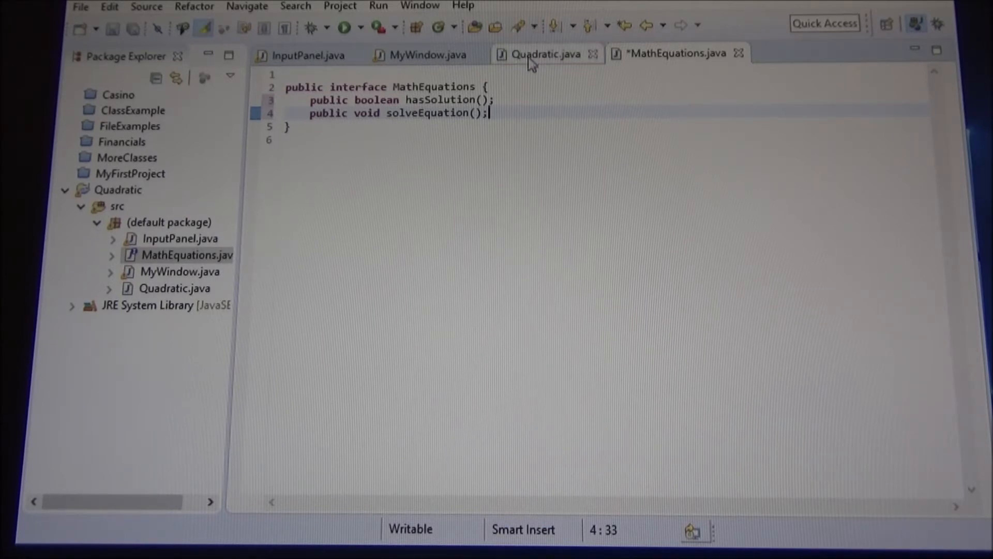
Step: Add 'implements MathEquations' to Quadratic's class header, checking the interface tab
{"action": "left_click", "coordinate": [543, 55]}
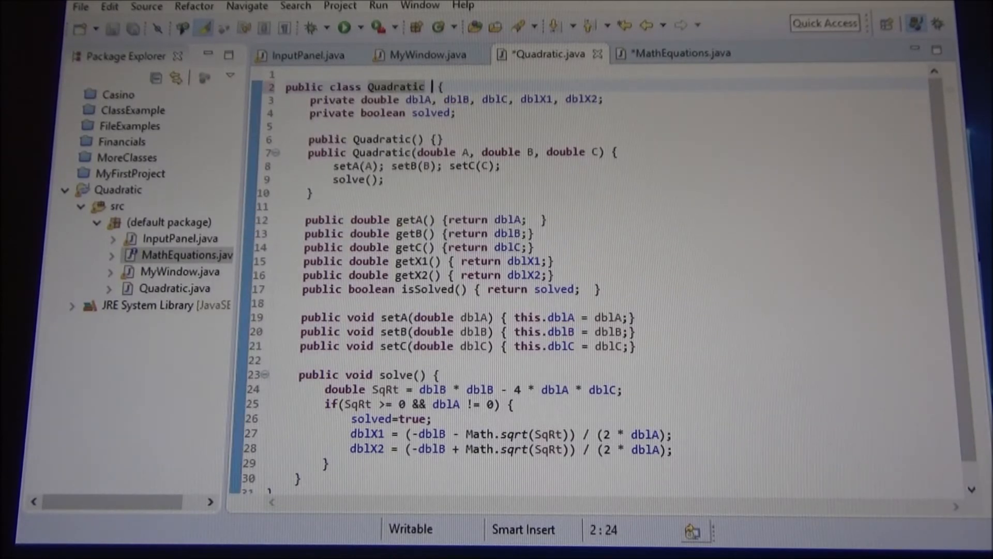
{"action": "type", "text": "implements Math"}
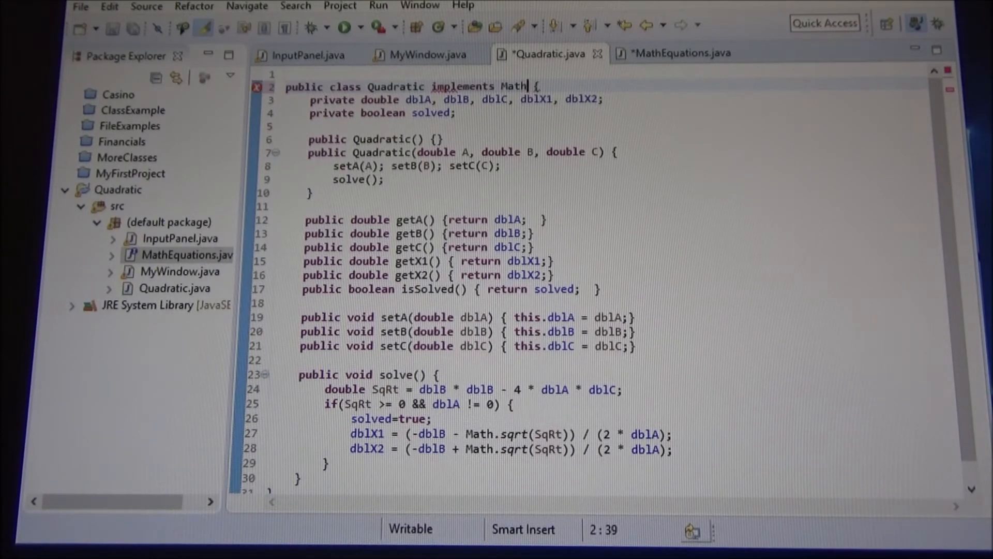
{"action": "type", "text": "Equations"}
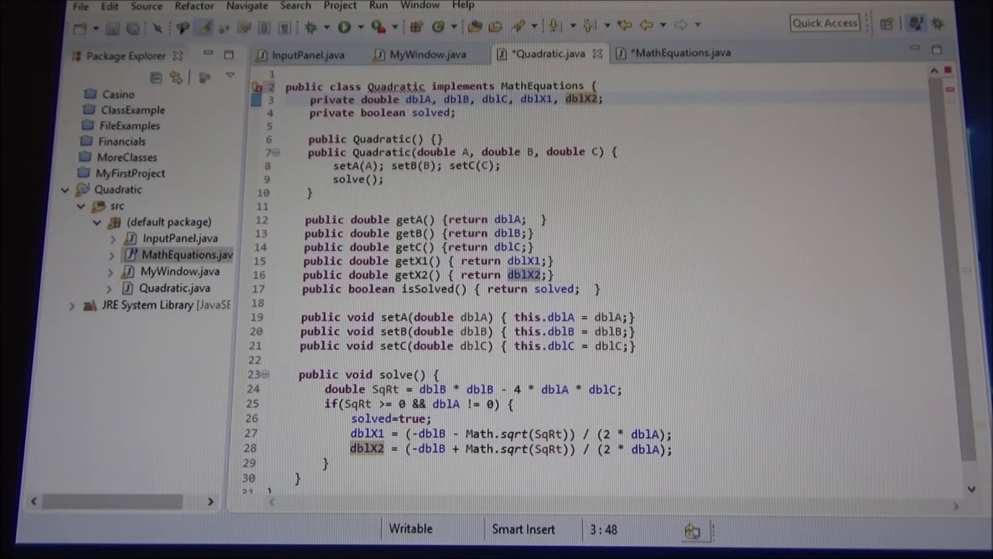
{"action": "mouse_move", "coordinate": [688, 31]}
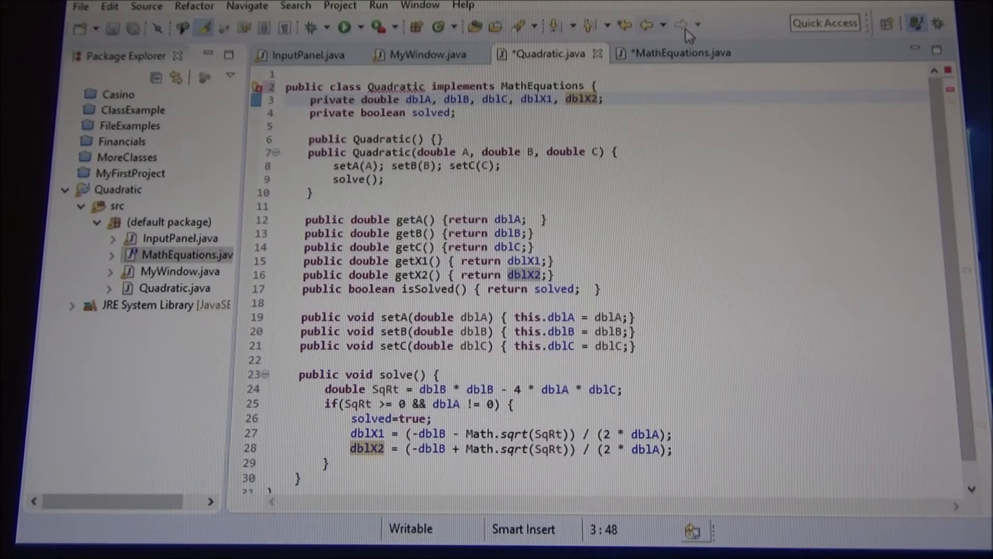
{"action": "left_click", "coordinate": [680, 54]}
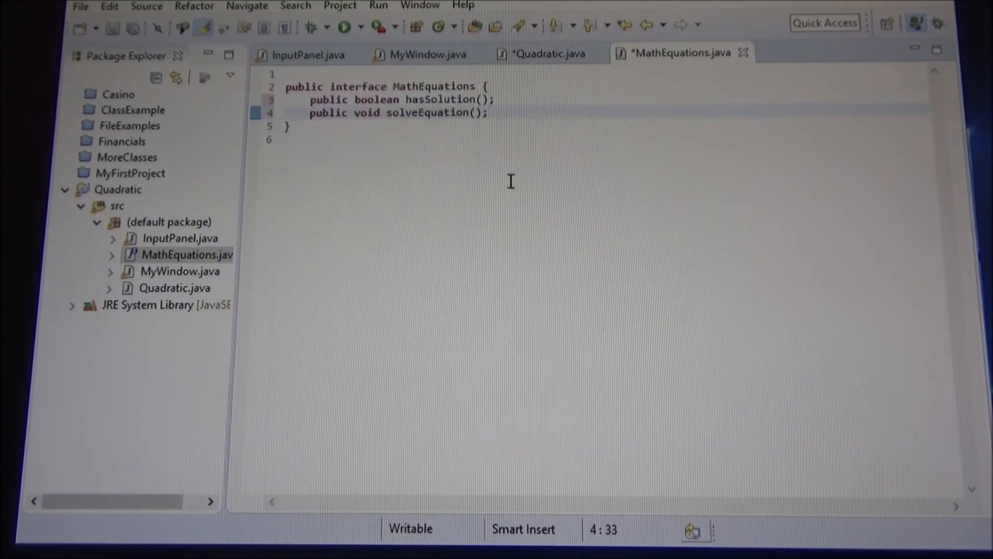
{"action": "left_click", "coordinate": [544, 54]}
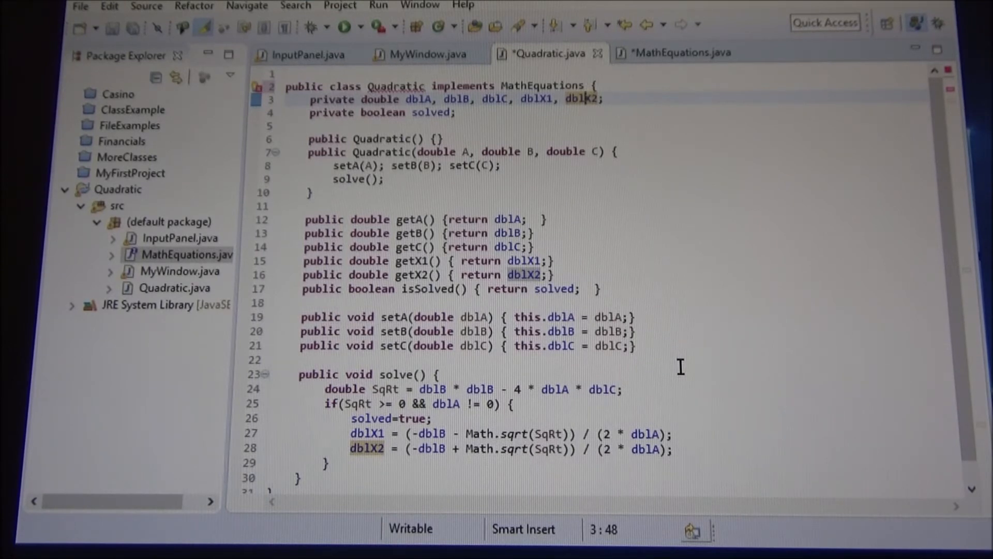
{"action": "mouse_move", "coordinate": [425, 74]}
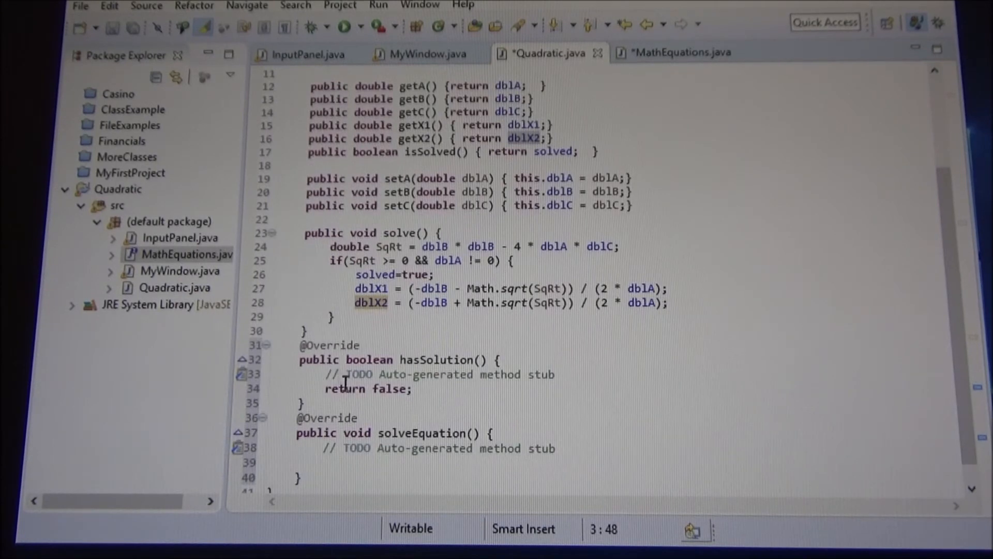
{"action": "mouse_move", "coordinate": [508, 418]}
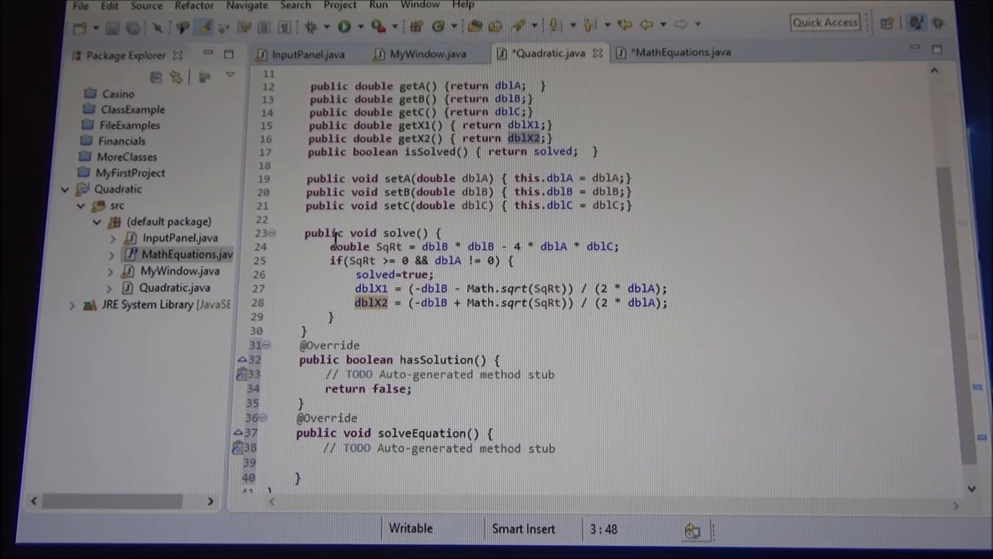
Step: Move solve()'s SqRt discriminant code into solveEquation() and remove isSolved's return solved
{"action": "left_click_drag", "start_coordinate": [329, 246], "coordinate": [307, 330]}
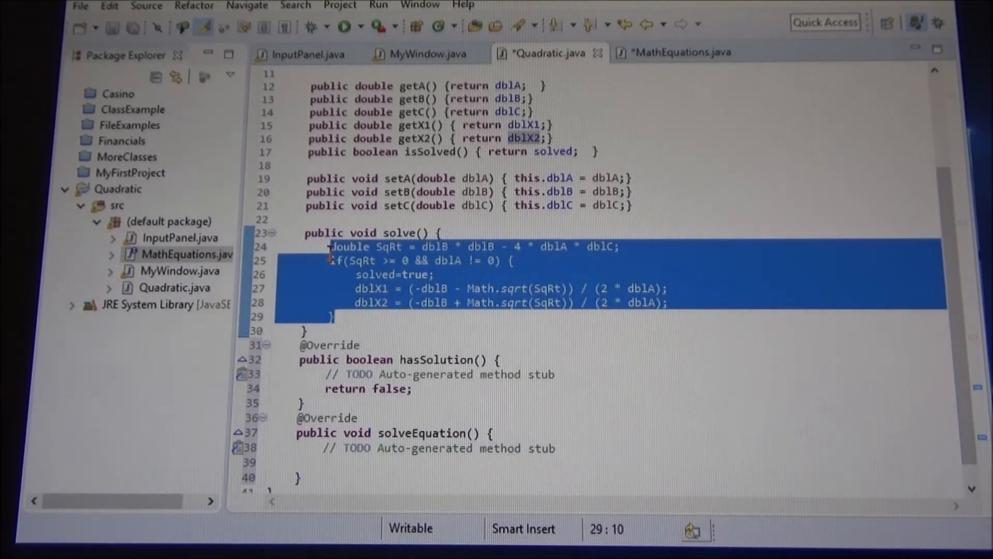
{"action": "key", "text": "Delete"}
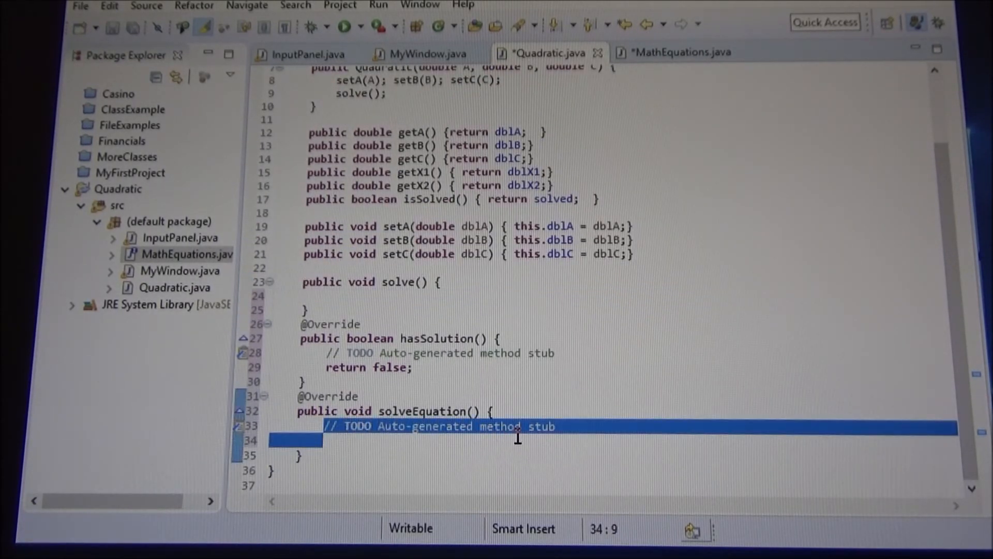
{"action": "type", "text": "double SqRt = dblB * dblB - 4 * dblA * dblC;"}
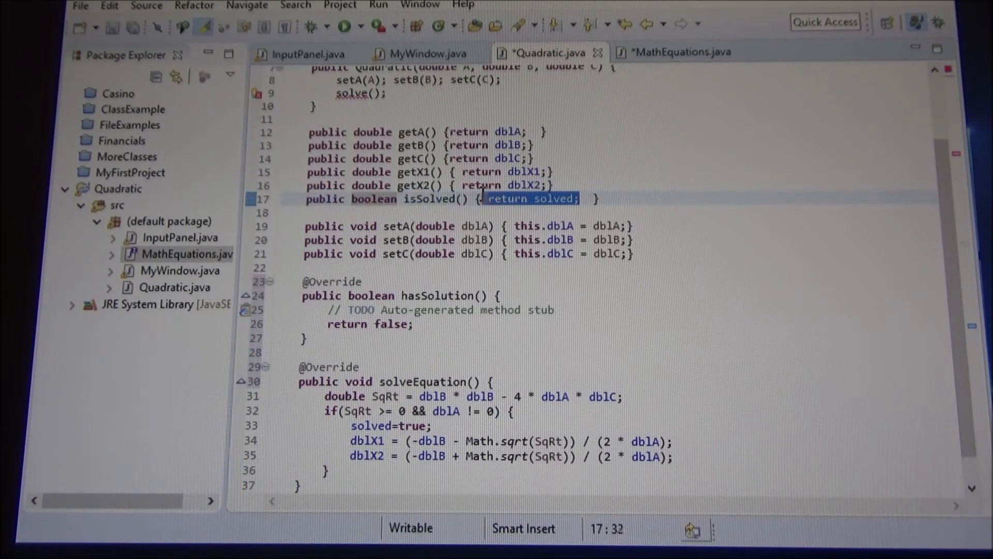
{"action": "key", "text": "Delete"}
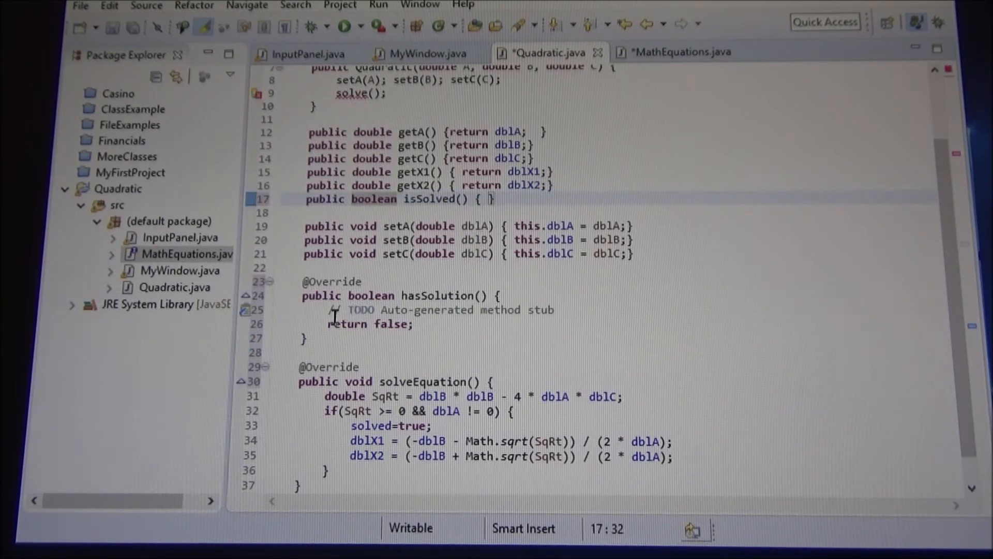
{"action": "left_click_drag", "start_coordinate": [329, 310], "coordinate": [414, 324]}
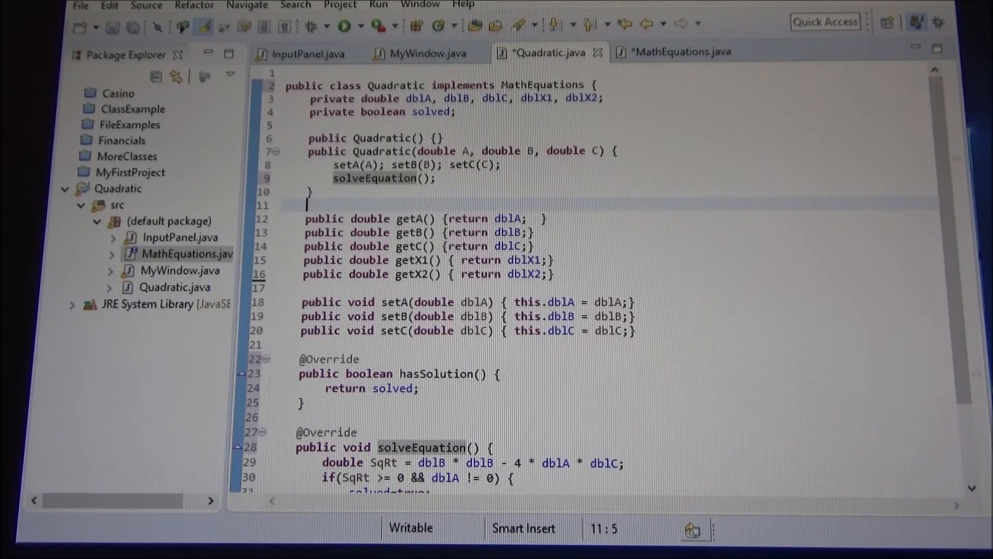
Step: Scroll down through the code toward the flagged solve() and isSolved() calls
{"action": "scroll", "scroll_direction": "down", "scroll_amount": 3}
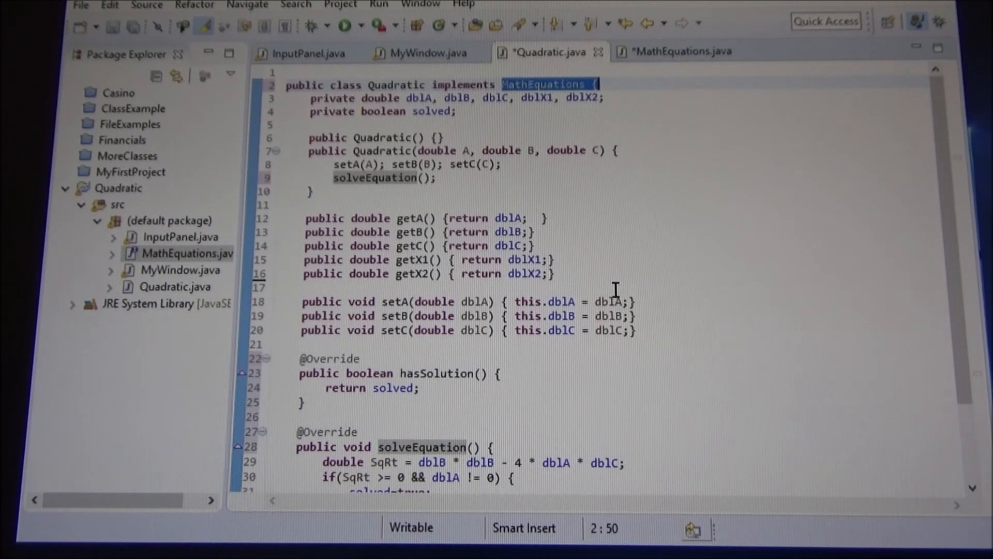
{"action": "scroll", "scroll_direction": "down", "scroll_amount": 3}
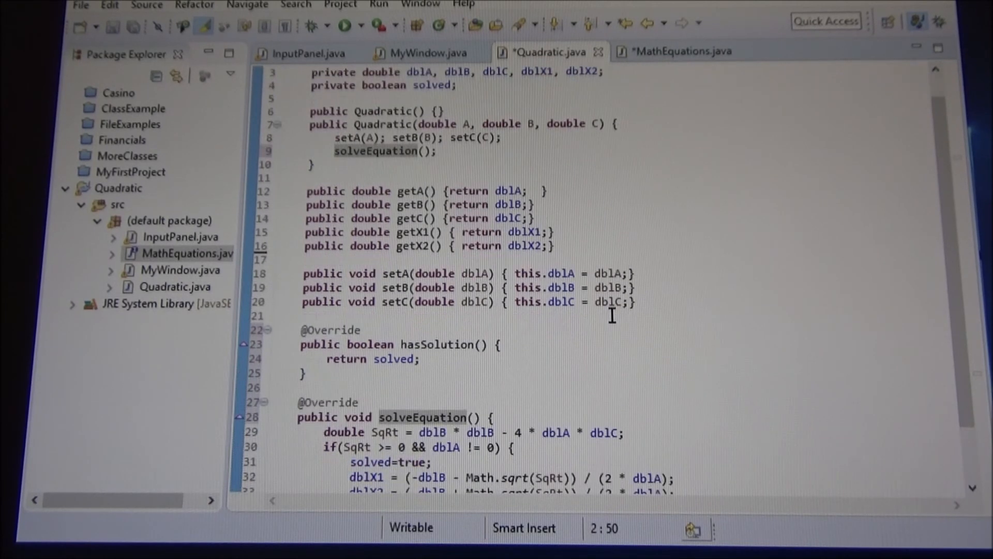
{"action": "scroll", "scroll_direction": "down", "scroll_amount": 3}
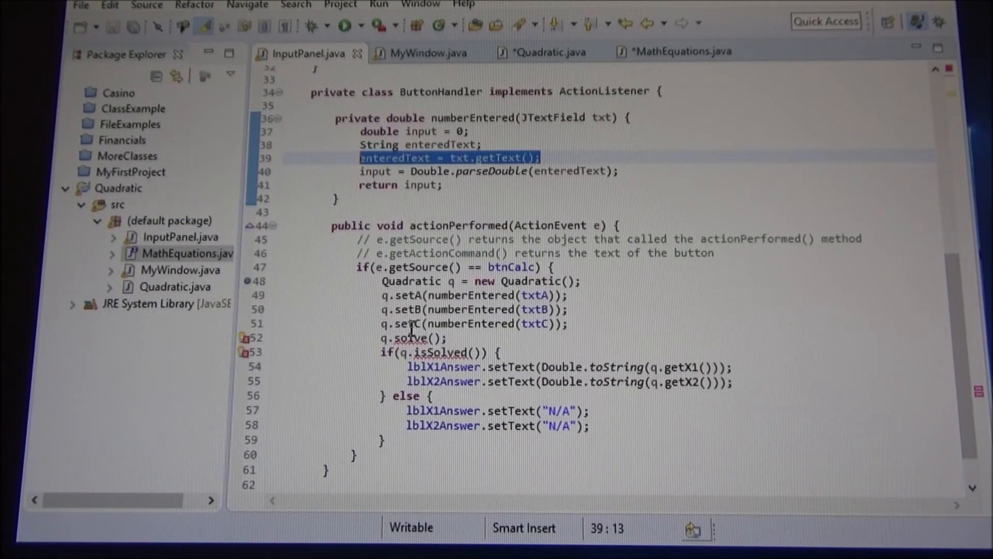
Step: Switch the handler to q.solveEquation() and q.hasSolution(), then save all four edited files
{"action": "double_click", "coordinate": [407, 338]}
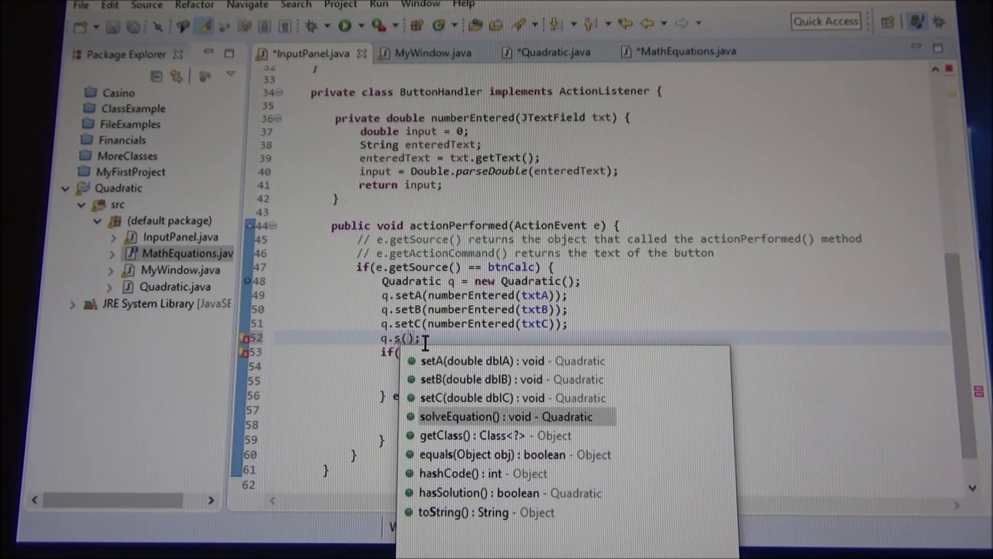
{"action": "type", "text": "olveEquation"}
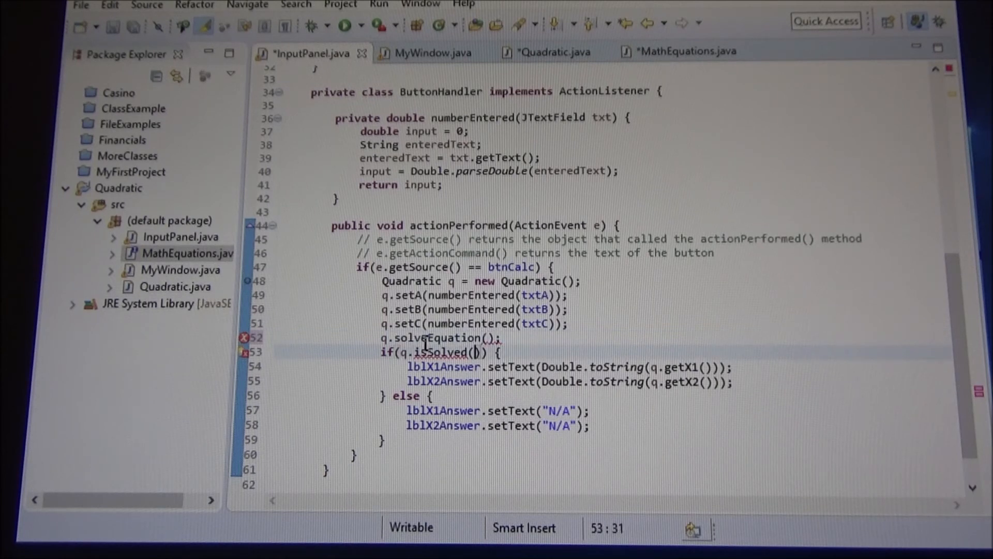
{"action": "key", "text": "Backspace"}
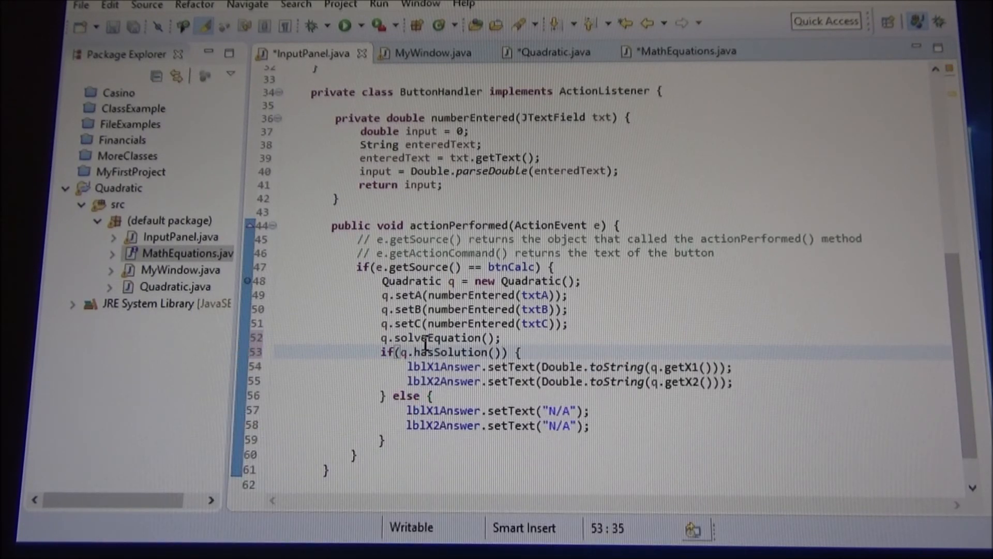
{"action": "left_click", "coordinate": [570, 295]}
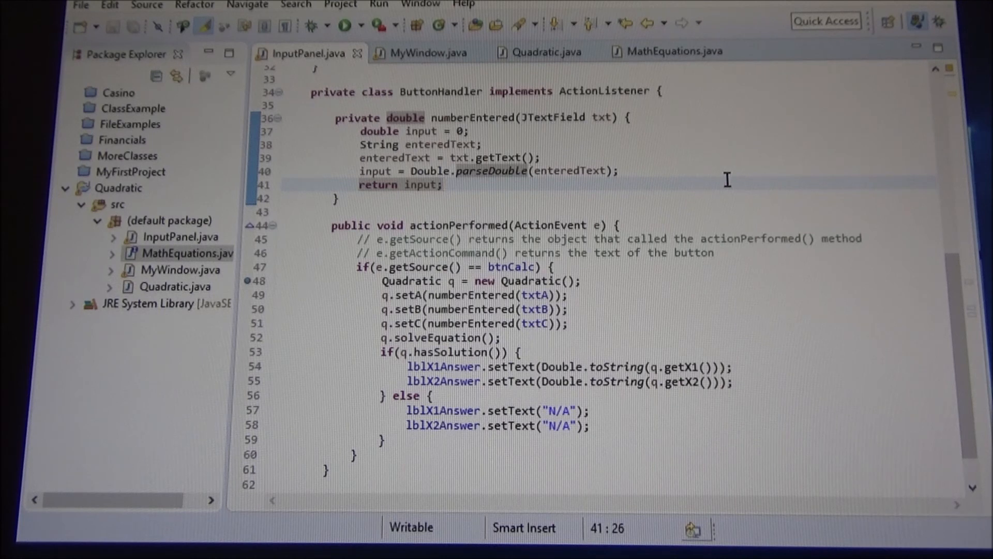
{"action": "left_click", "coordinate": [445, 184]}
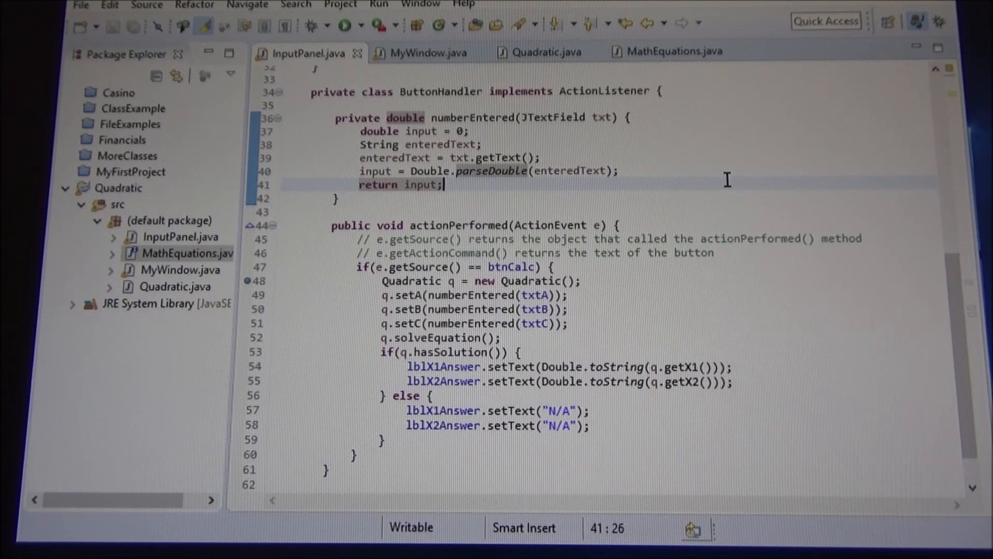